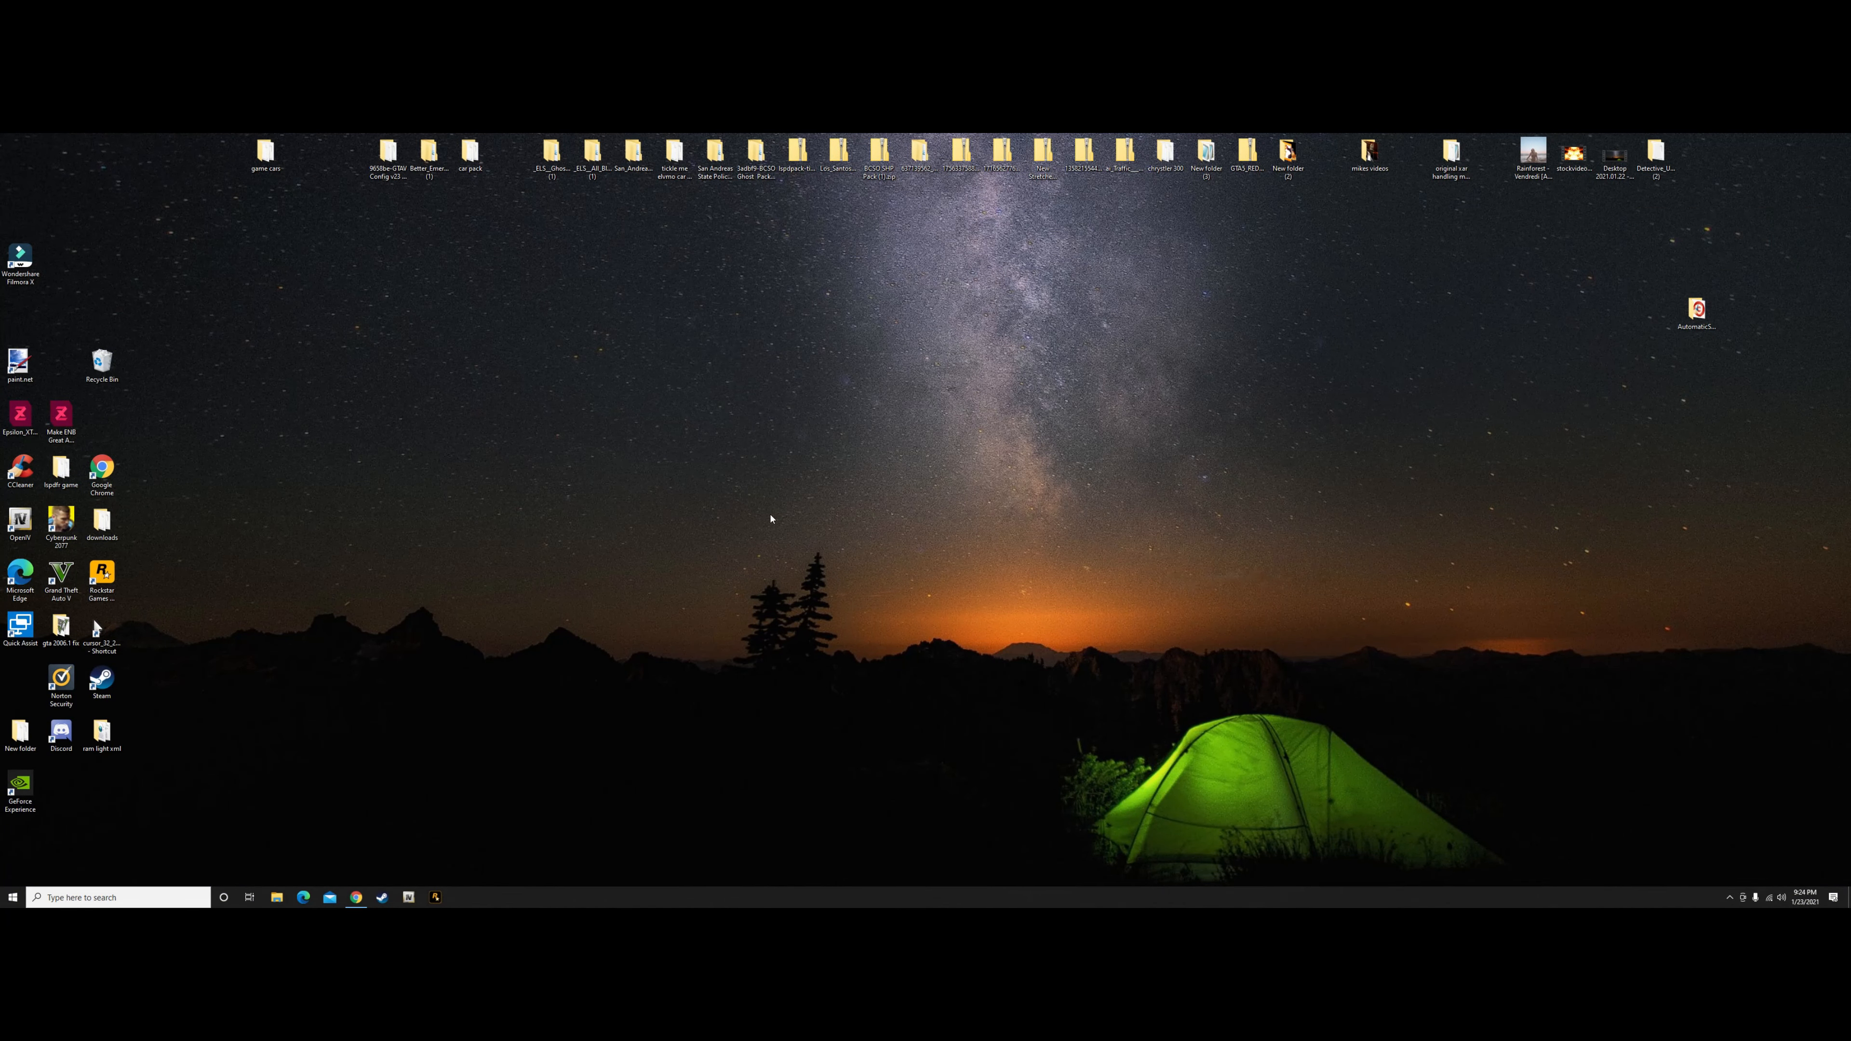
pyautogui.moveTo(1400, 535)
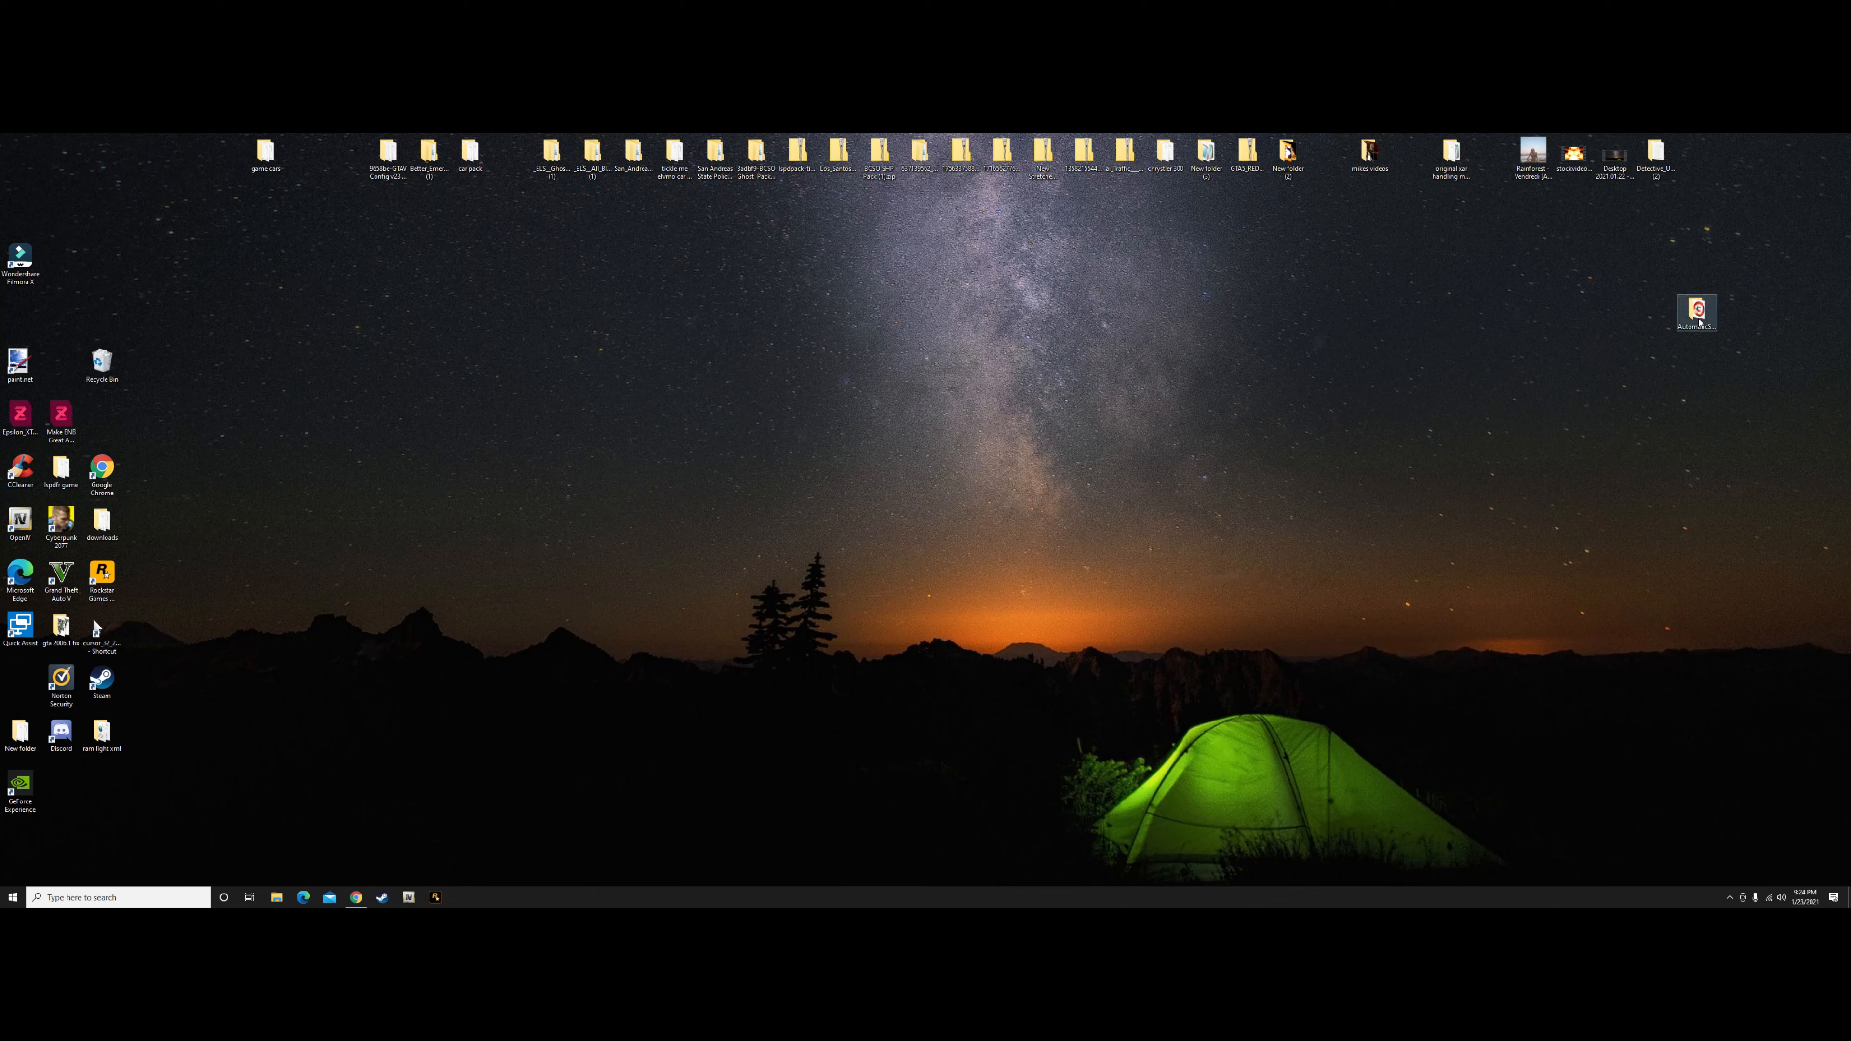
# Move the red Automatic Siren Cutout archive icon from the right edge toward the desktop centre.
pyautogui.moveTo(1695, 310); pyautogui.dragTo(1246, 427)
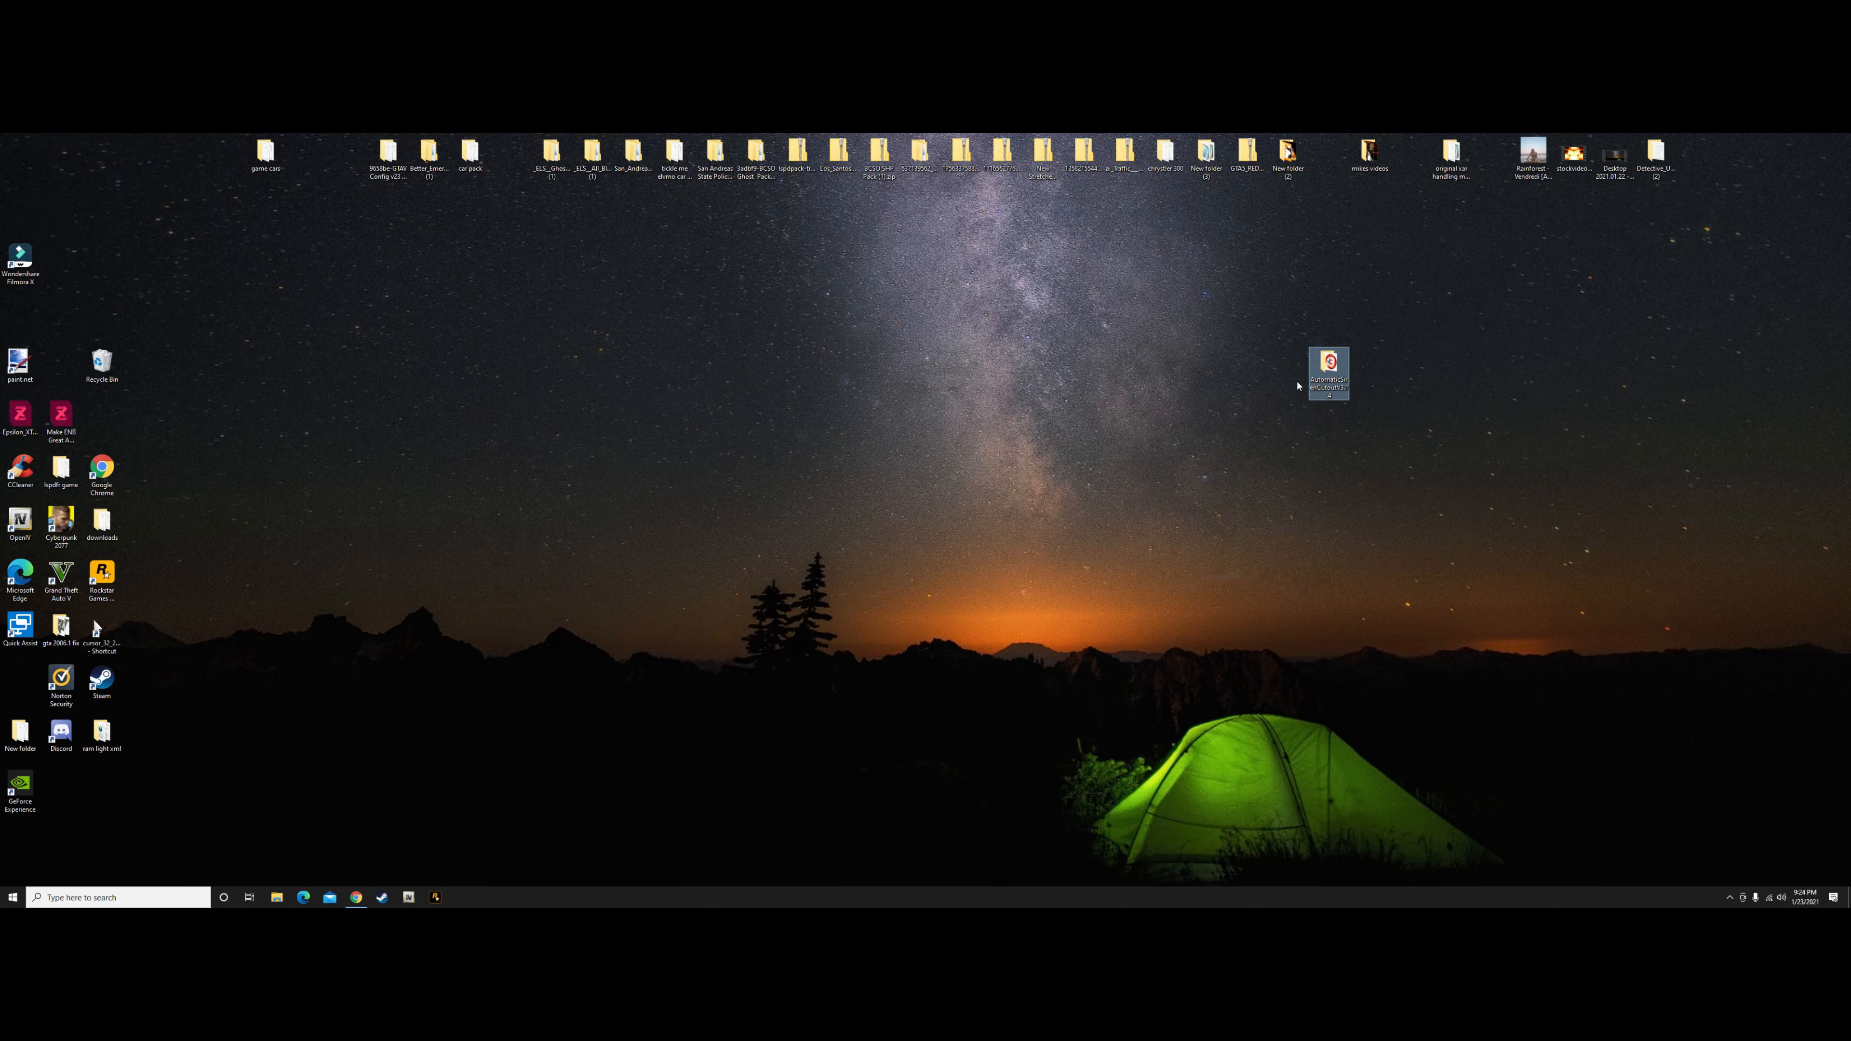
pyautogui.moveTo(1322, 420)
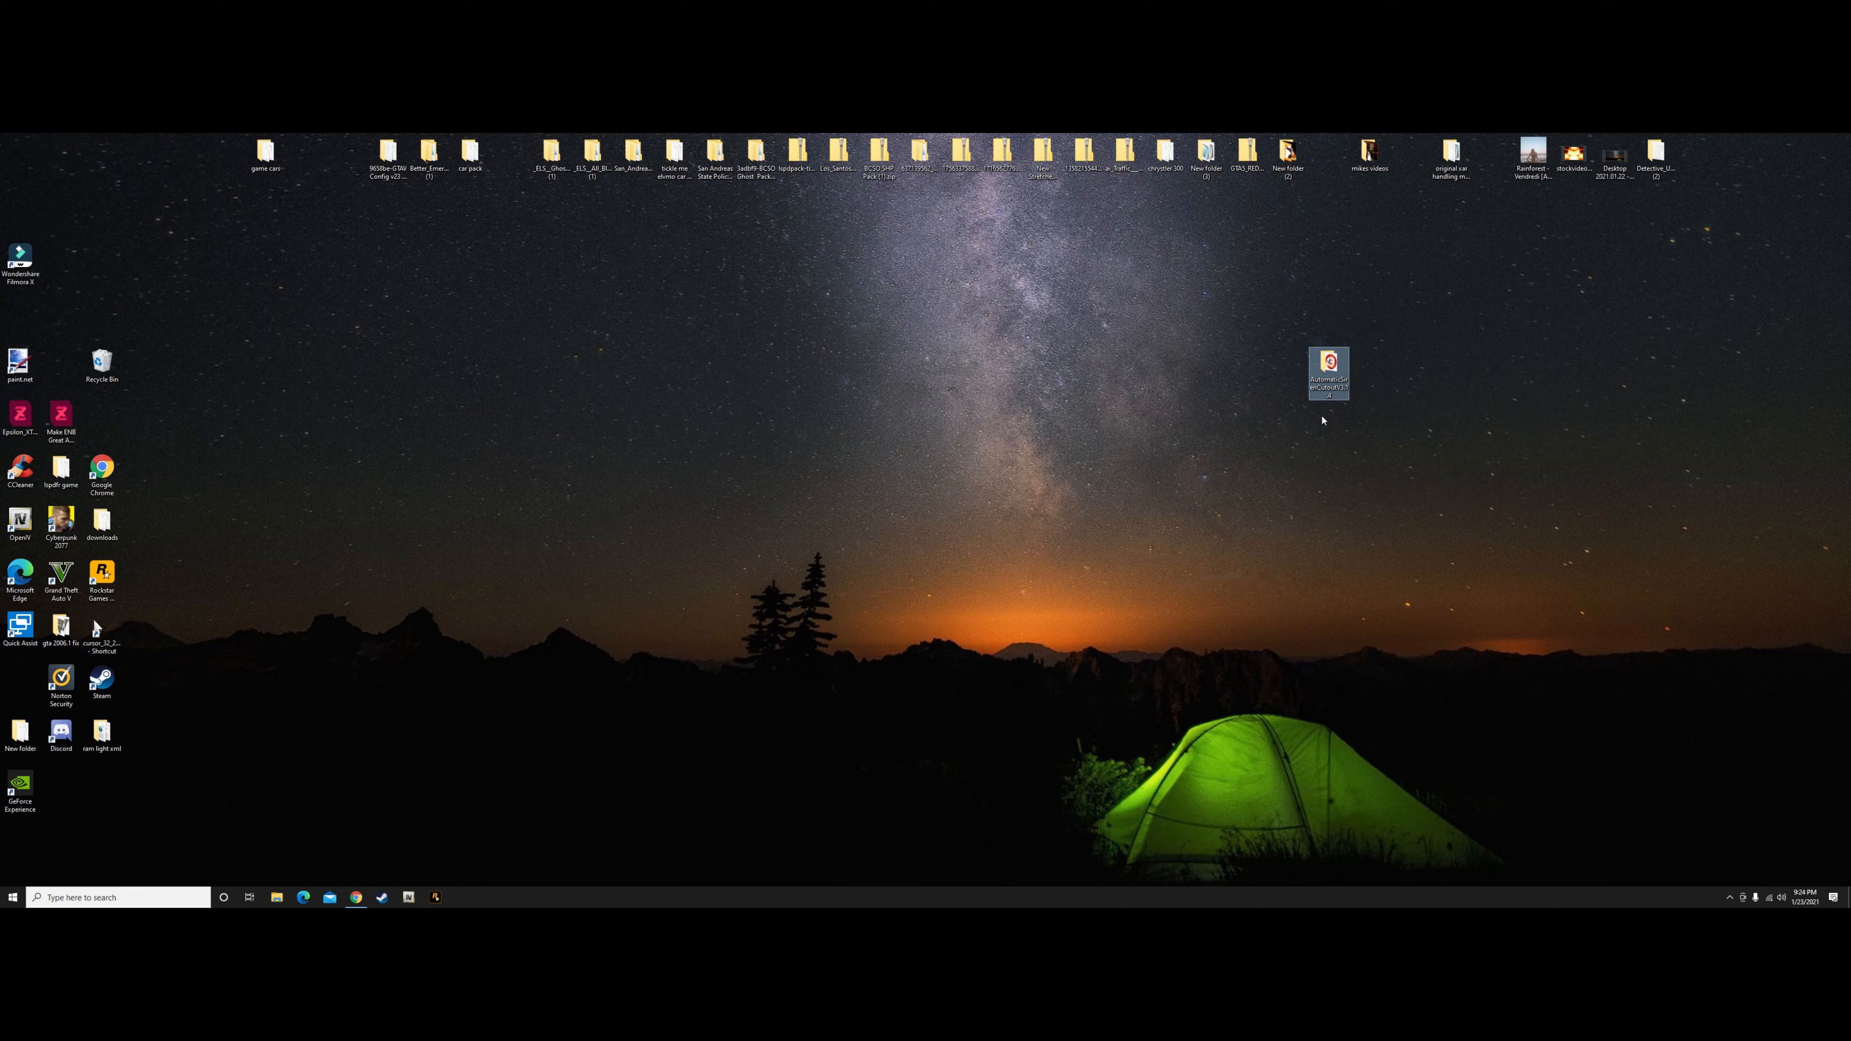
pyautogui.moveTo(1258, 426)
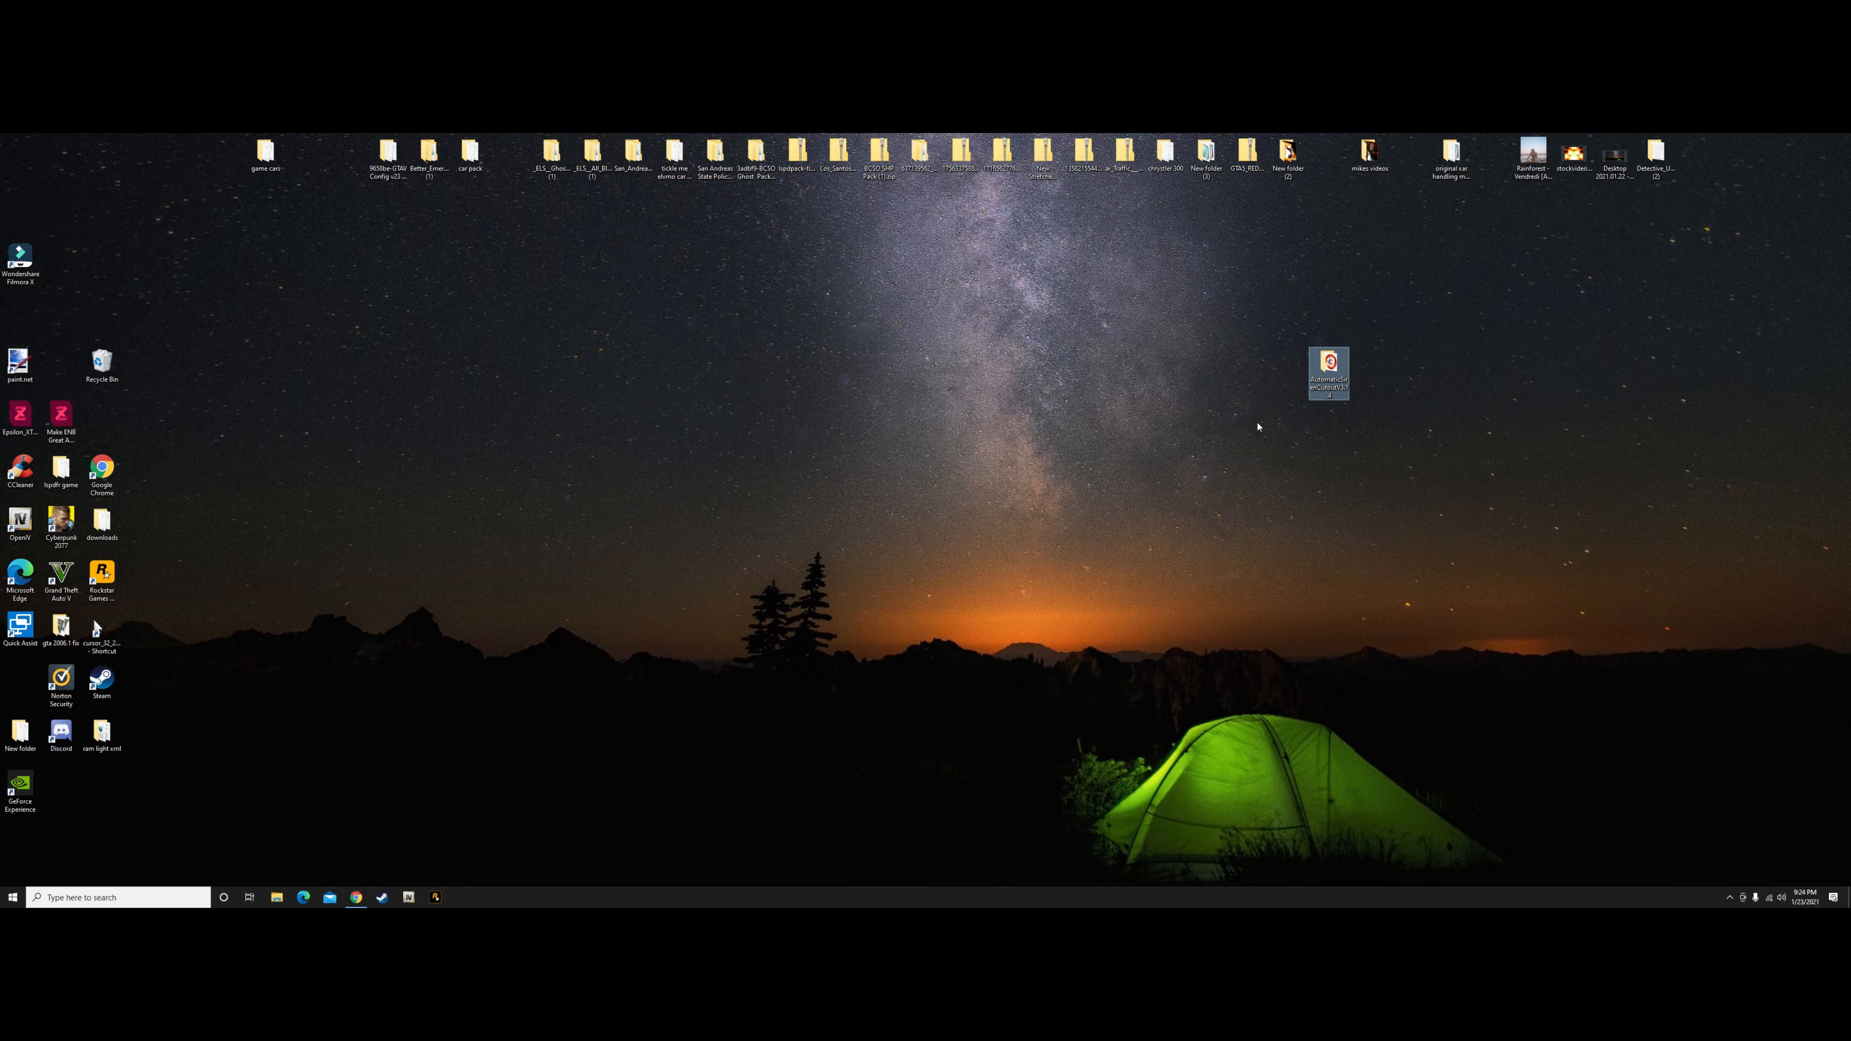
pyautogui.moveTo(1287, 446)
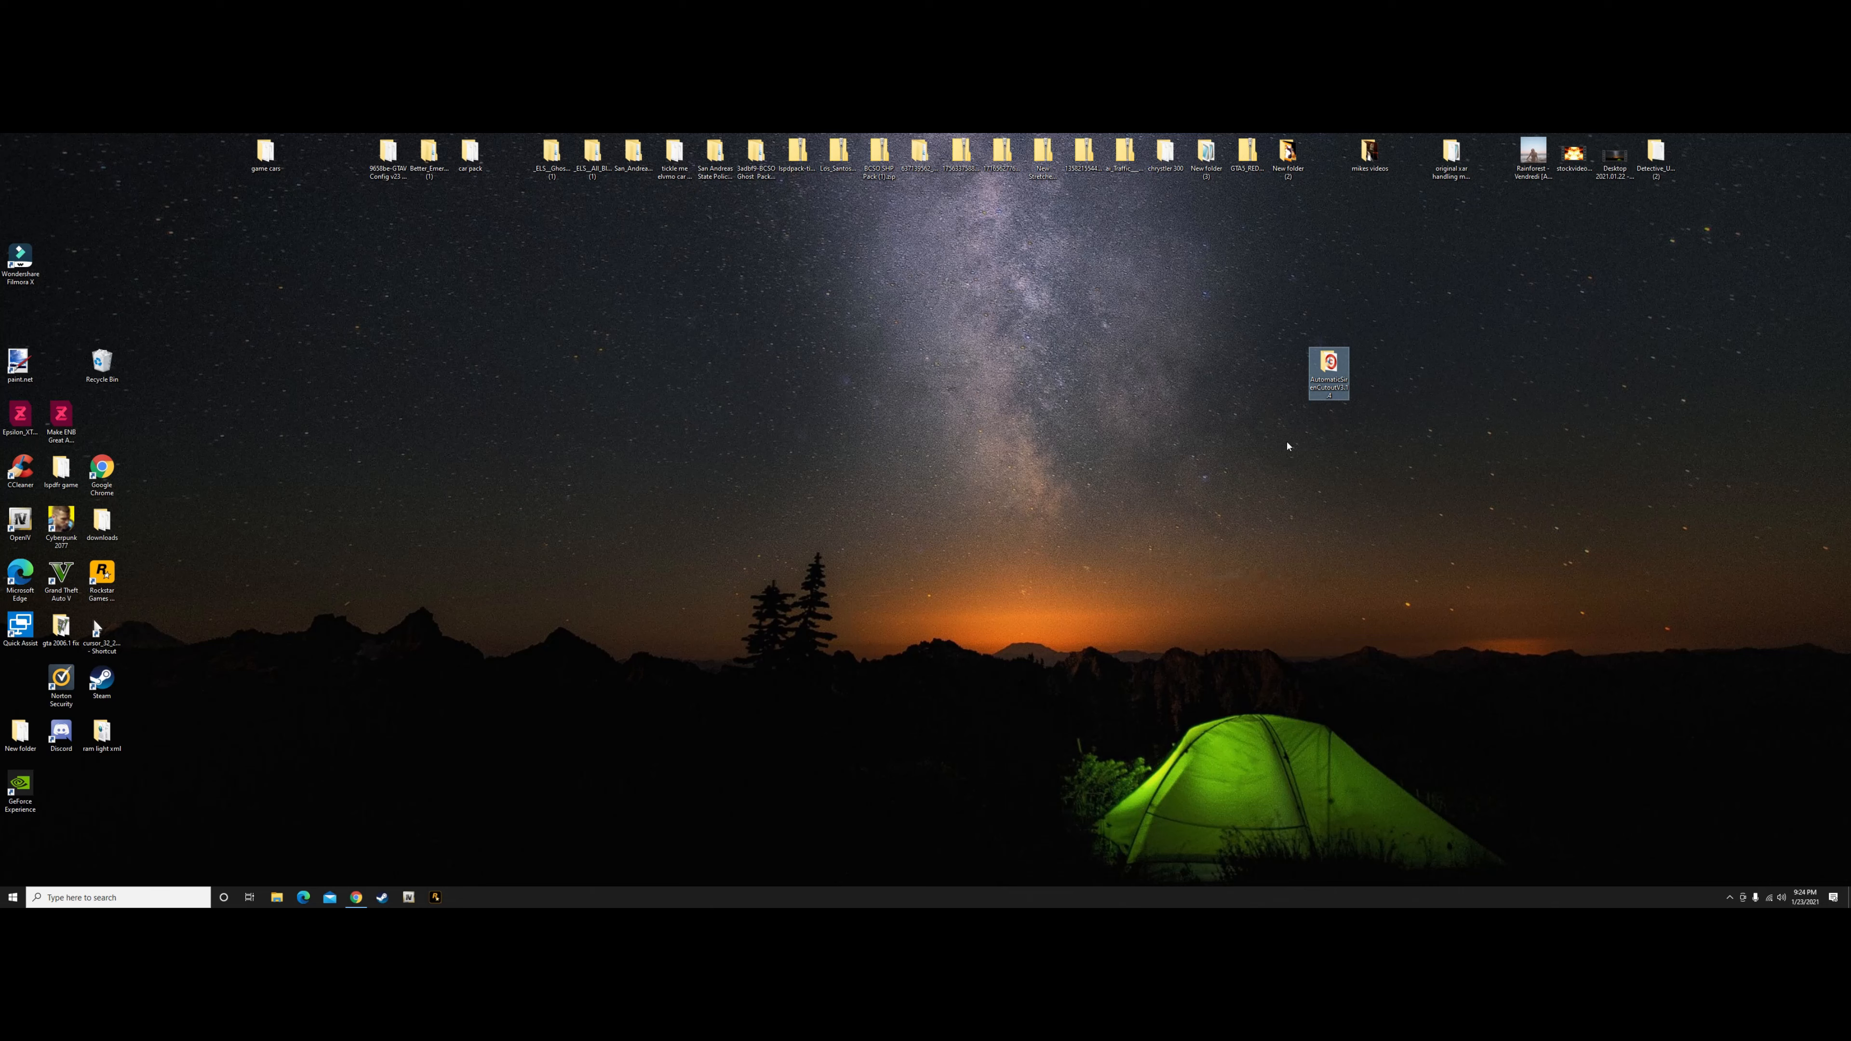
pyautogui.moveTo(1286, 451)
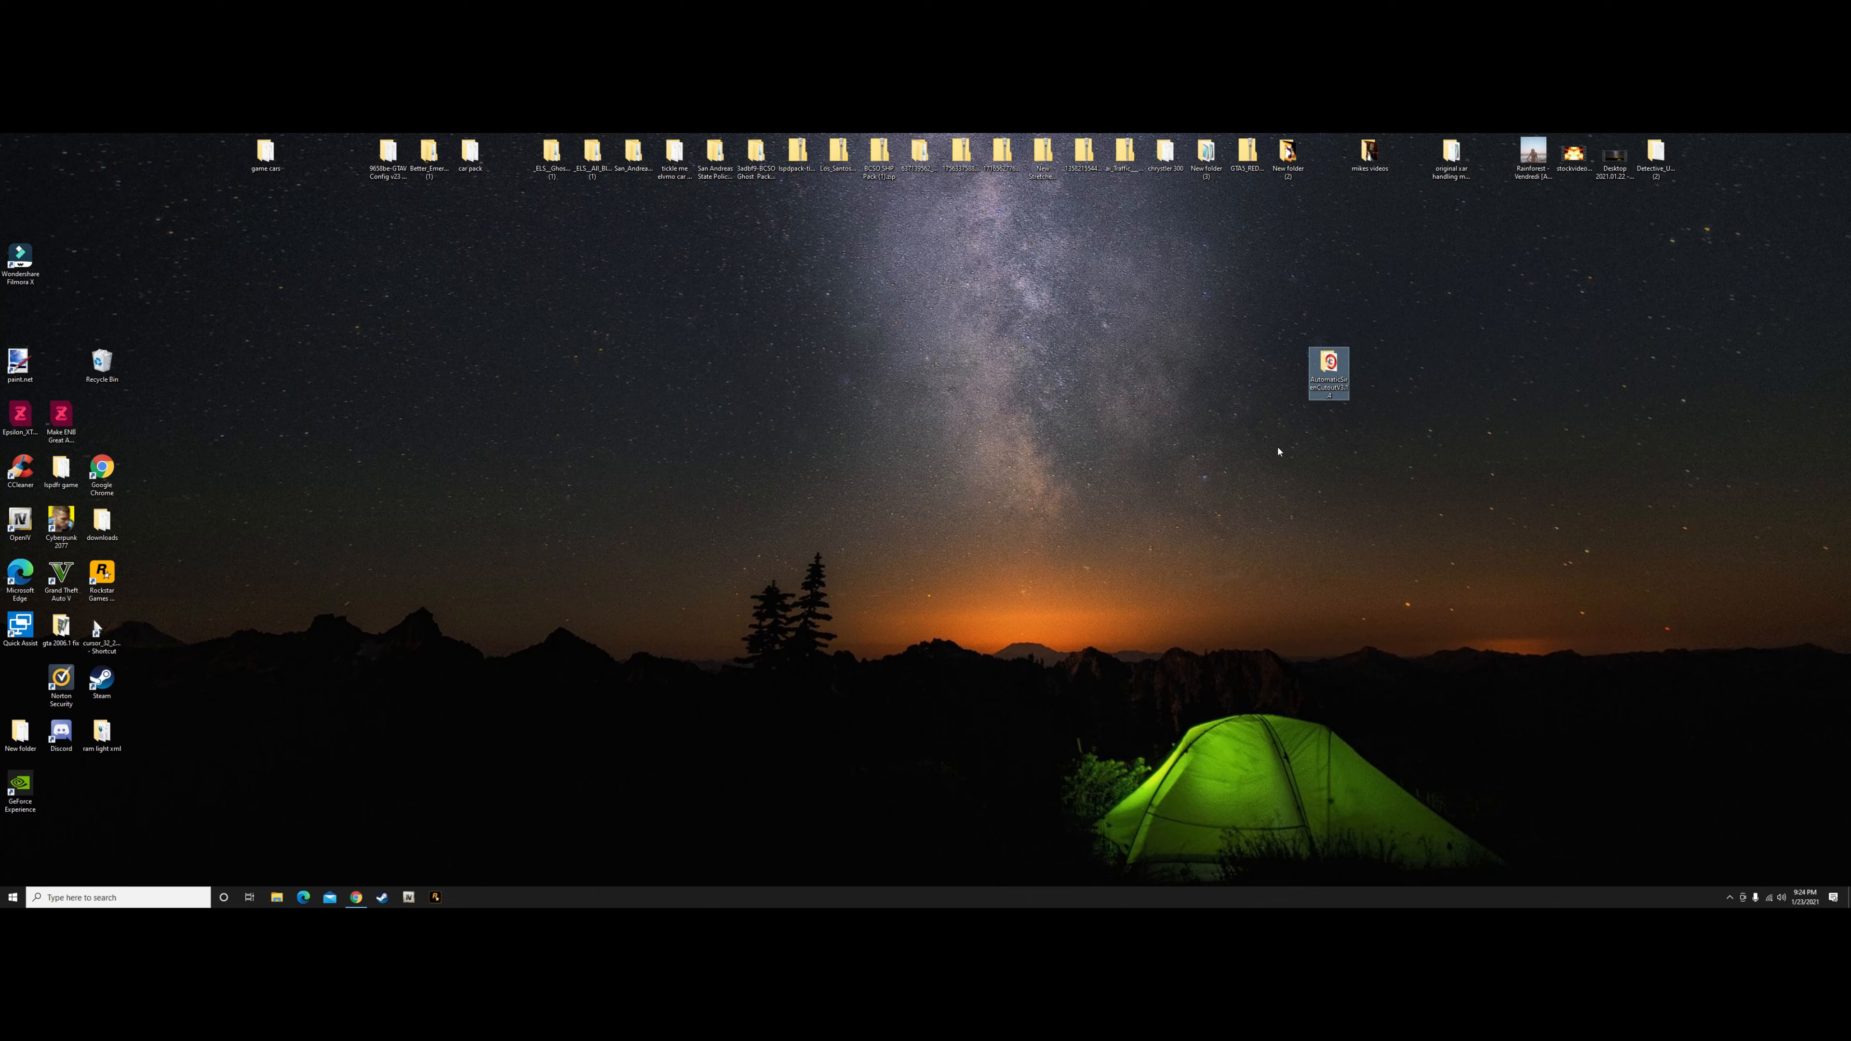
pyautogui.moveTo(1263, 466)
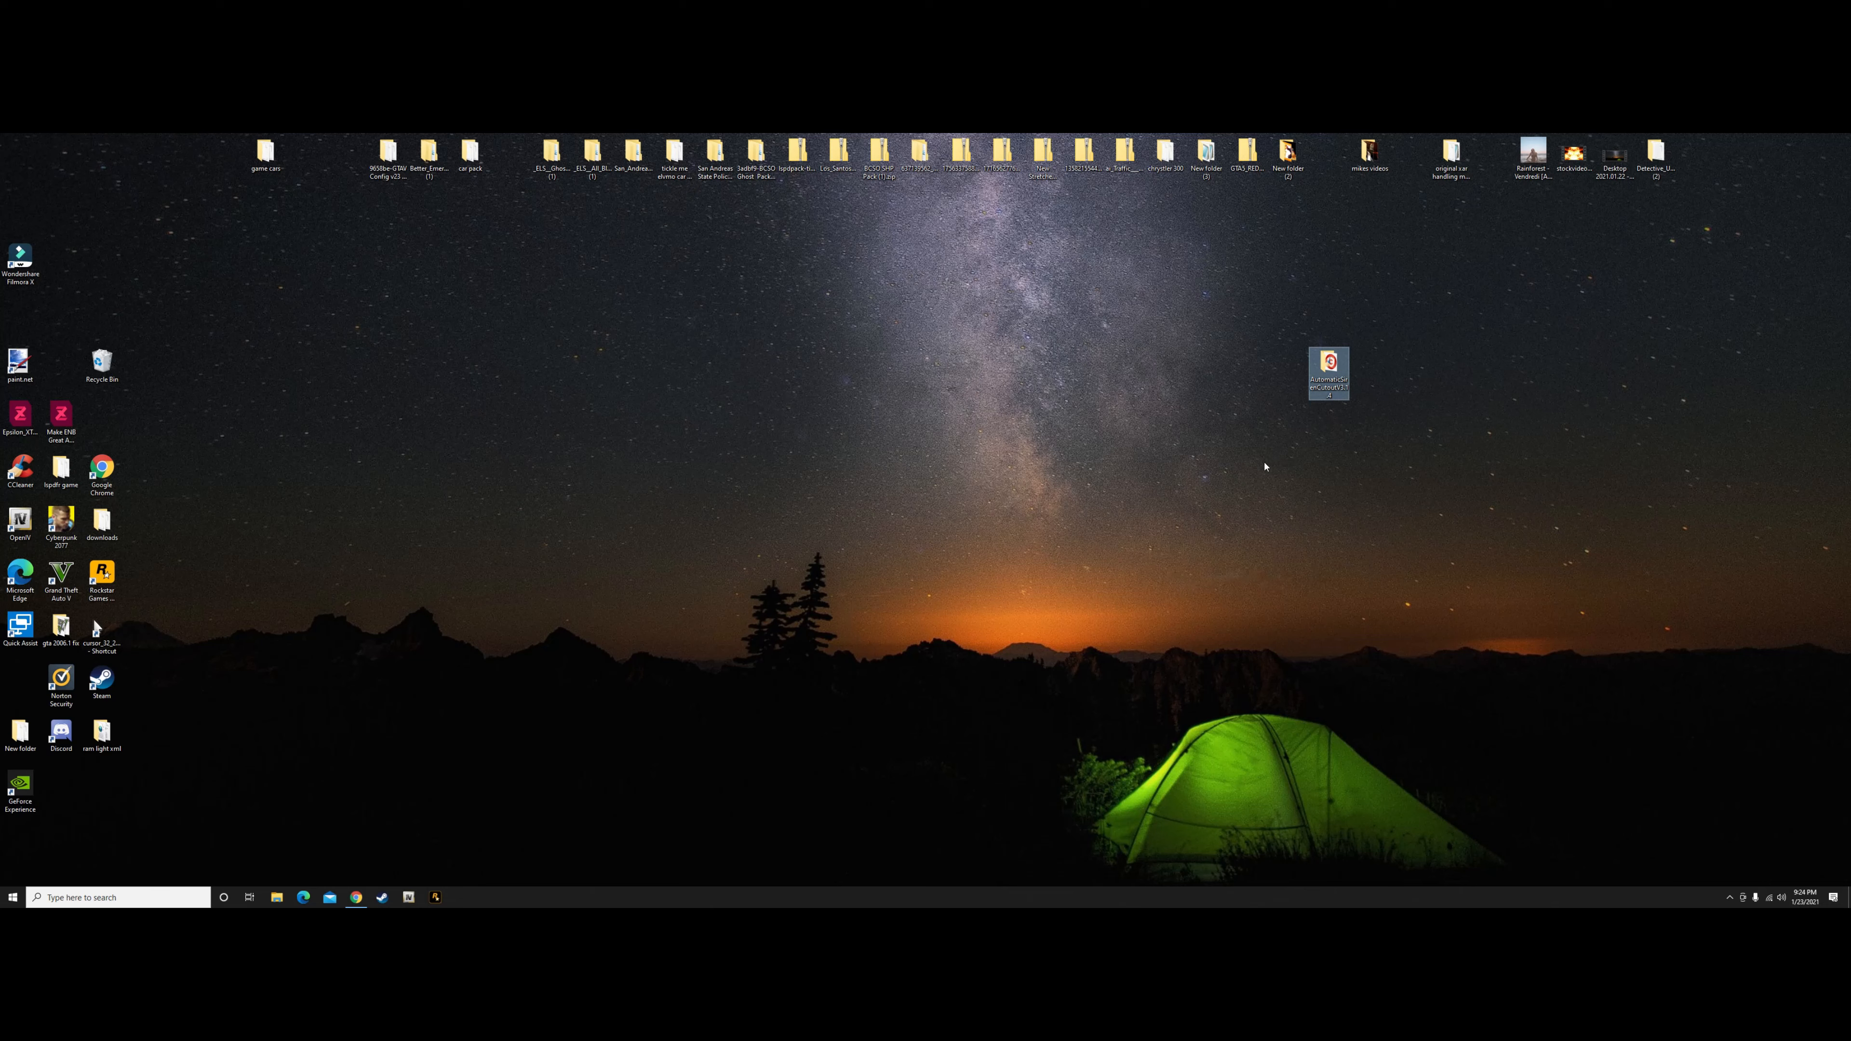
pyautogui.moveTo(1274, 467)
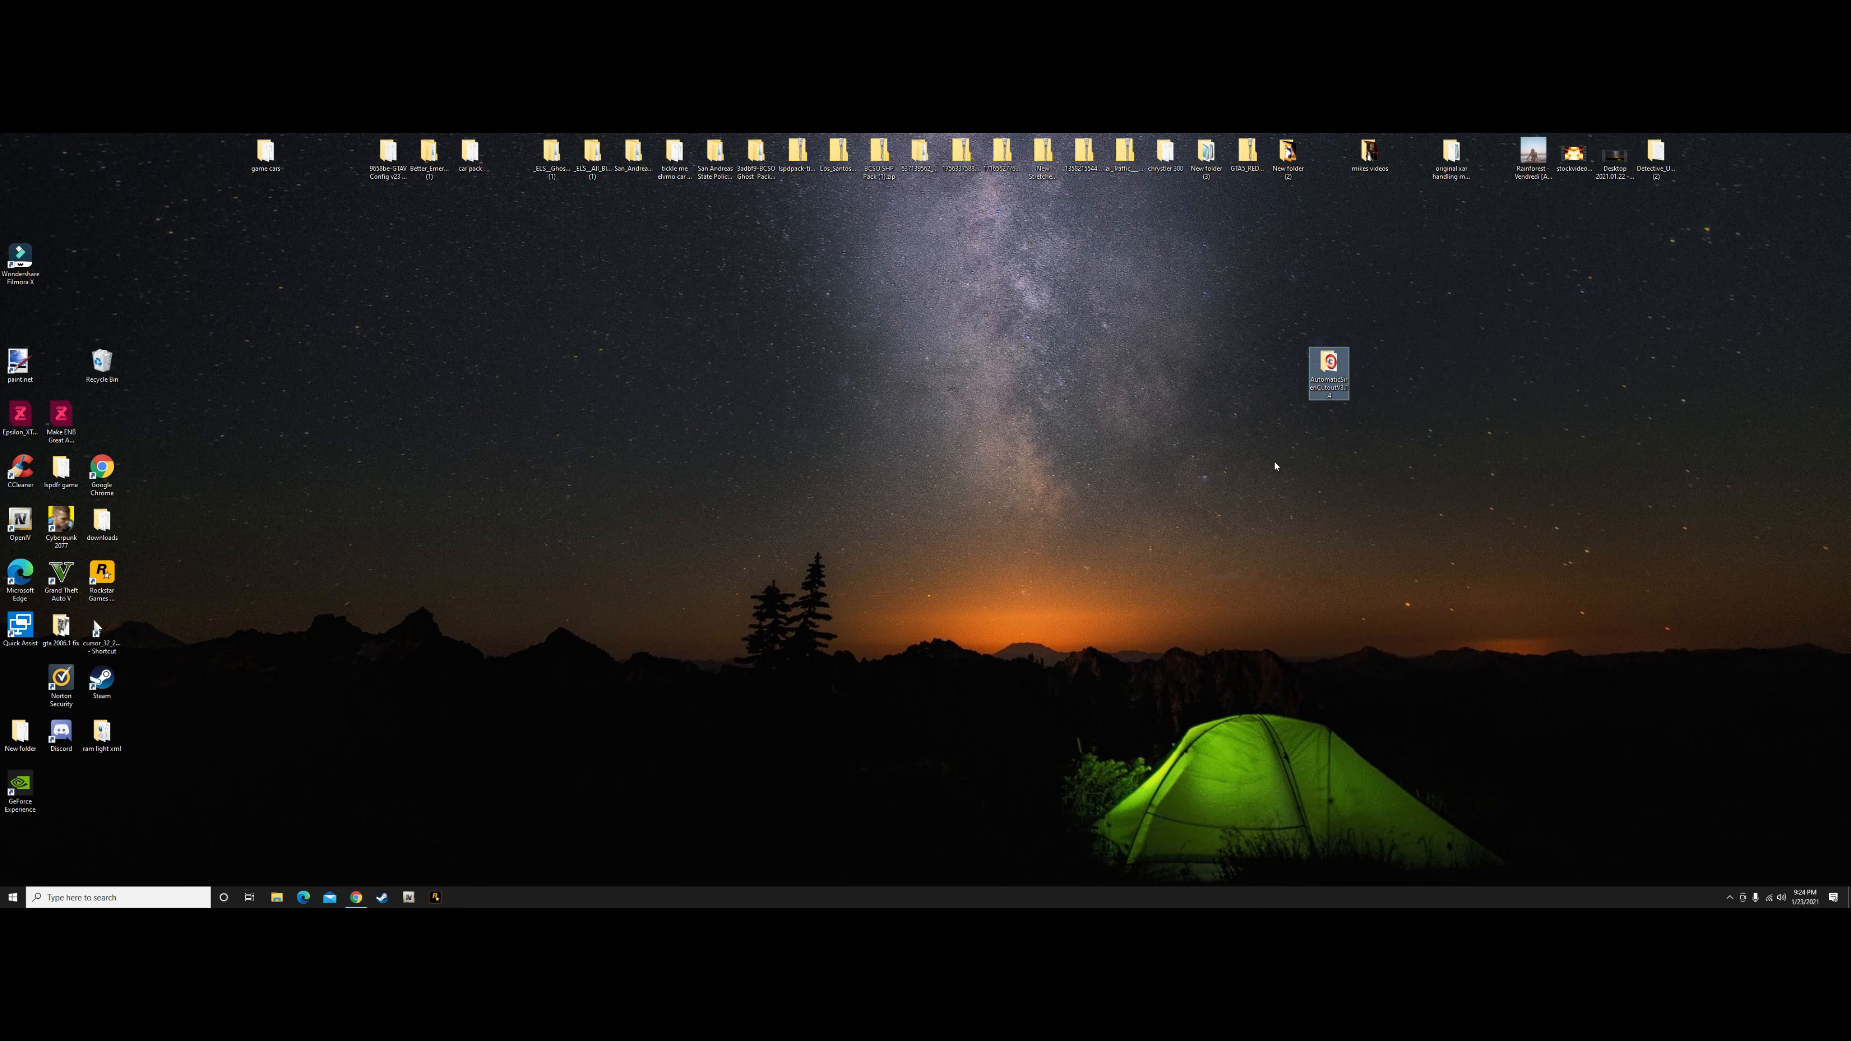
pyautogui.moveTo(1180, 547)
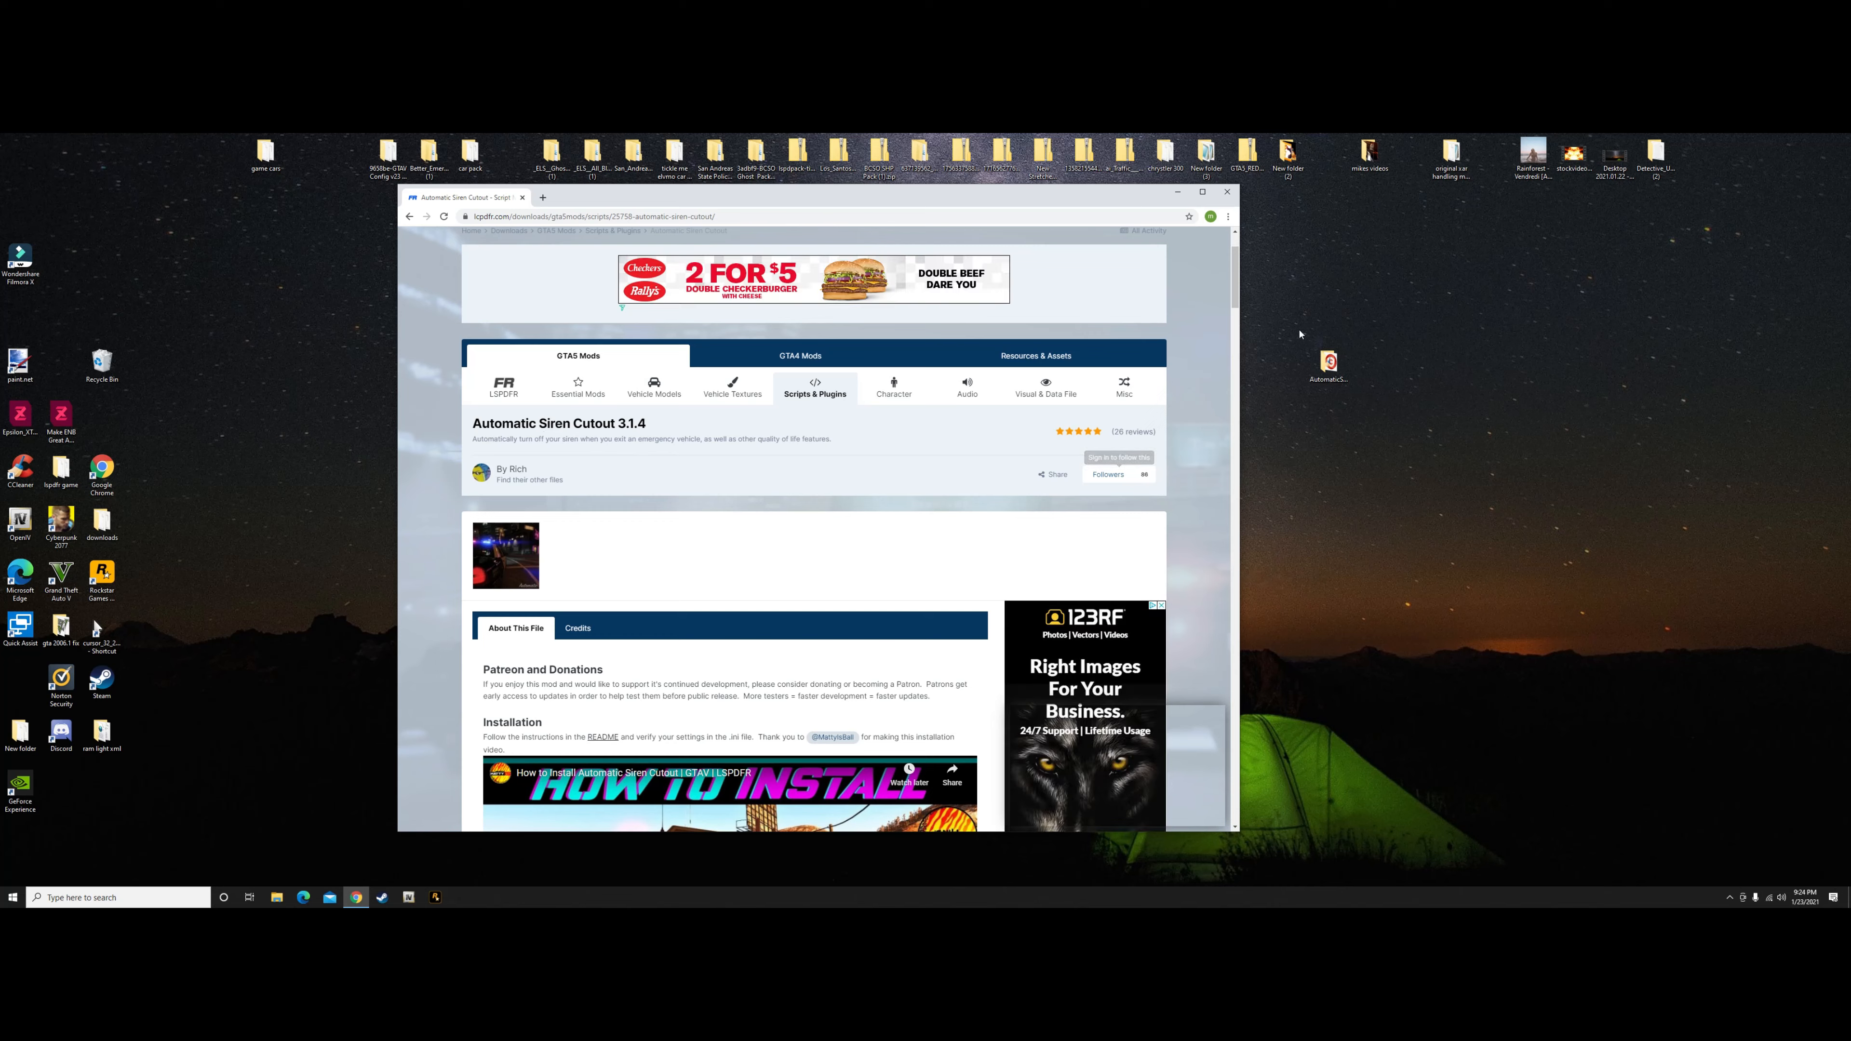
# Accept the download terms and start downloading AutomaticSirenCutoutV3.1.4.rar from LSPDFR.
pyautogui.scroll(-3)
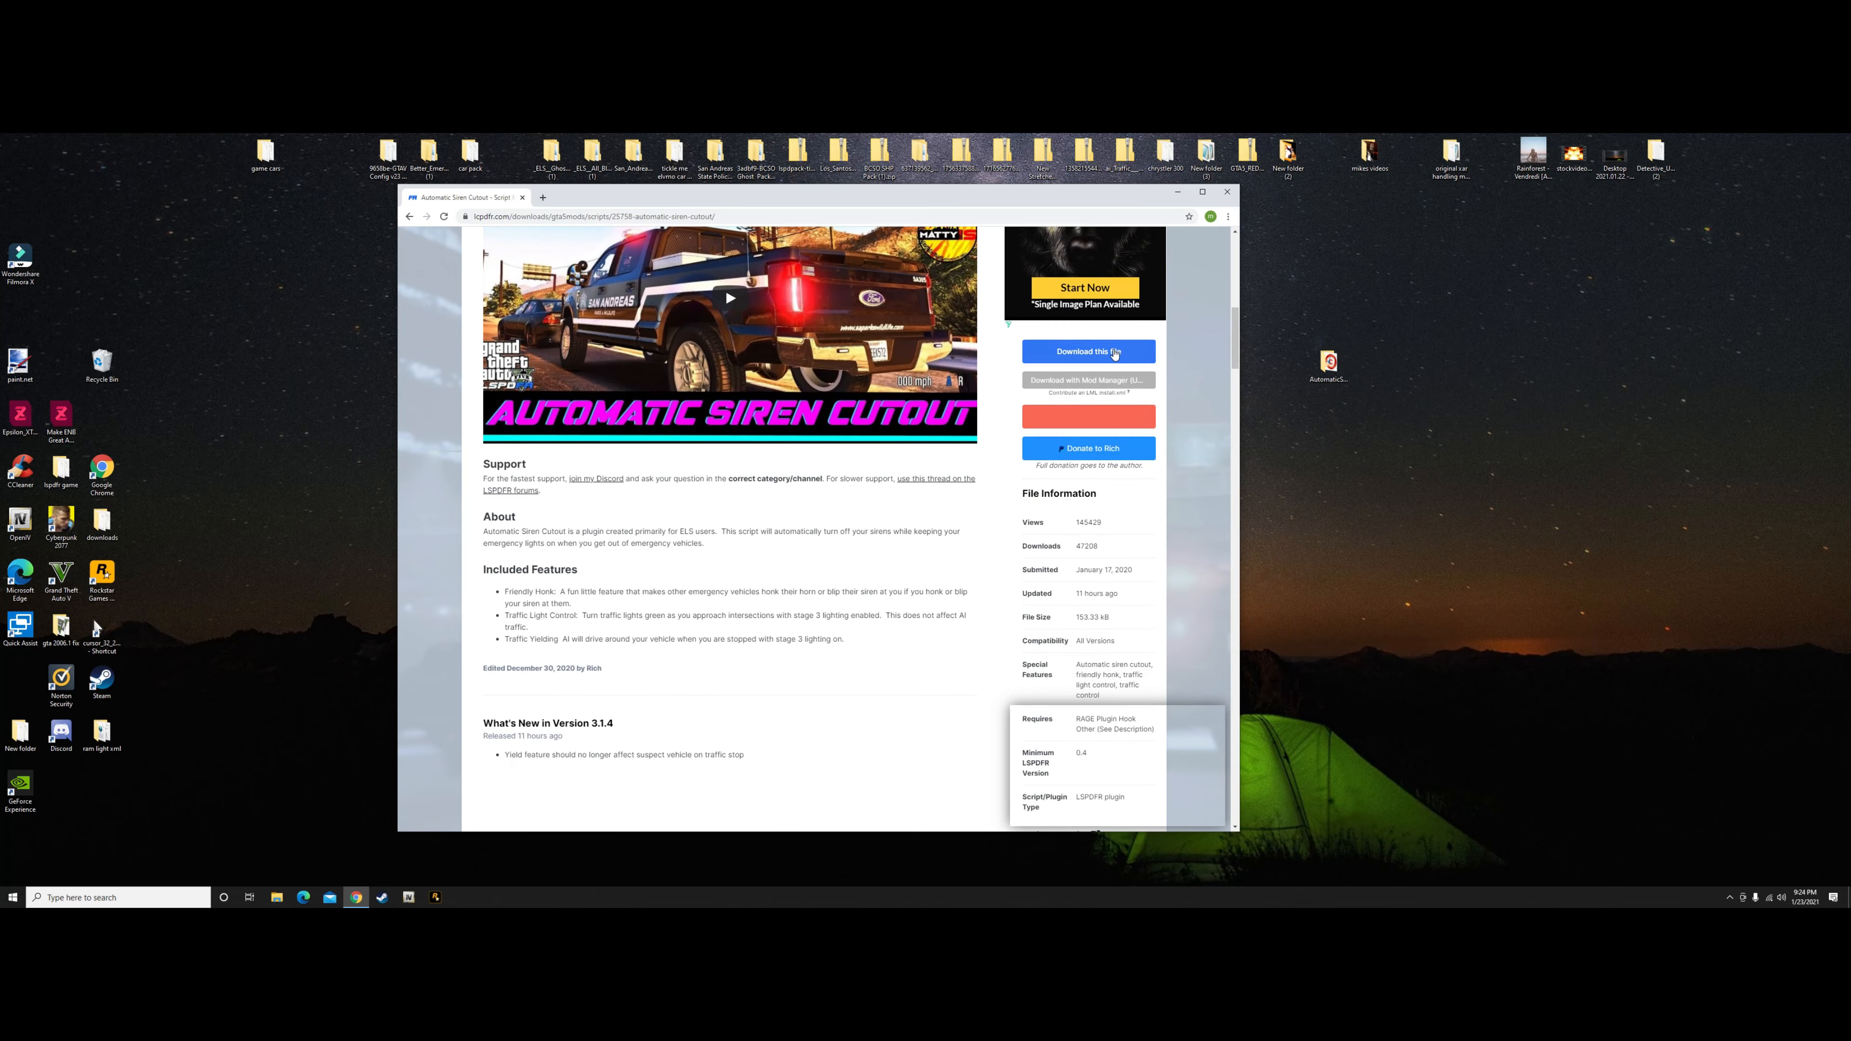
pyautogui.click(1087, 351)
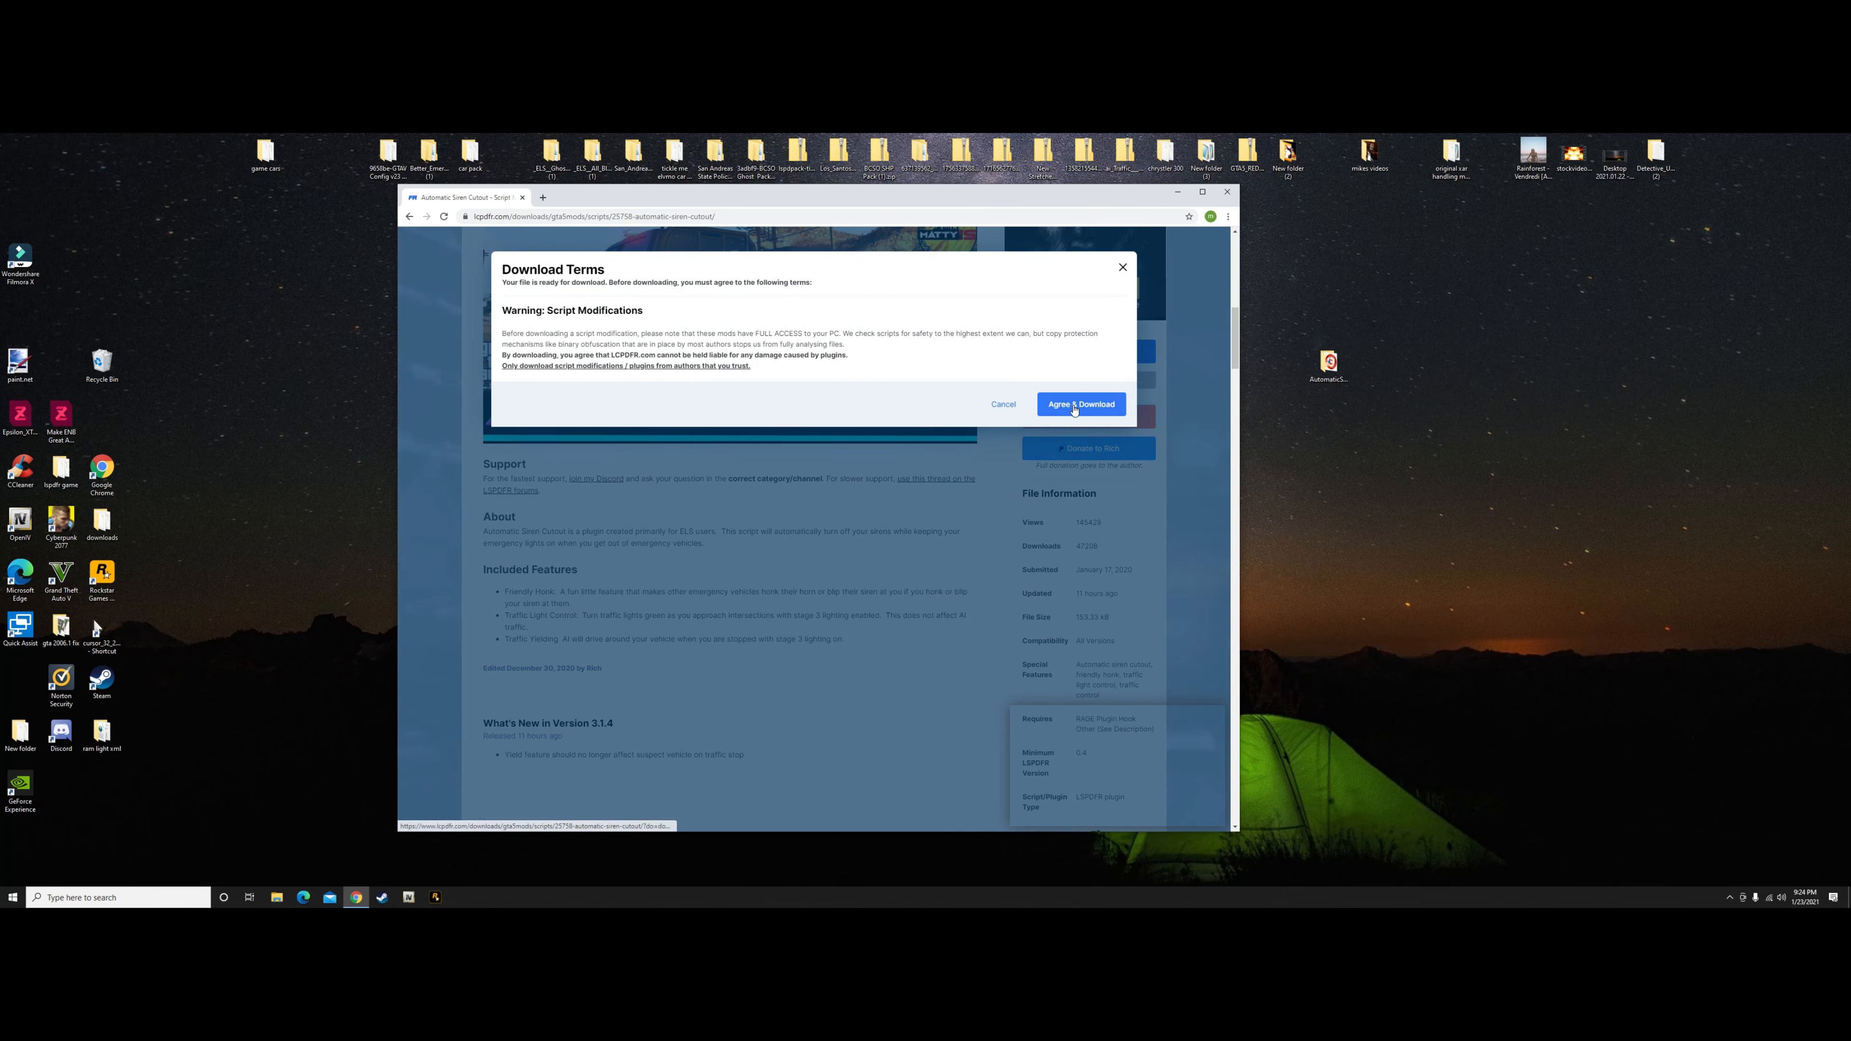
pyautogui.click(1080, 404)
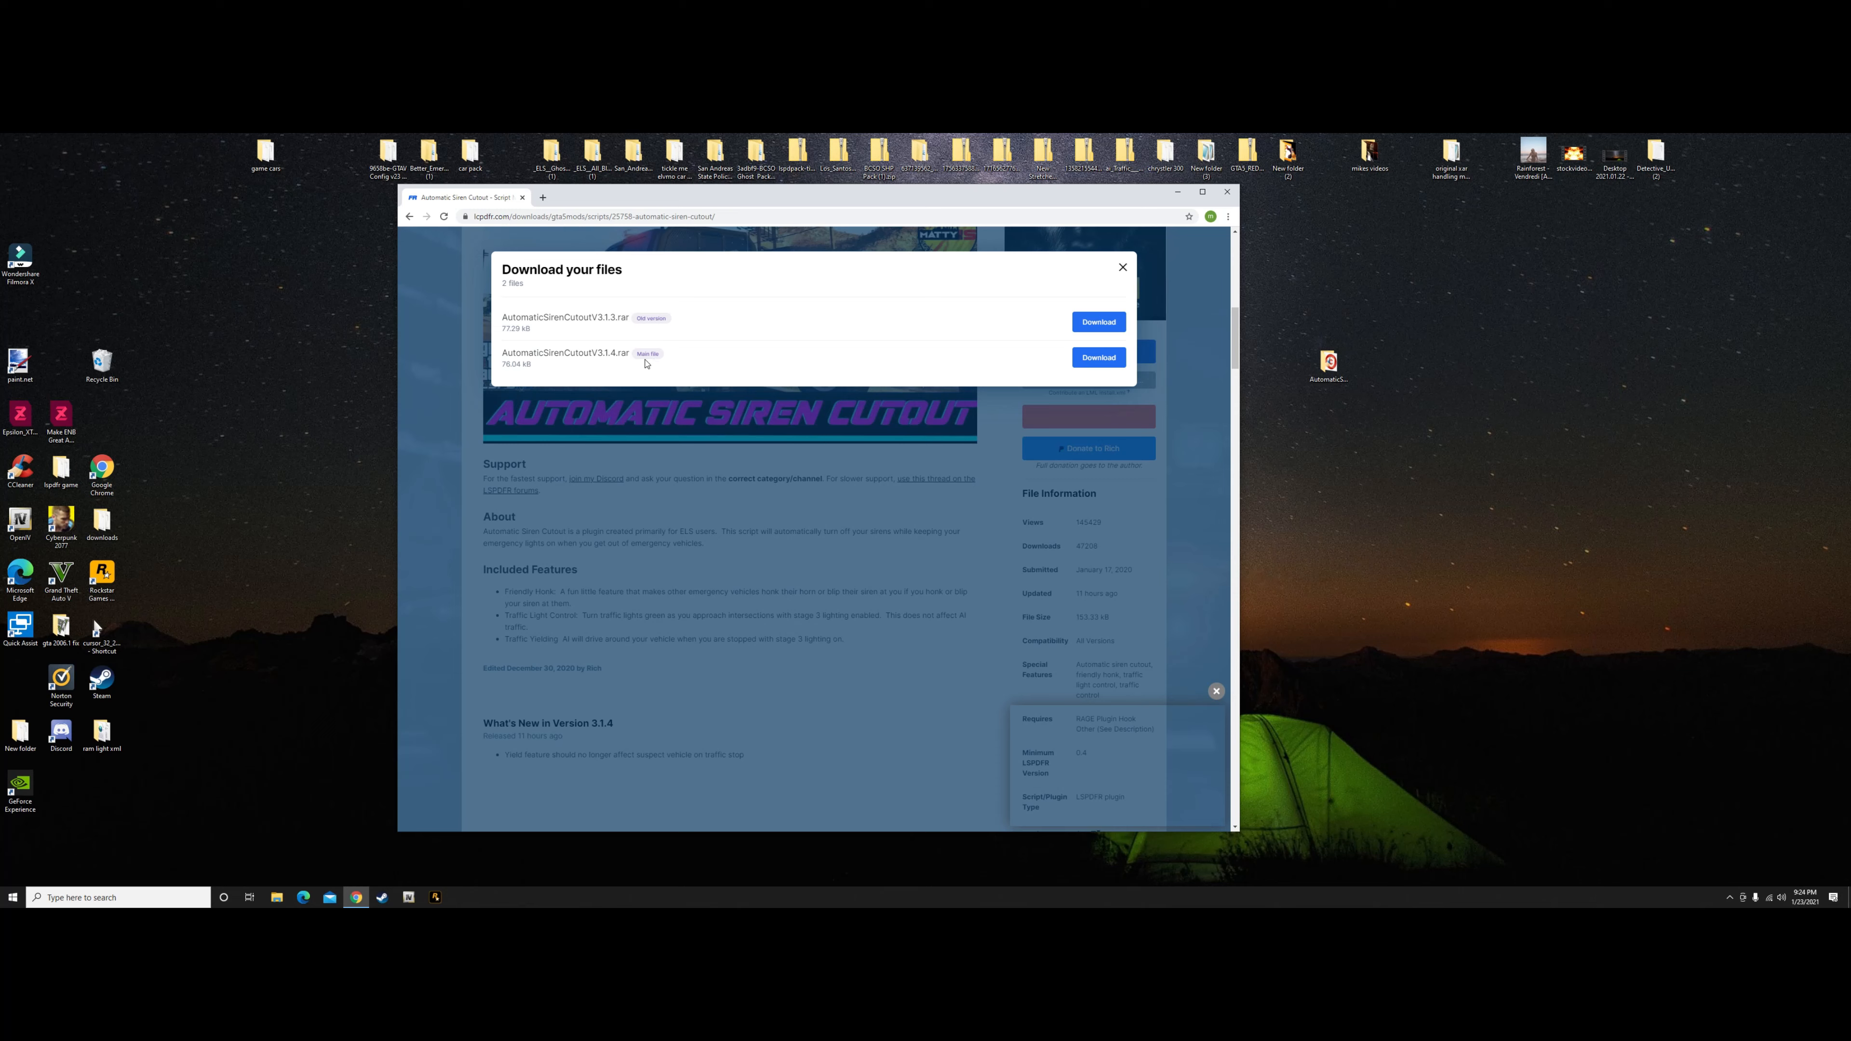
pyautogui.moveTo(868, 374)
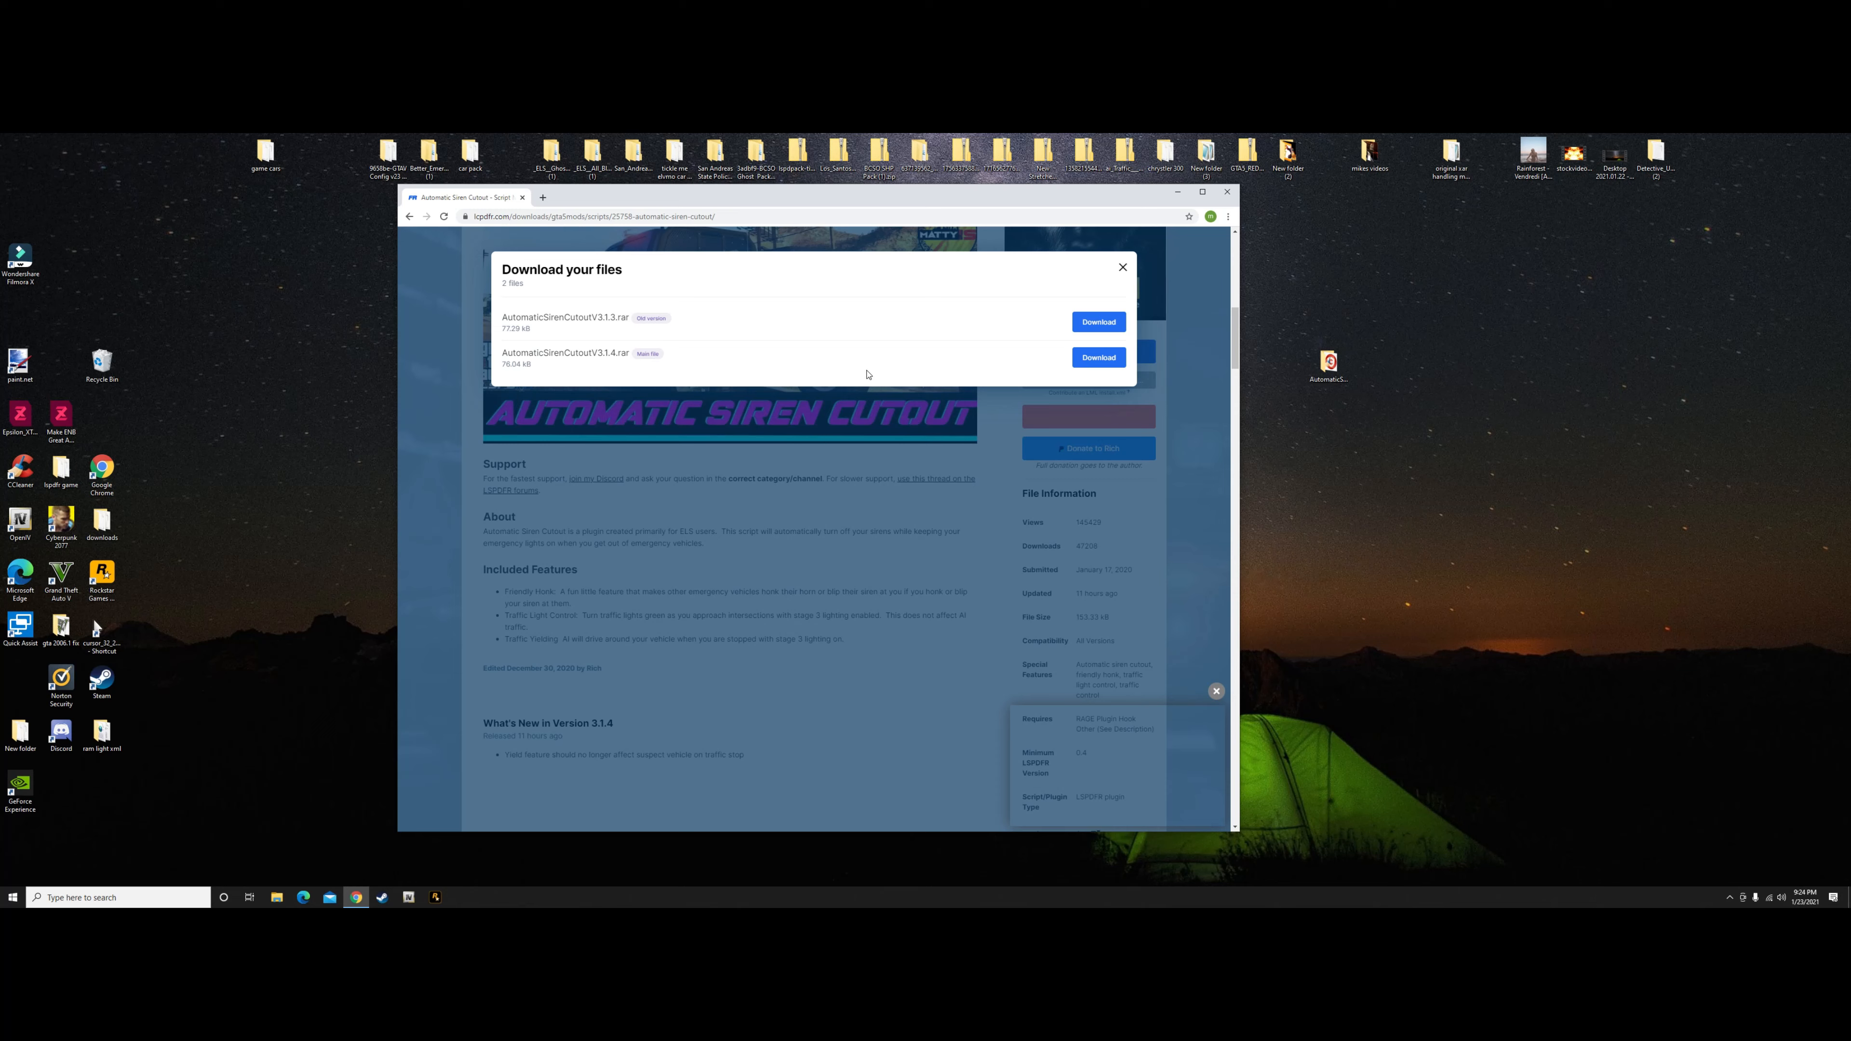
pyautogui.moveTo(1101, 575)
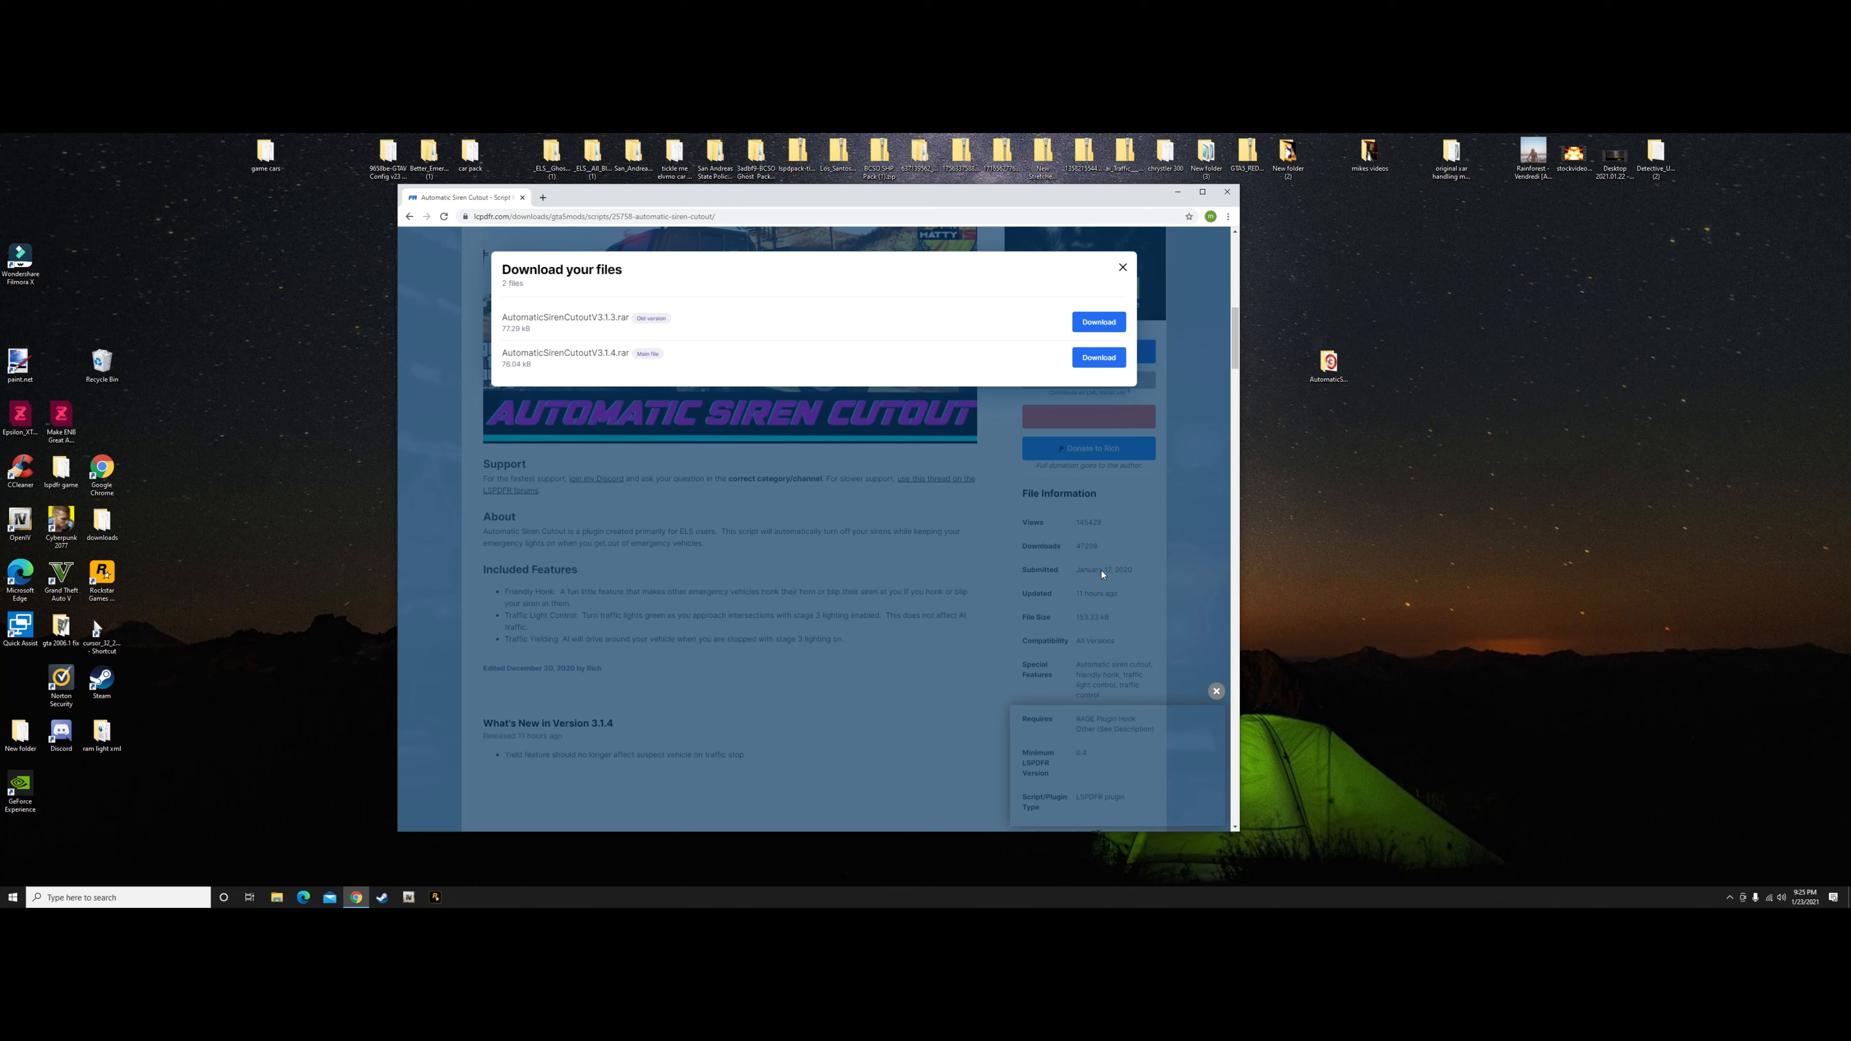
pyautogui.moveTo(736, 384)
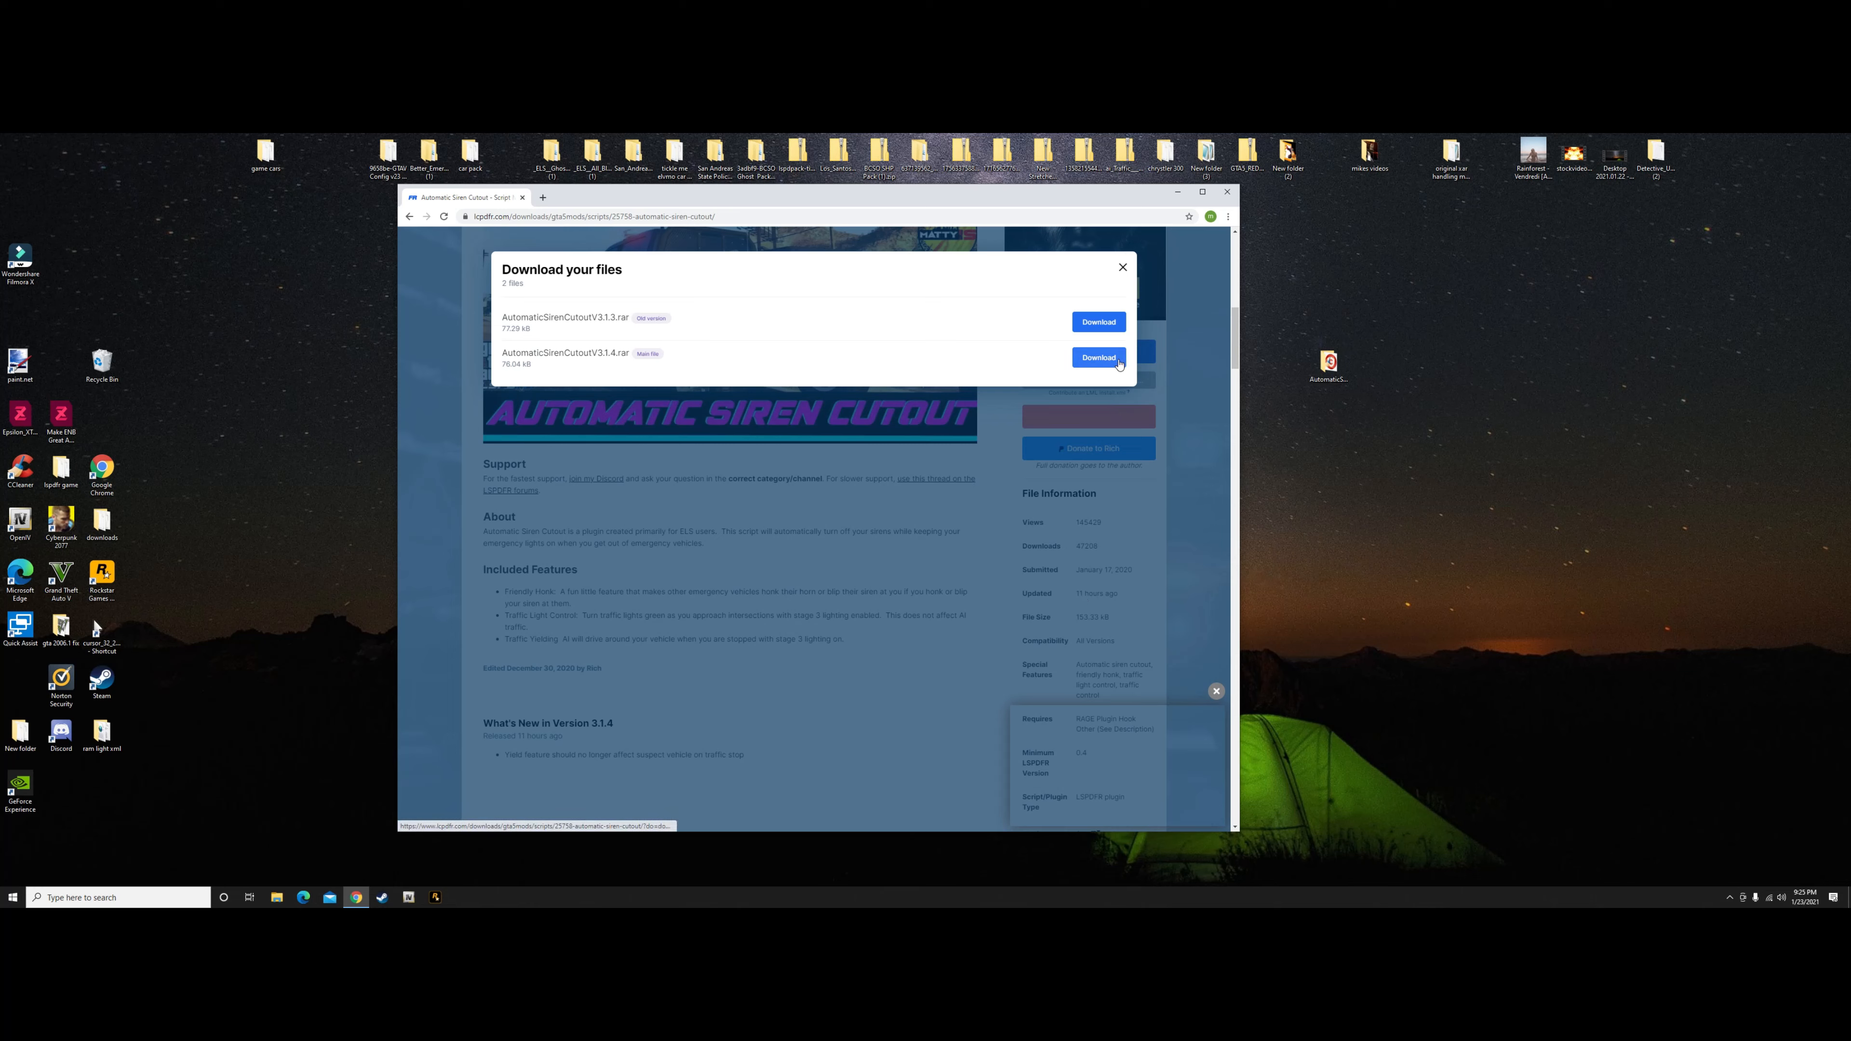
pyautogui.click(1097, 357)
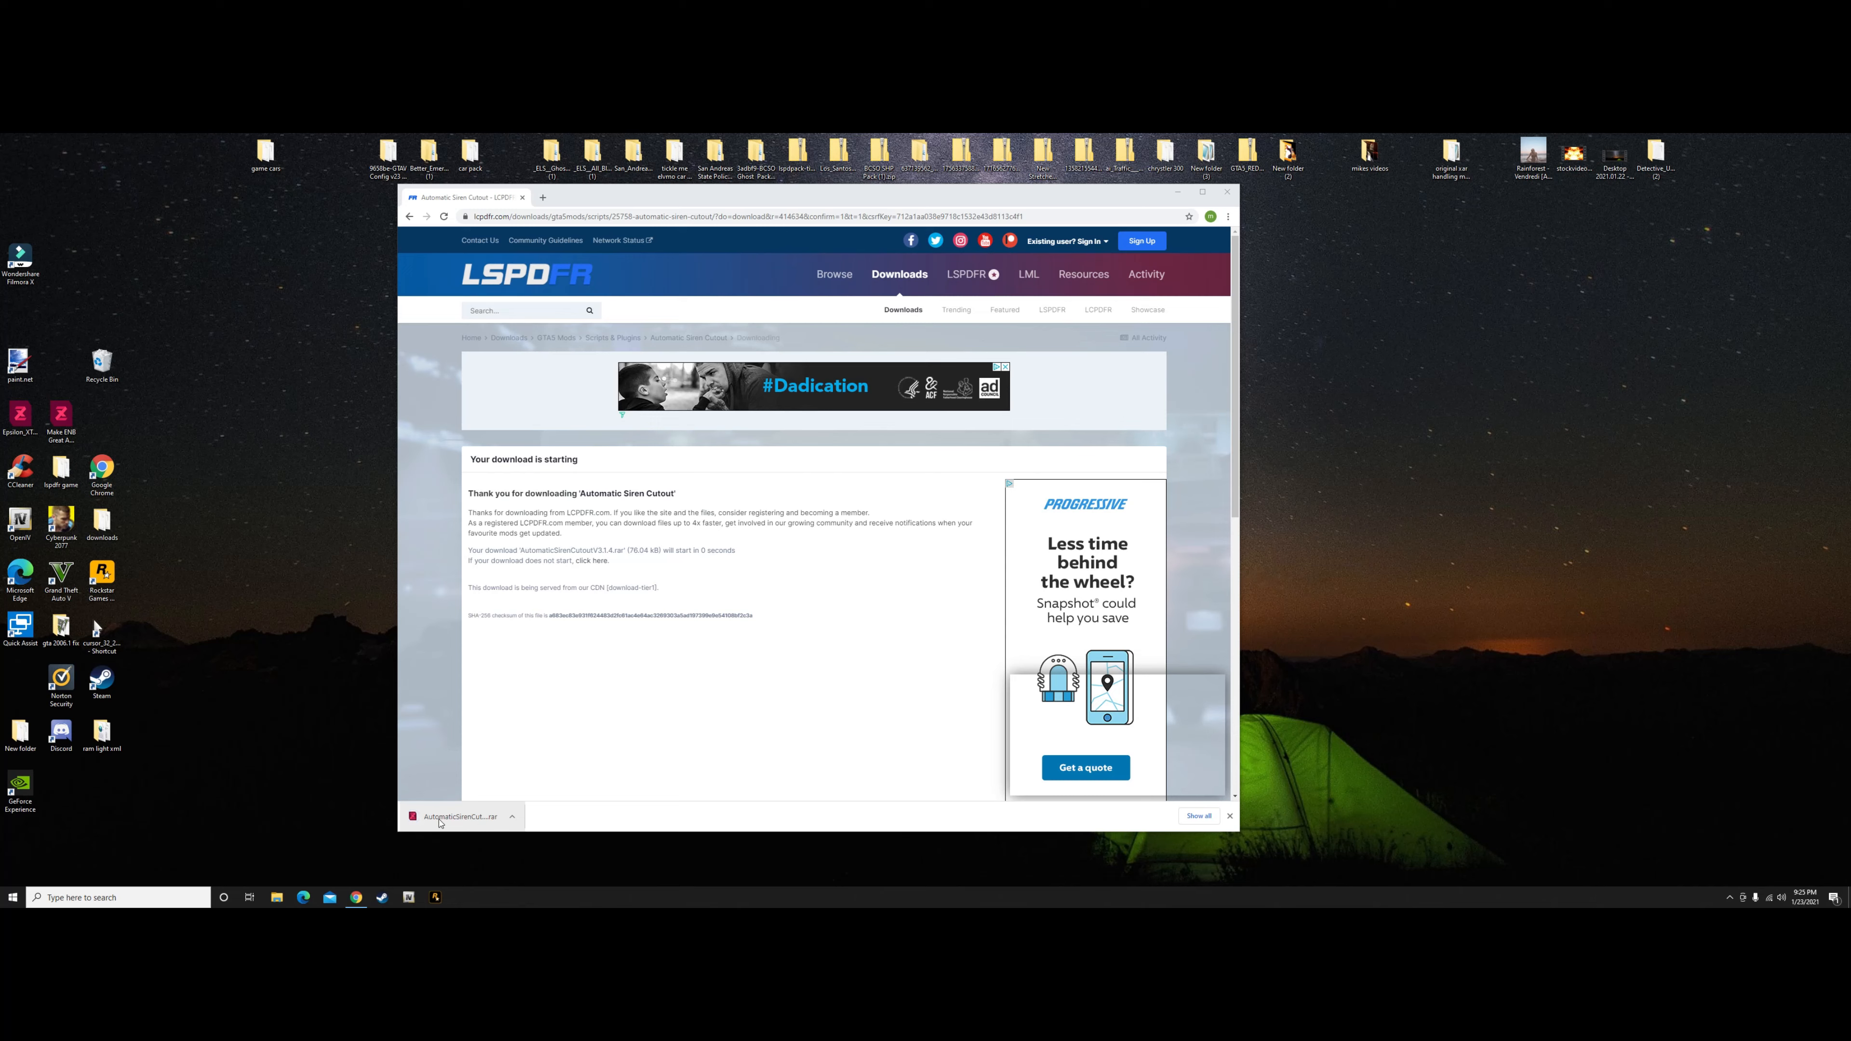
pyautogui.moveTo(256, 468)
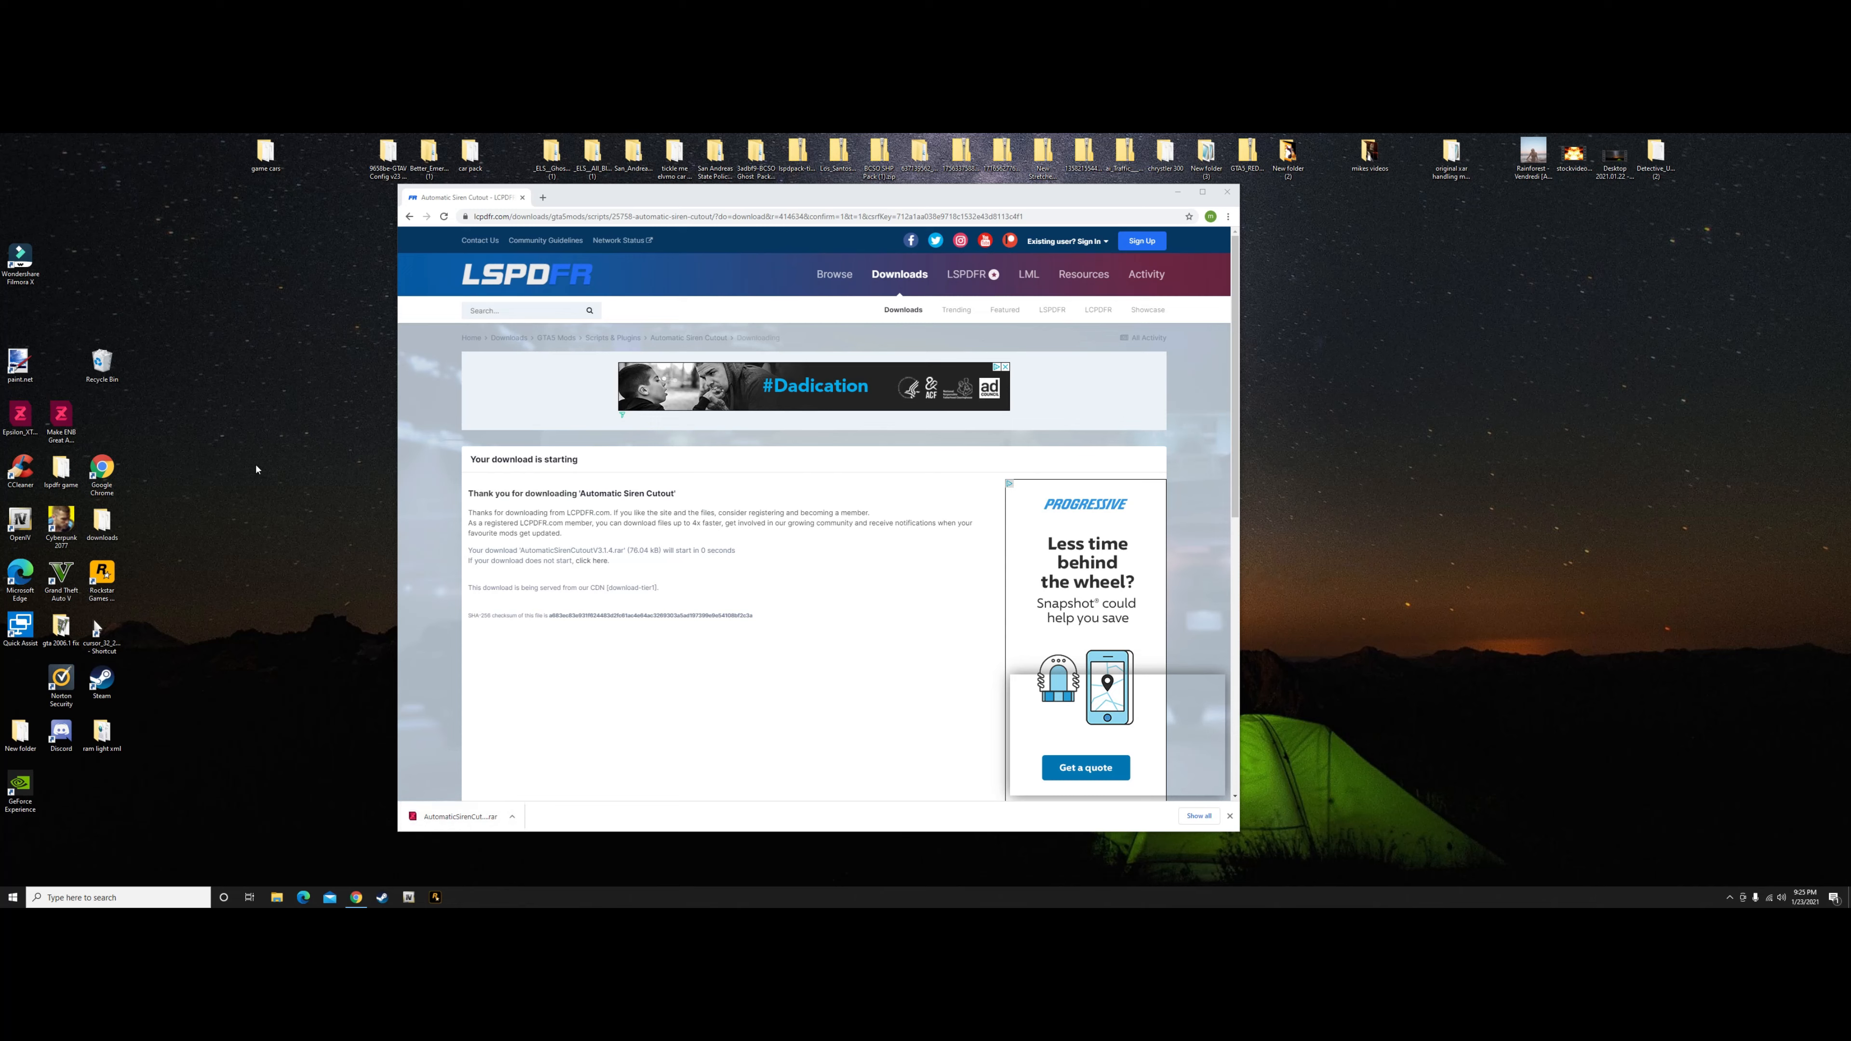
pyautogui.moveTo(733, 674)
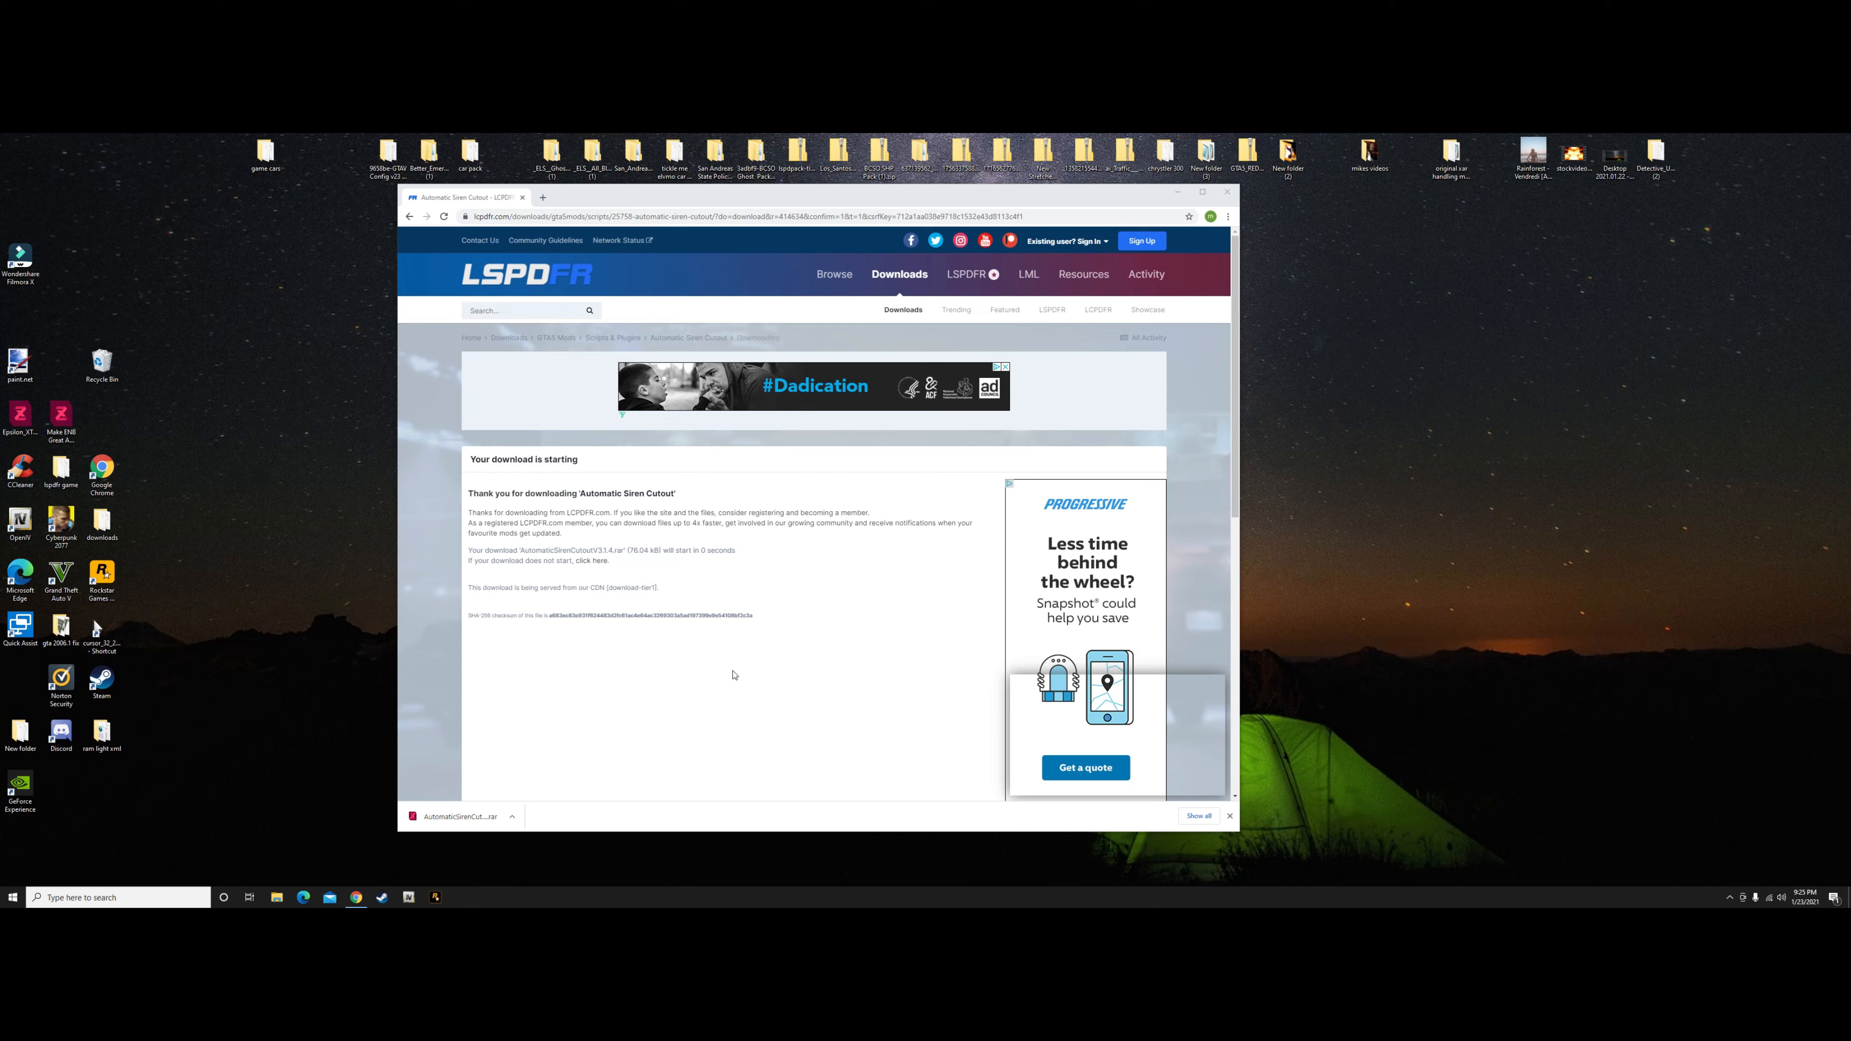
pyautogui.moveTo(682, 710)
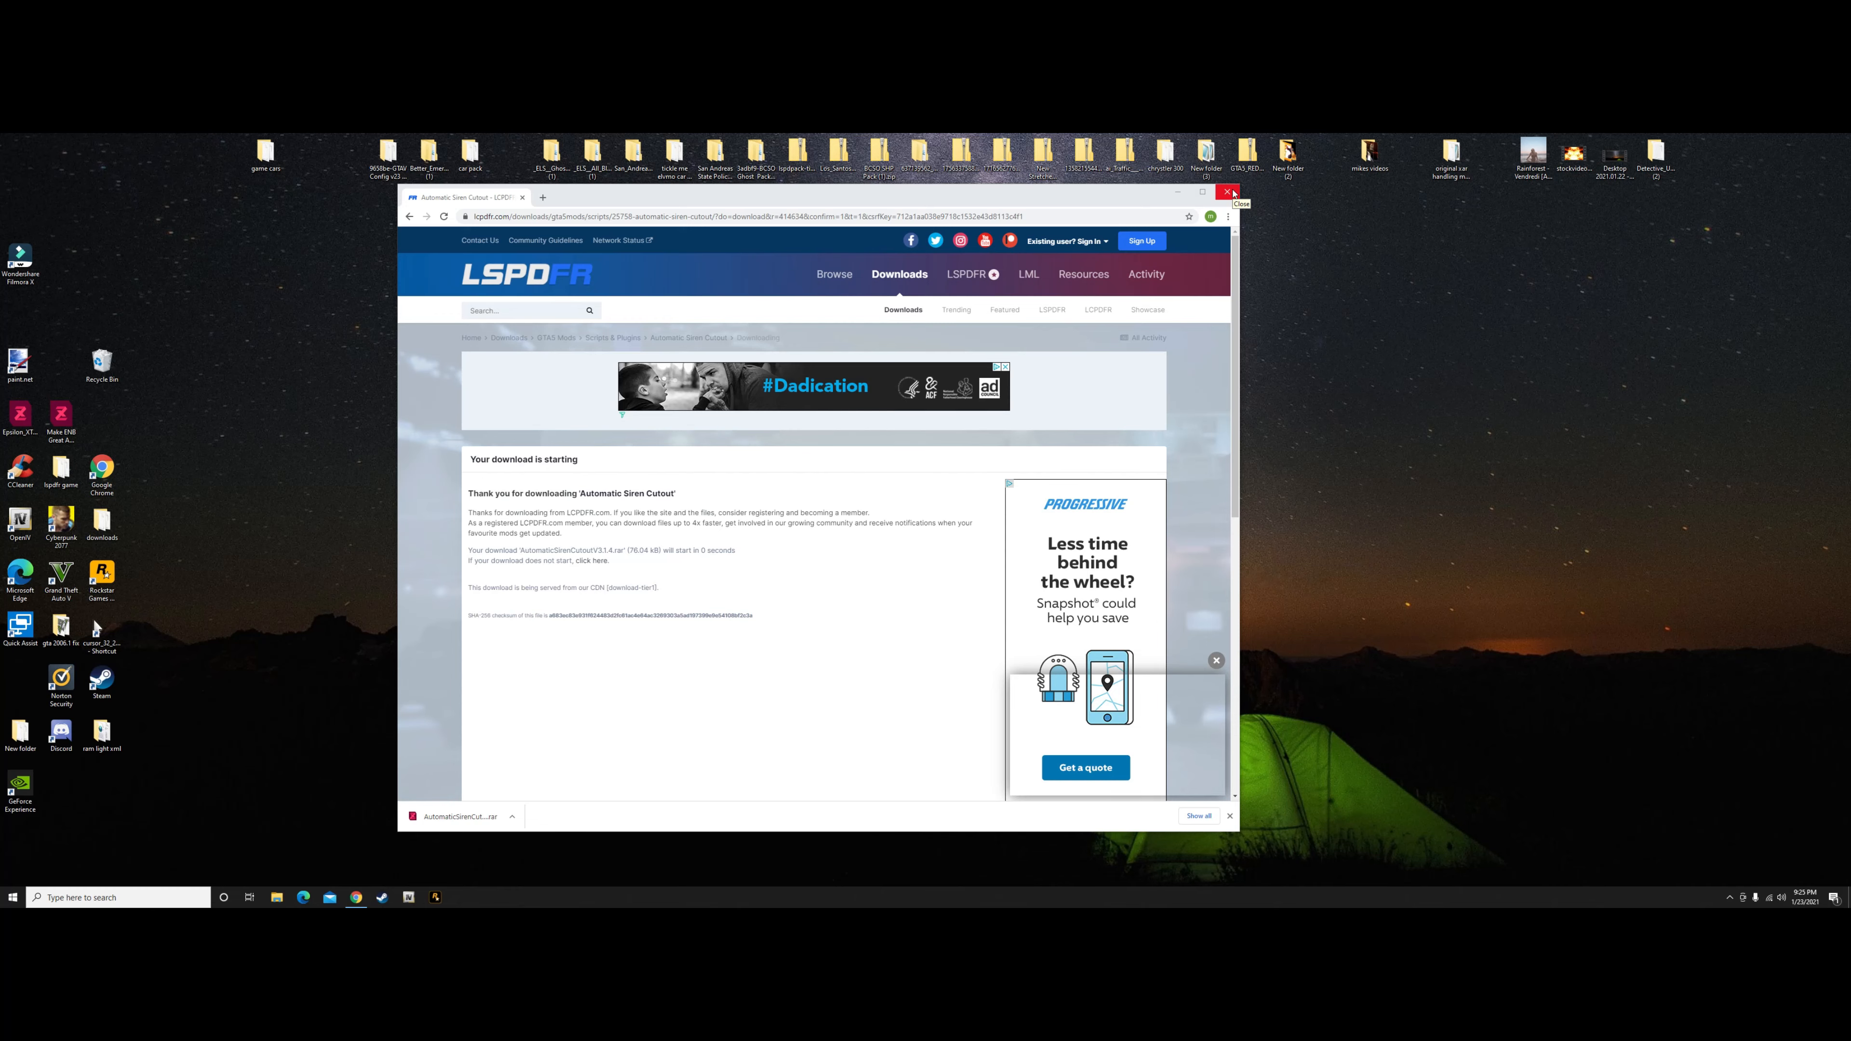
# Close the browser and show the Downloads folder in File Explorer with the new archive listed.
pyautogui.click(1231, 191)
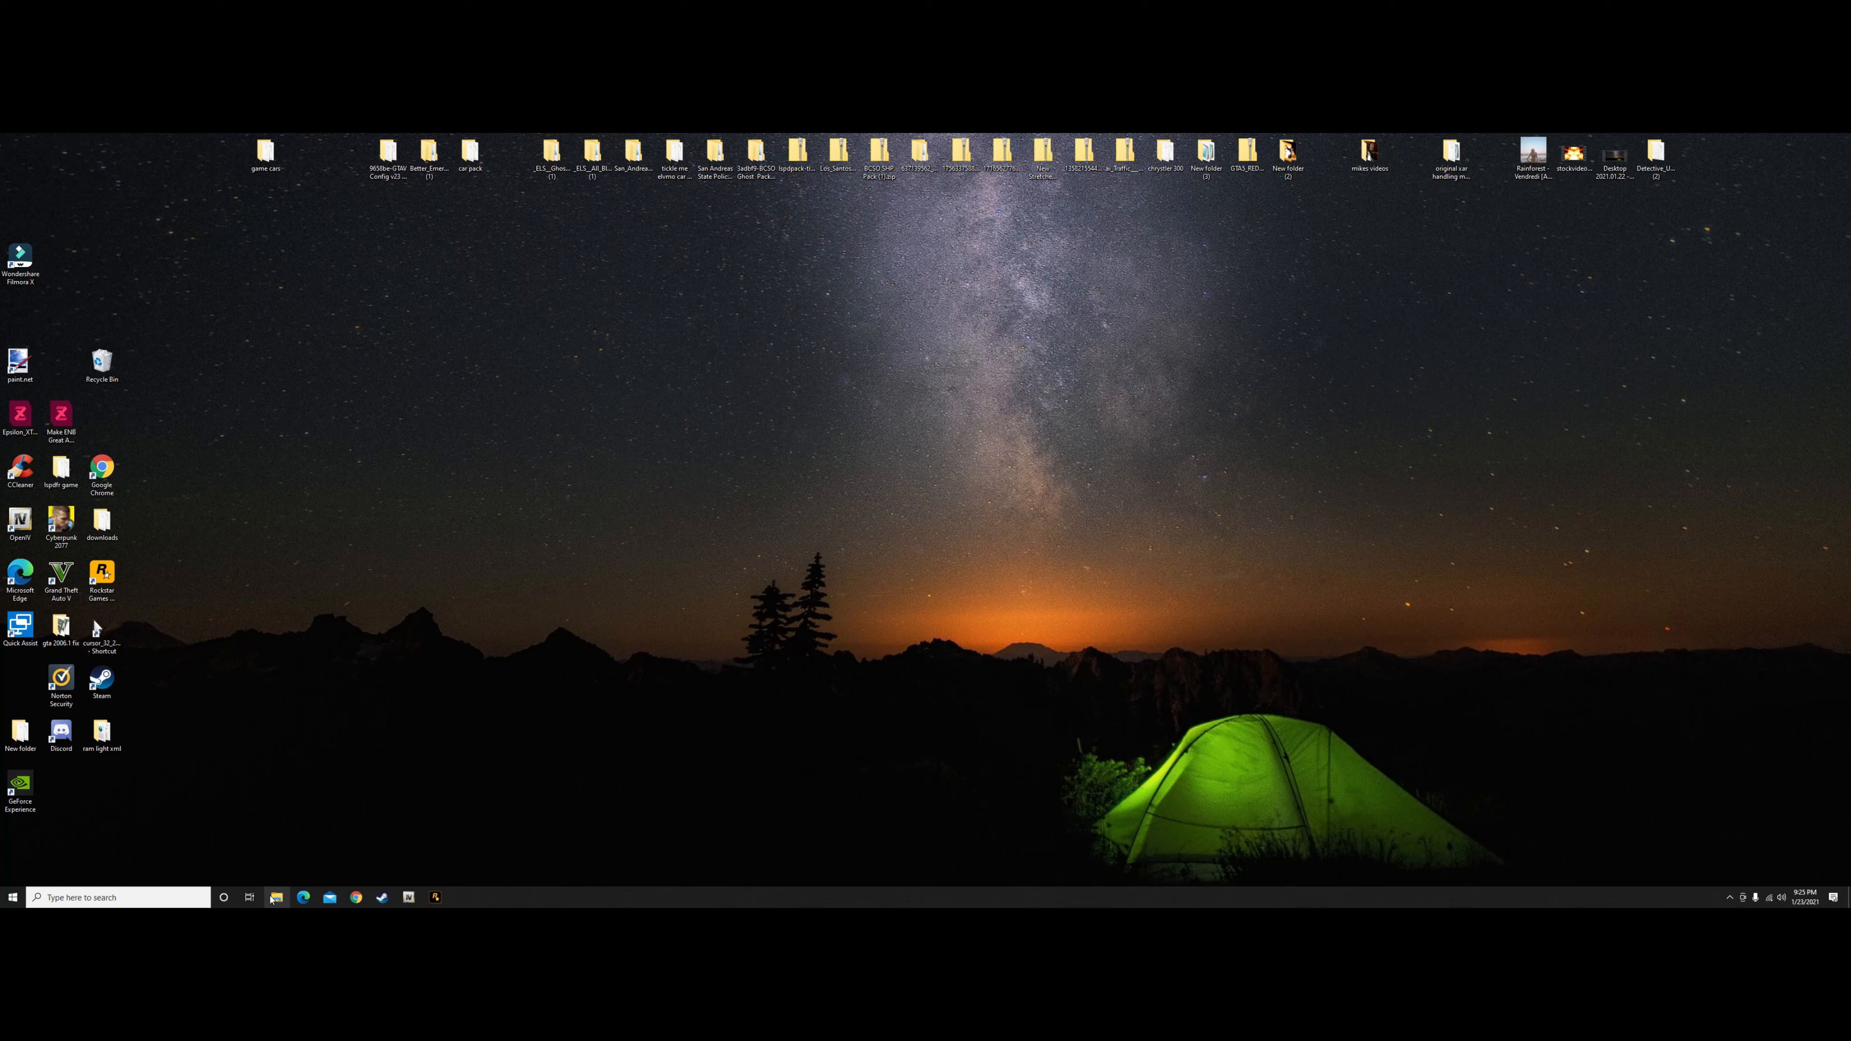
pyautogui.click(274, 897)
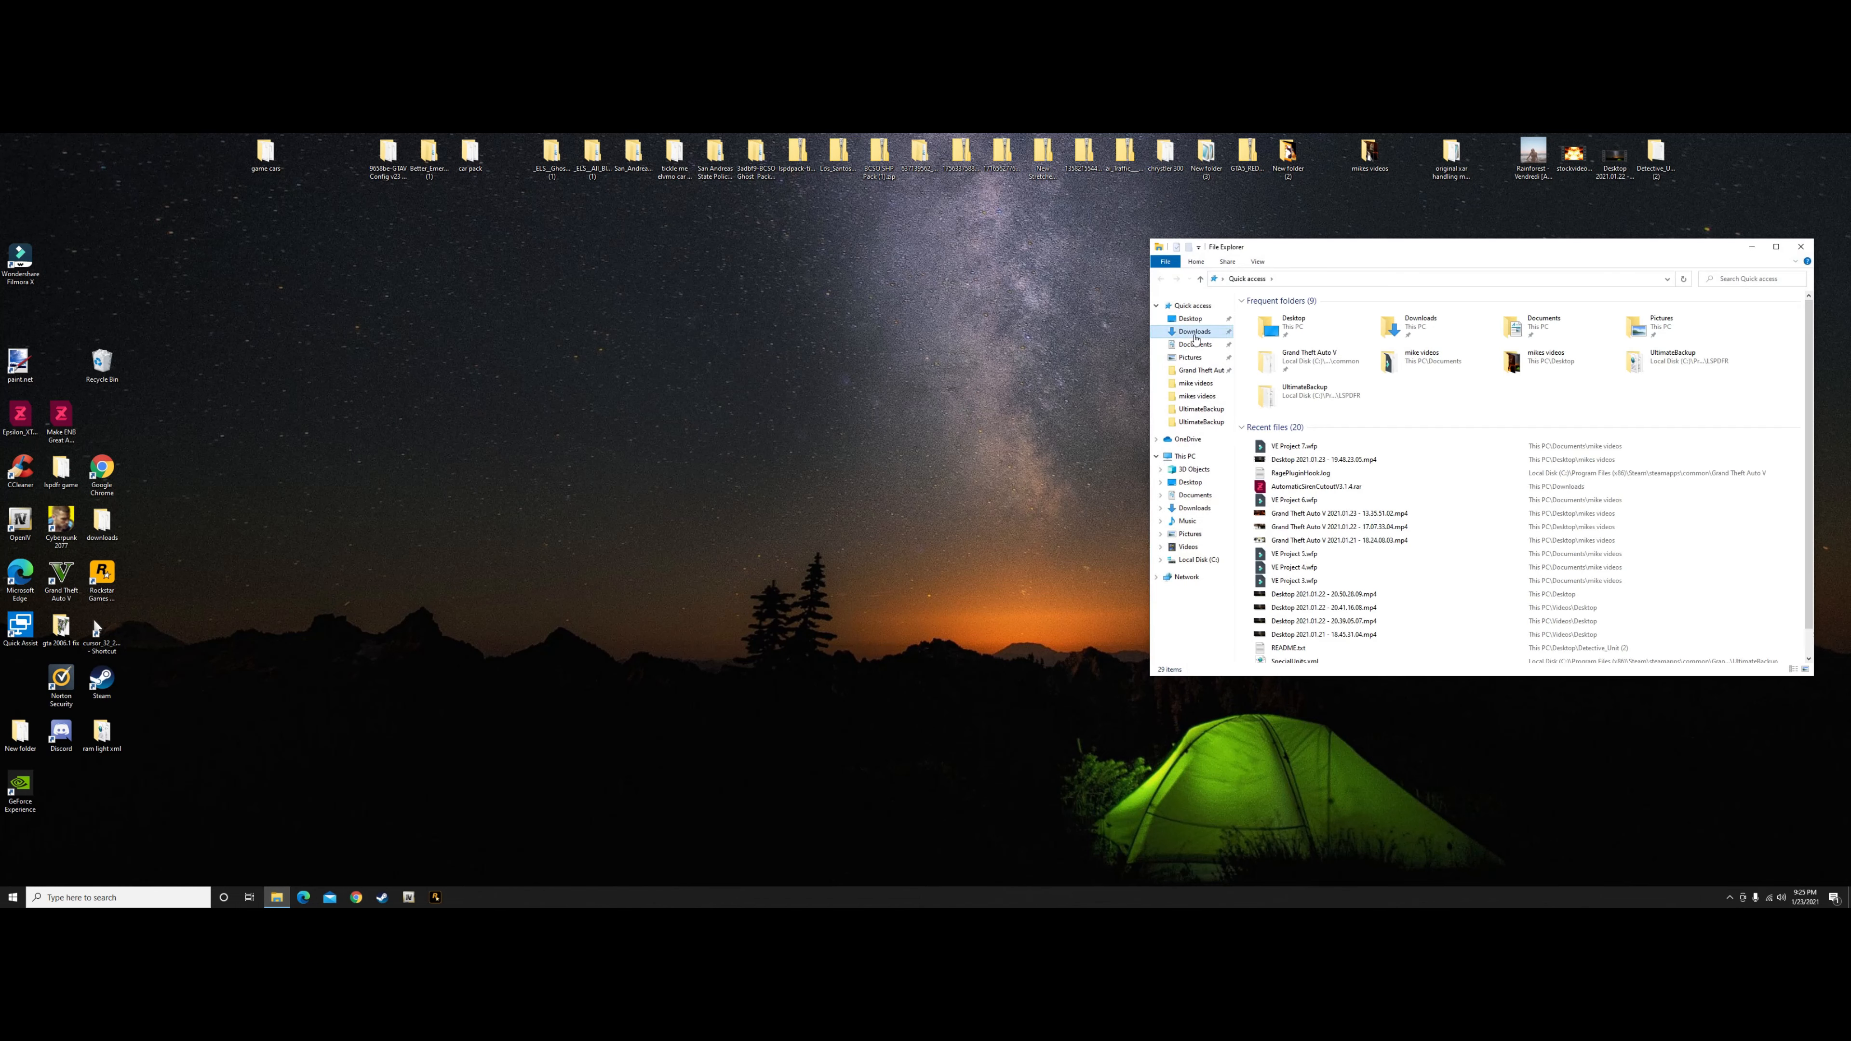
pyautogui.click(1193, 331)
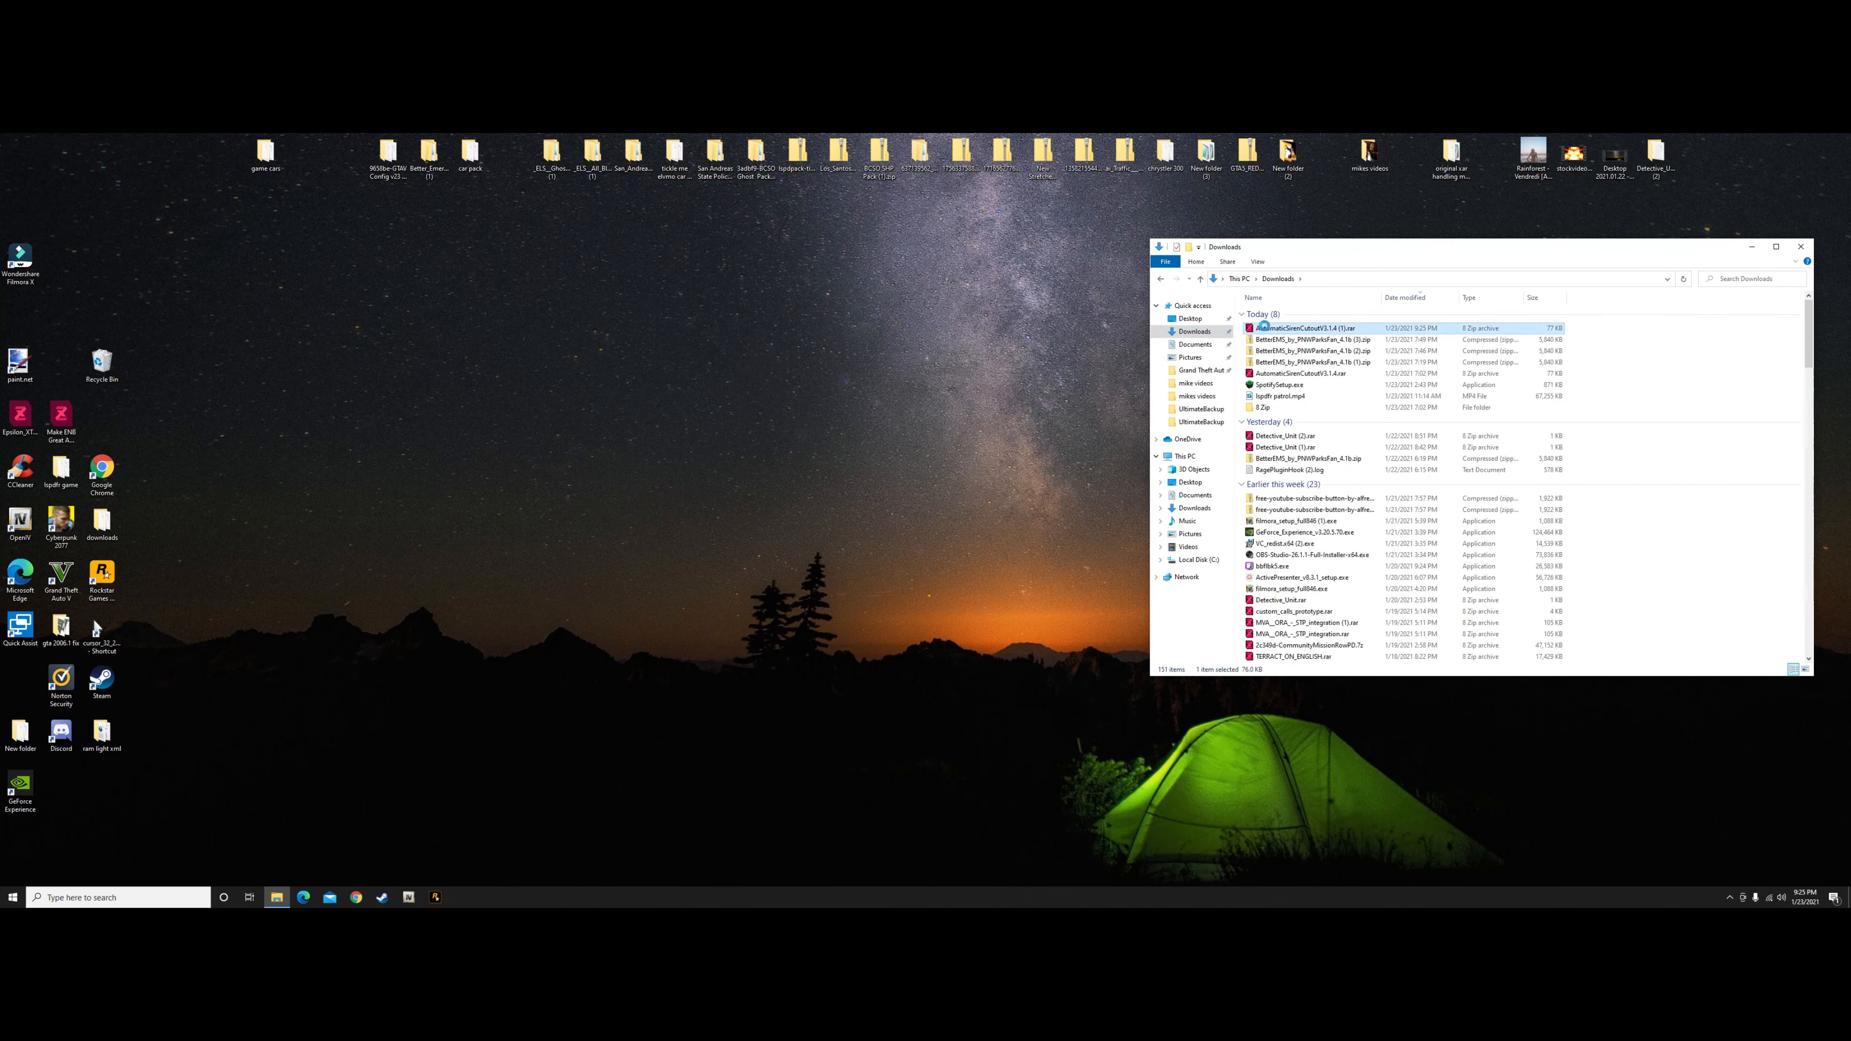
# Extract AutomaticSirenCutoutV3.1.4.rar with 8 Zip, dismissing the README file-creation error.
pyautogui.rightClick(1304, 328)
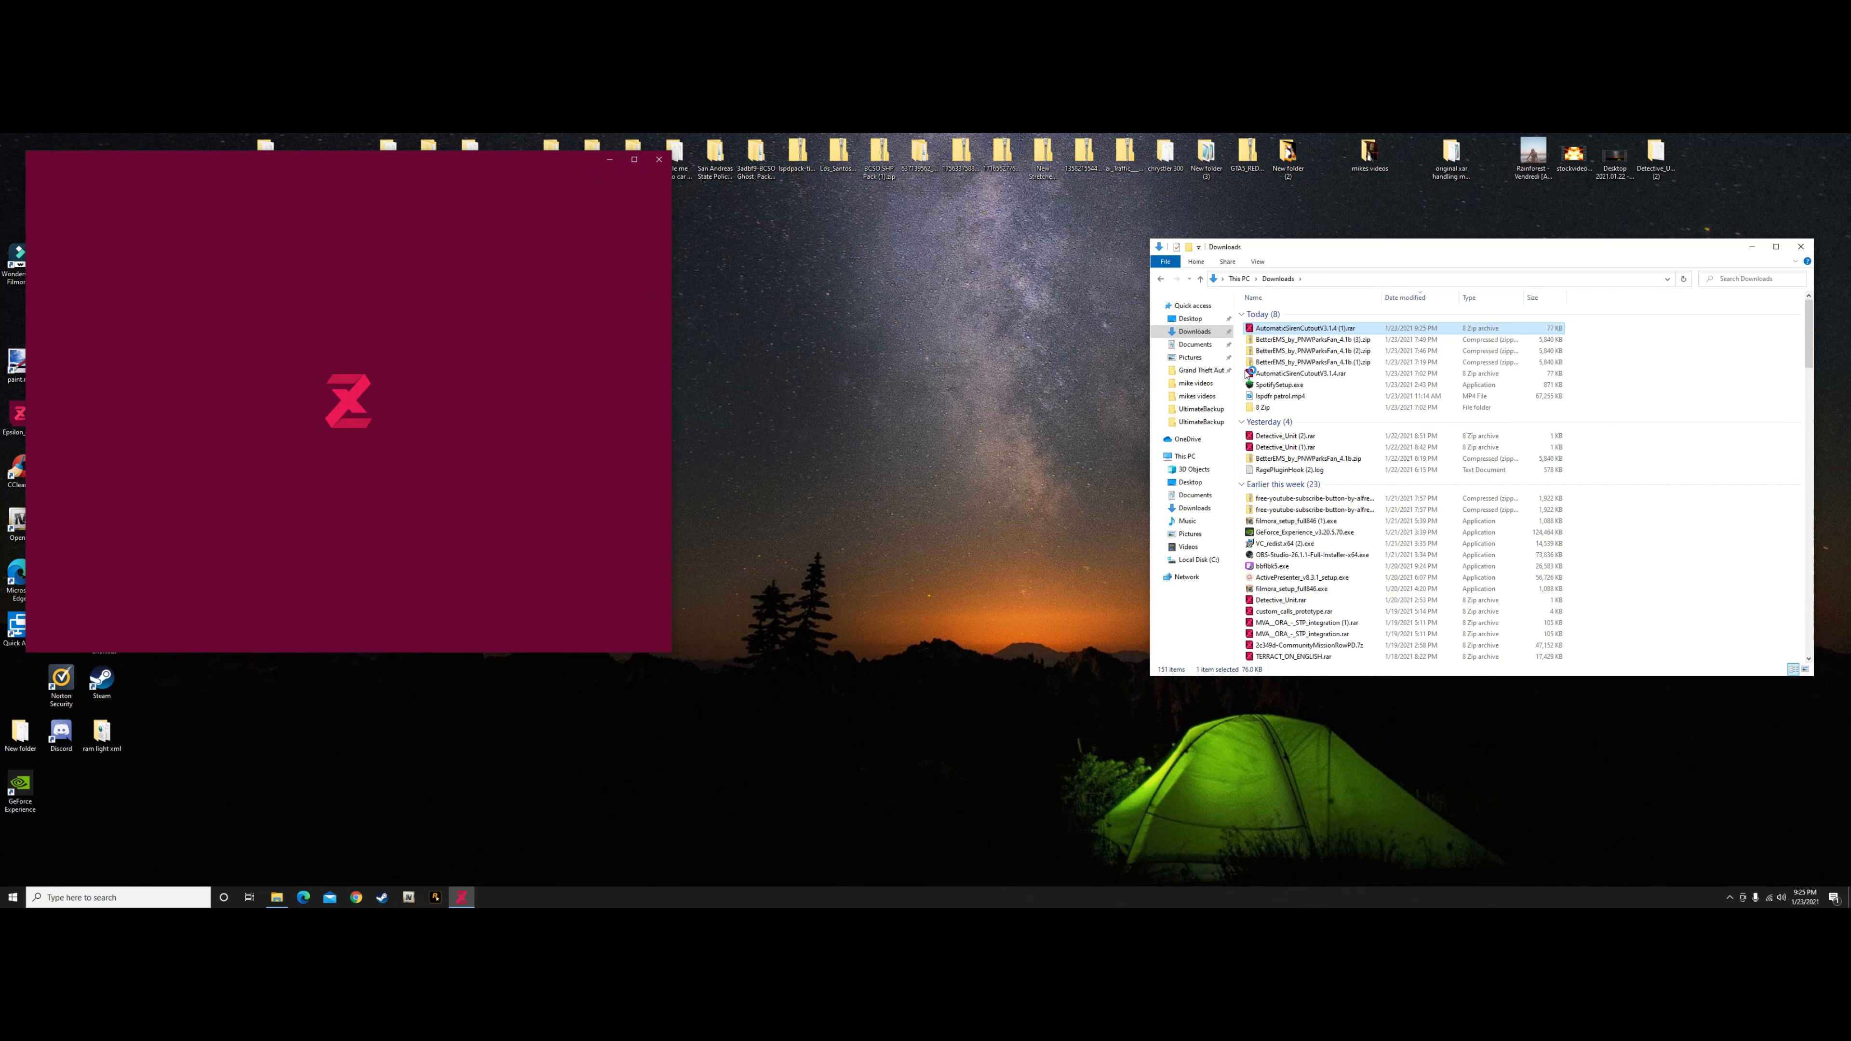
pyautogui.moveTo(1104, 458)
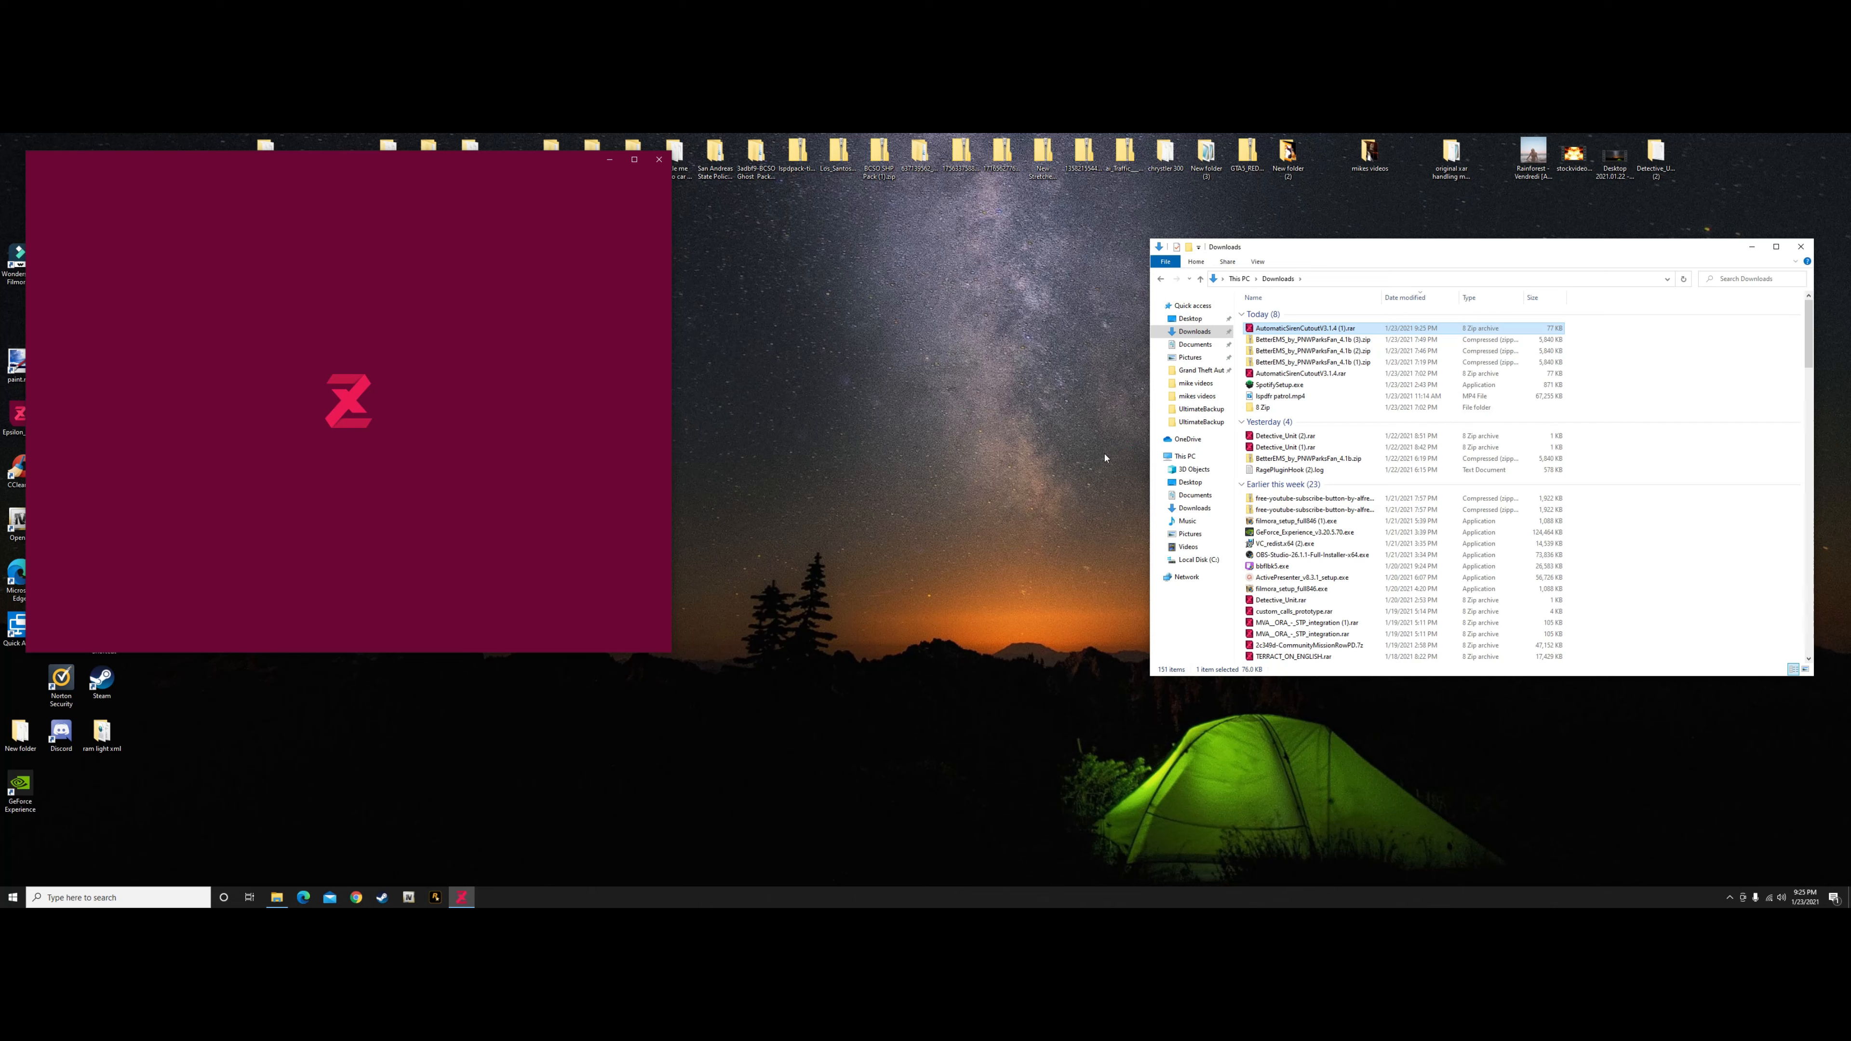
pyautogui.moveTo(1101, 465)
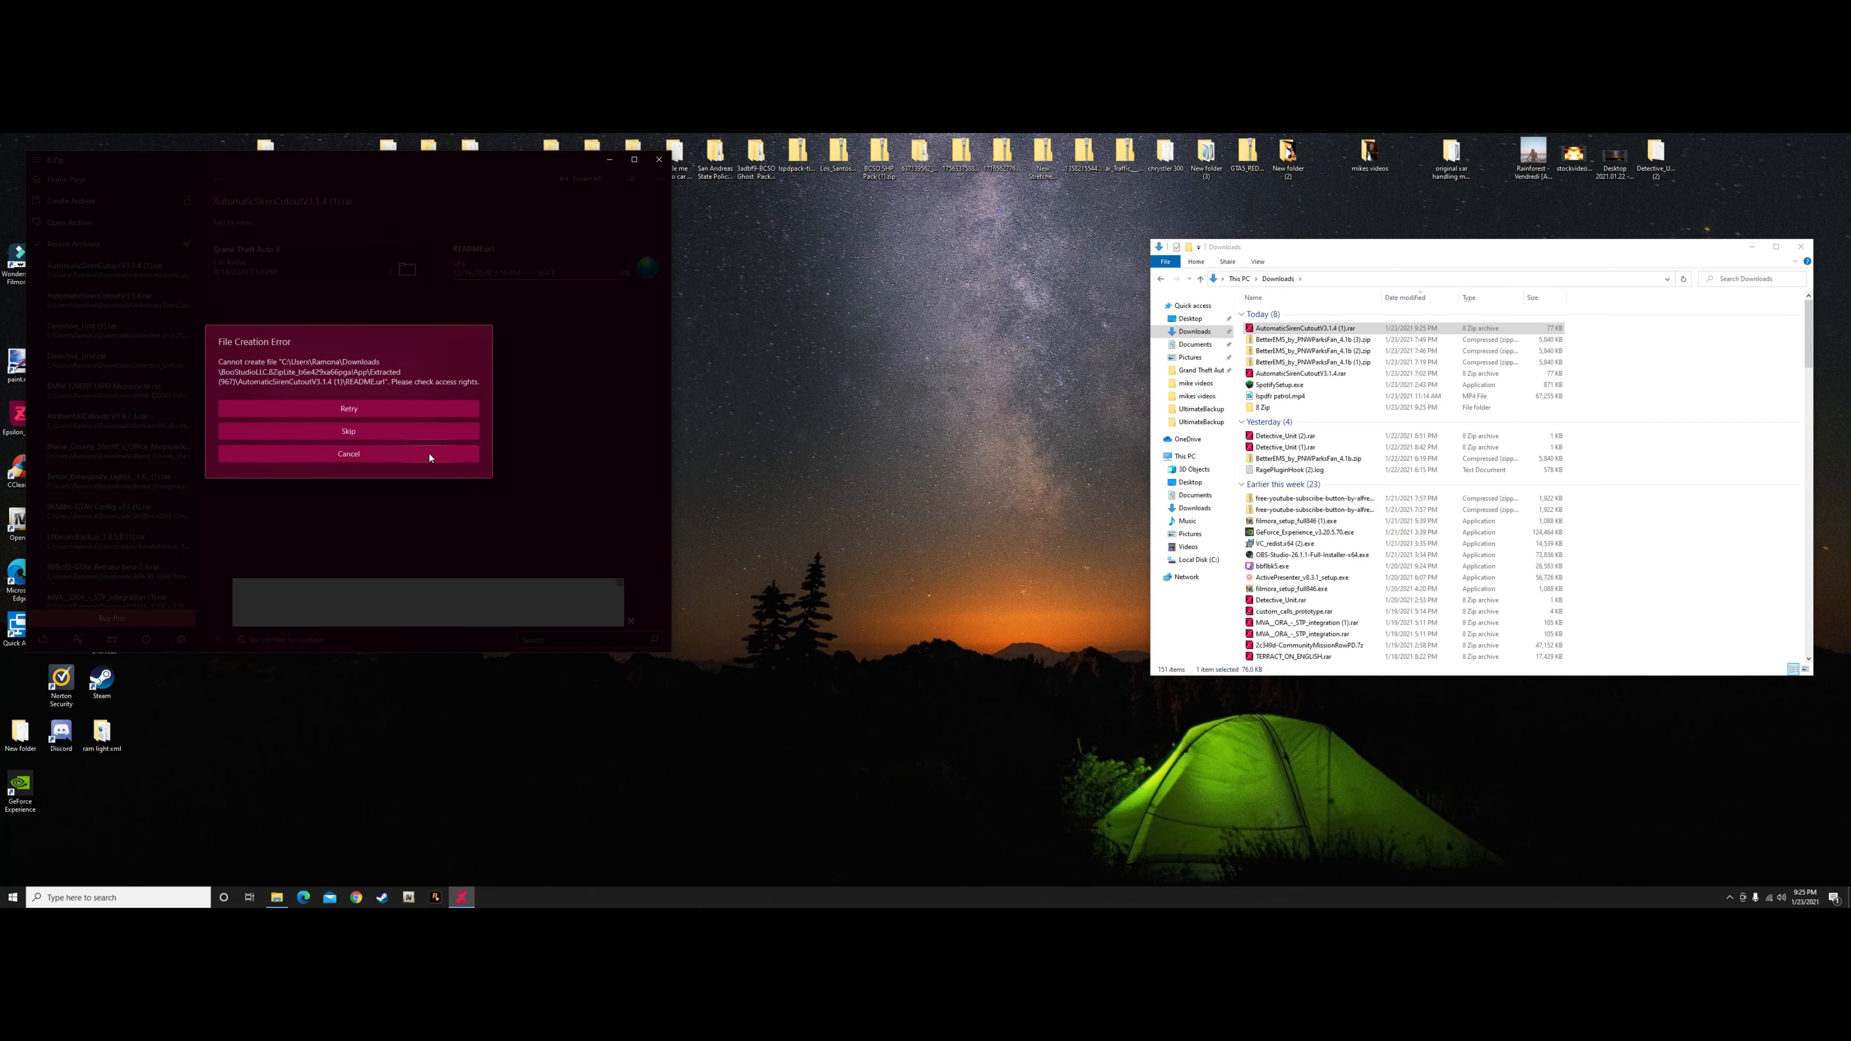
pyautogui.click(347, 430)
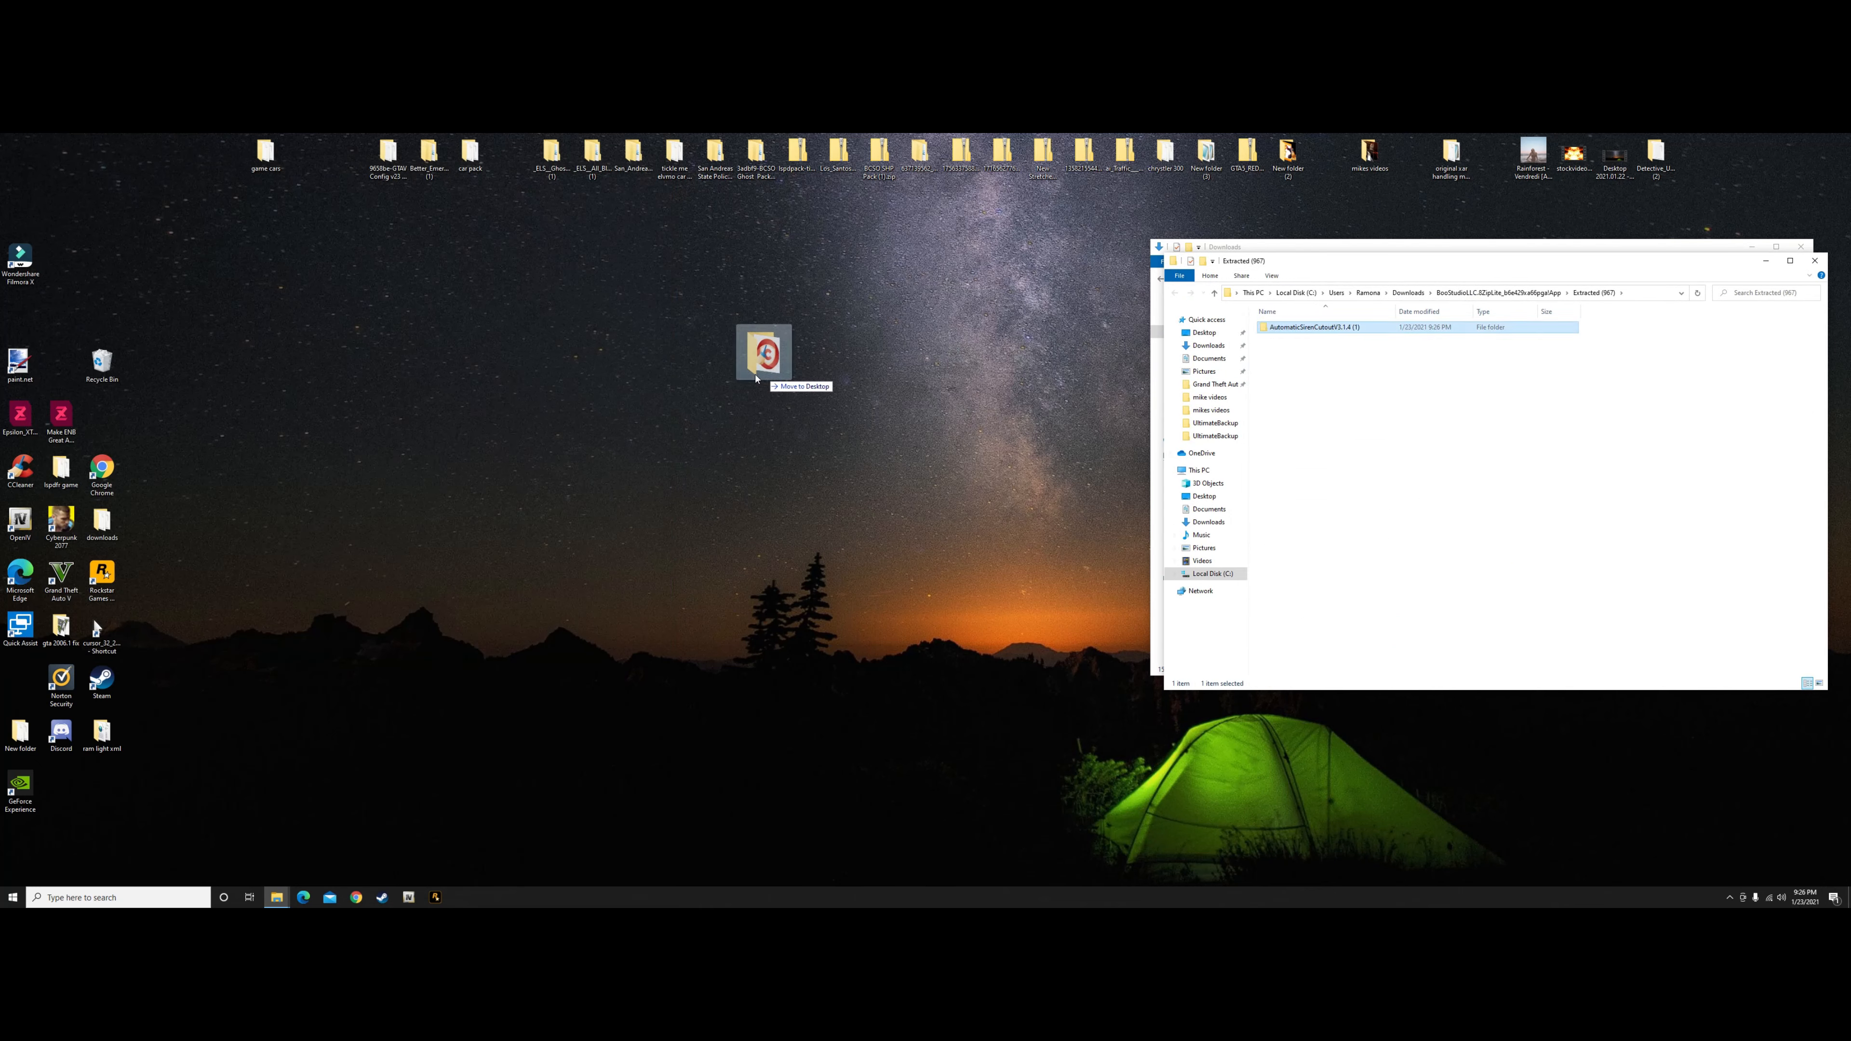
# Move the extracted AutomaticSirenCutoutV3.1.4 folder onto the desktop and close the Explorer window.
pyautogui.moveTo(764, 352); pyautogui.dragTo(593, 319)
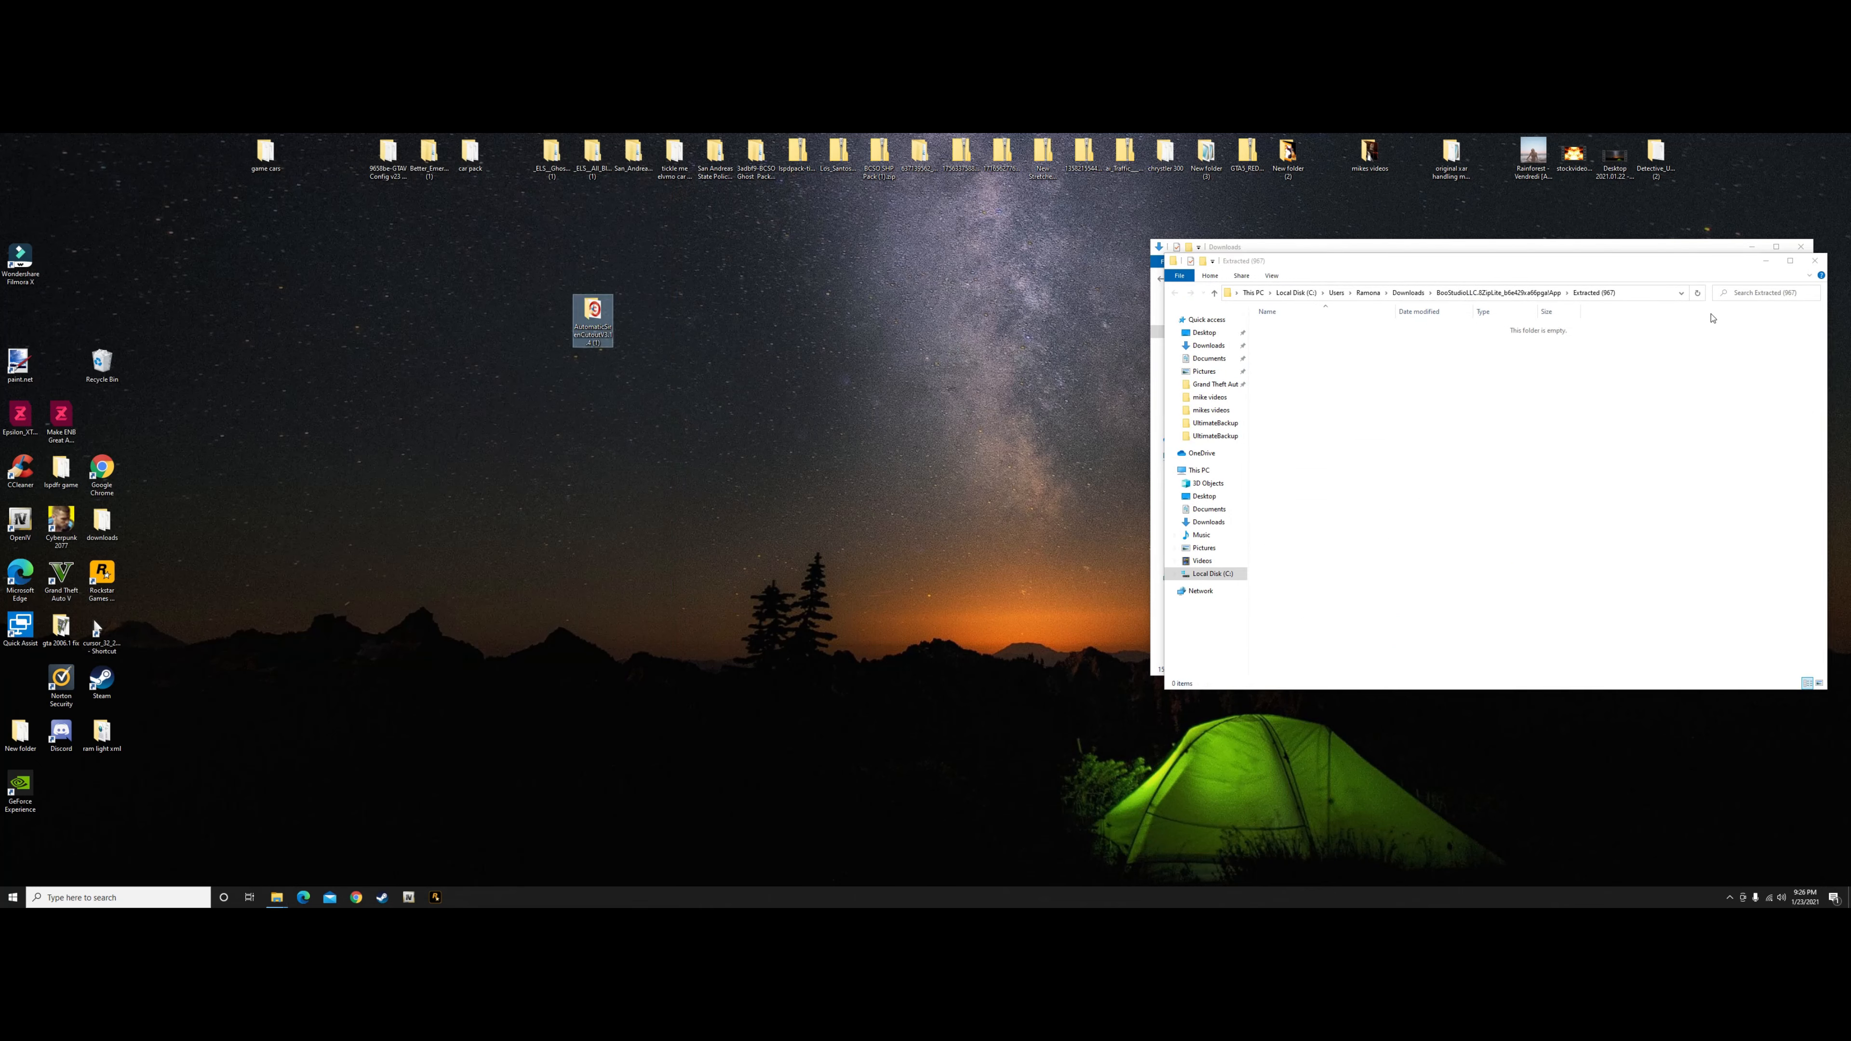
pyautogui.click(1208, 345)
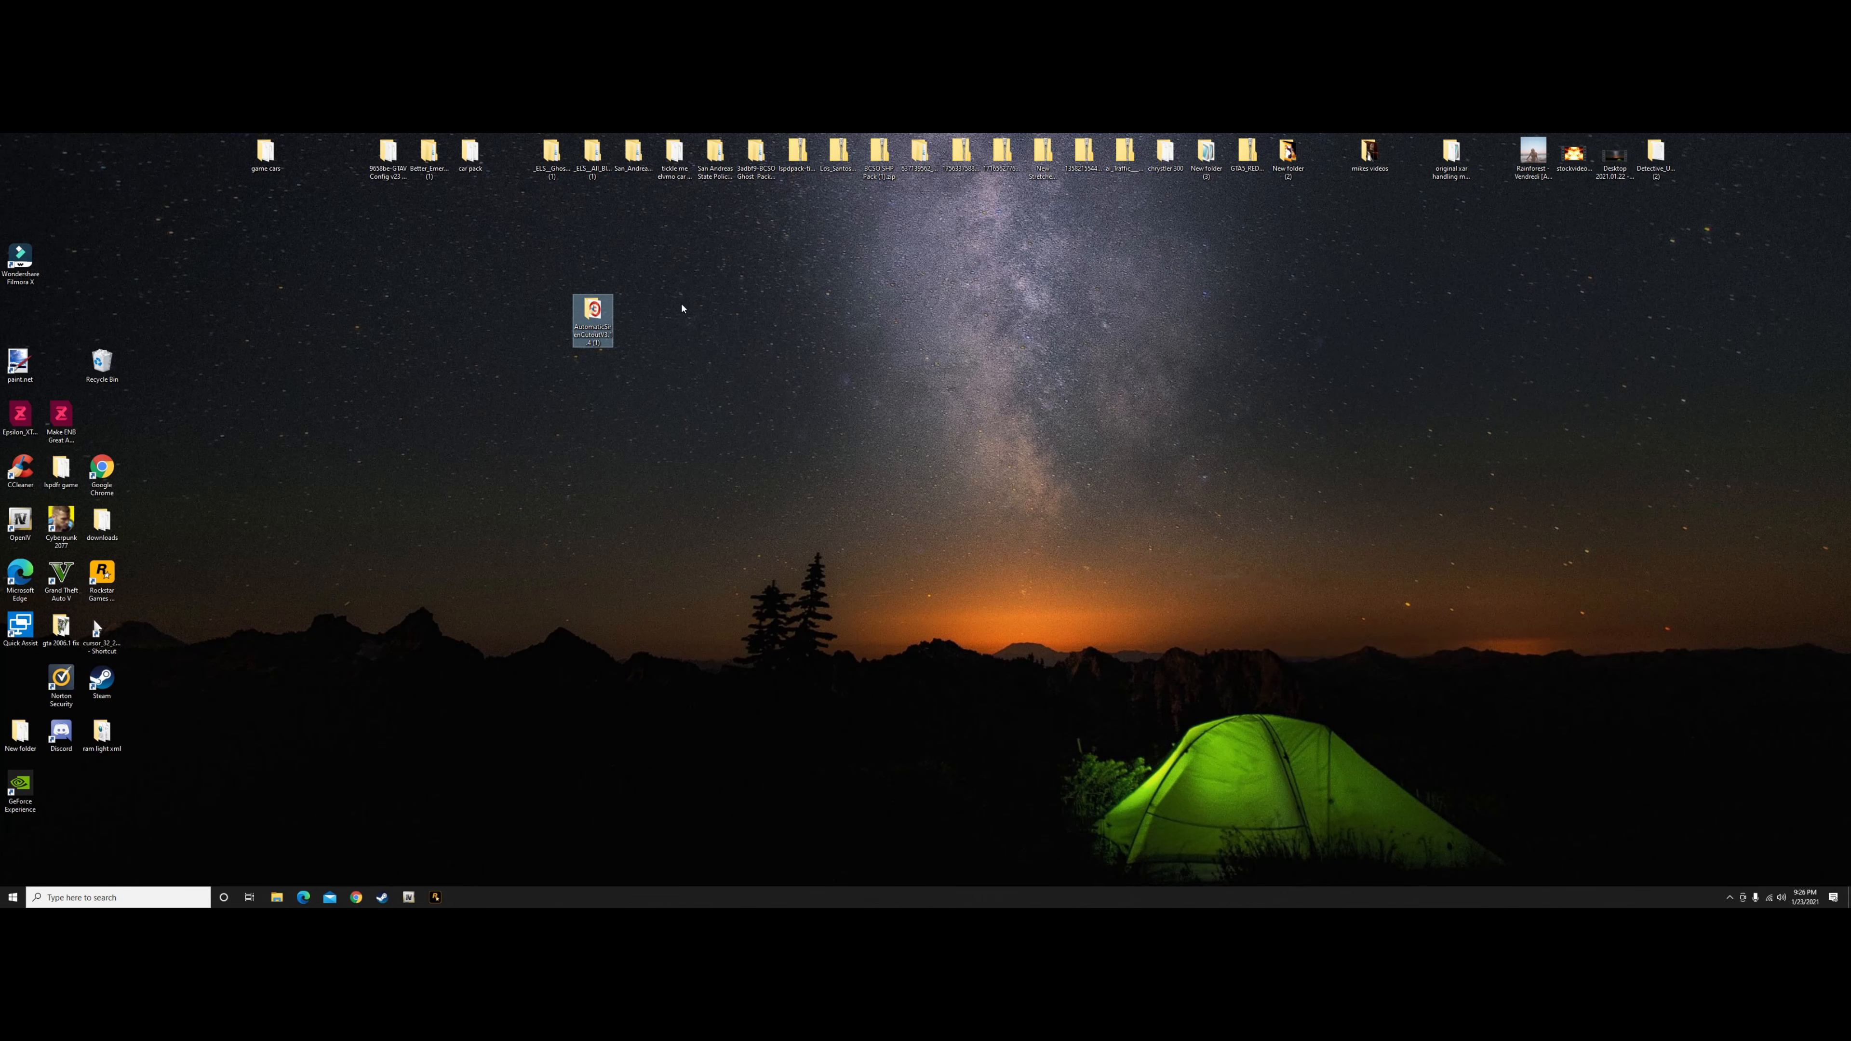
# Reposition the folder on the desktop, then reopen File Explorer at This PC and enter Local Disk (C:).
pyautogui.moveTo(591, 319); pyautogui.dragTo(1572, 372)
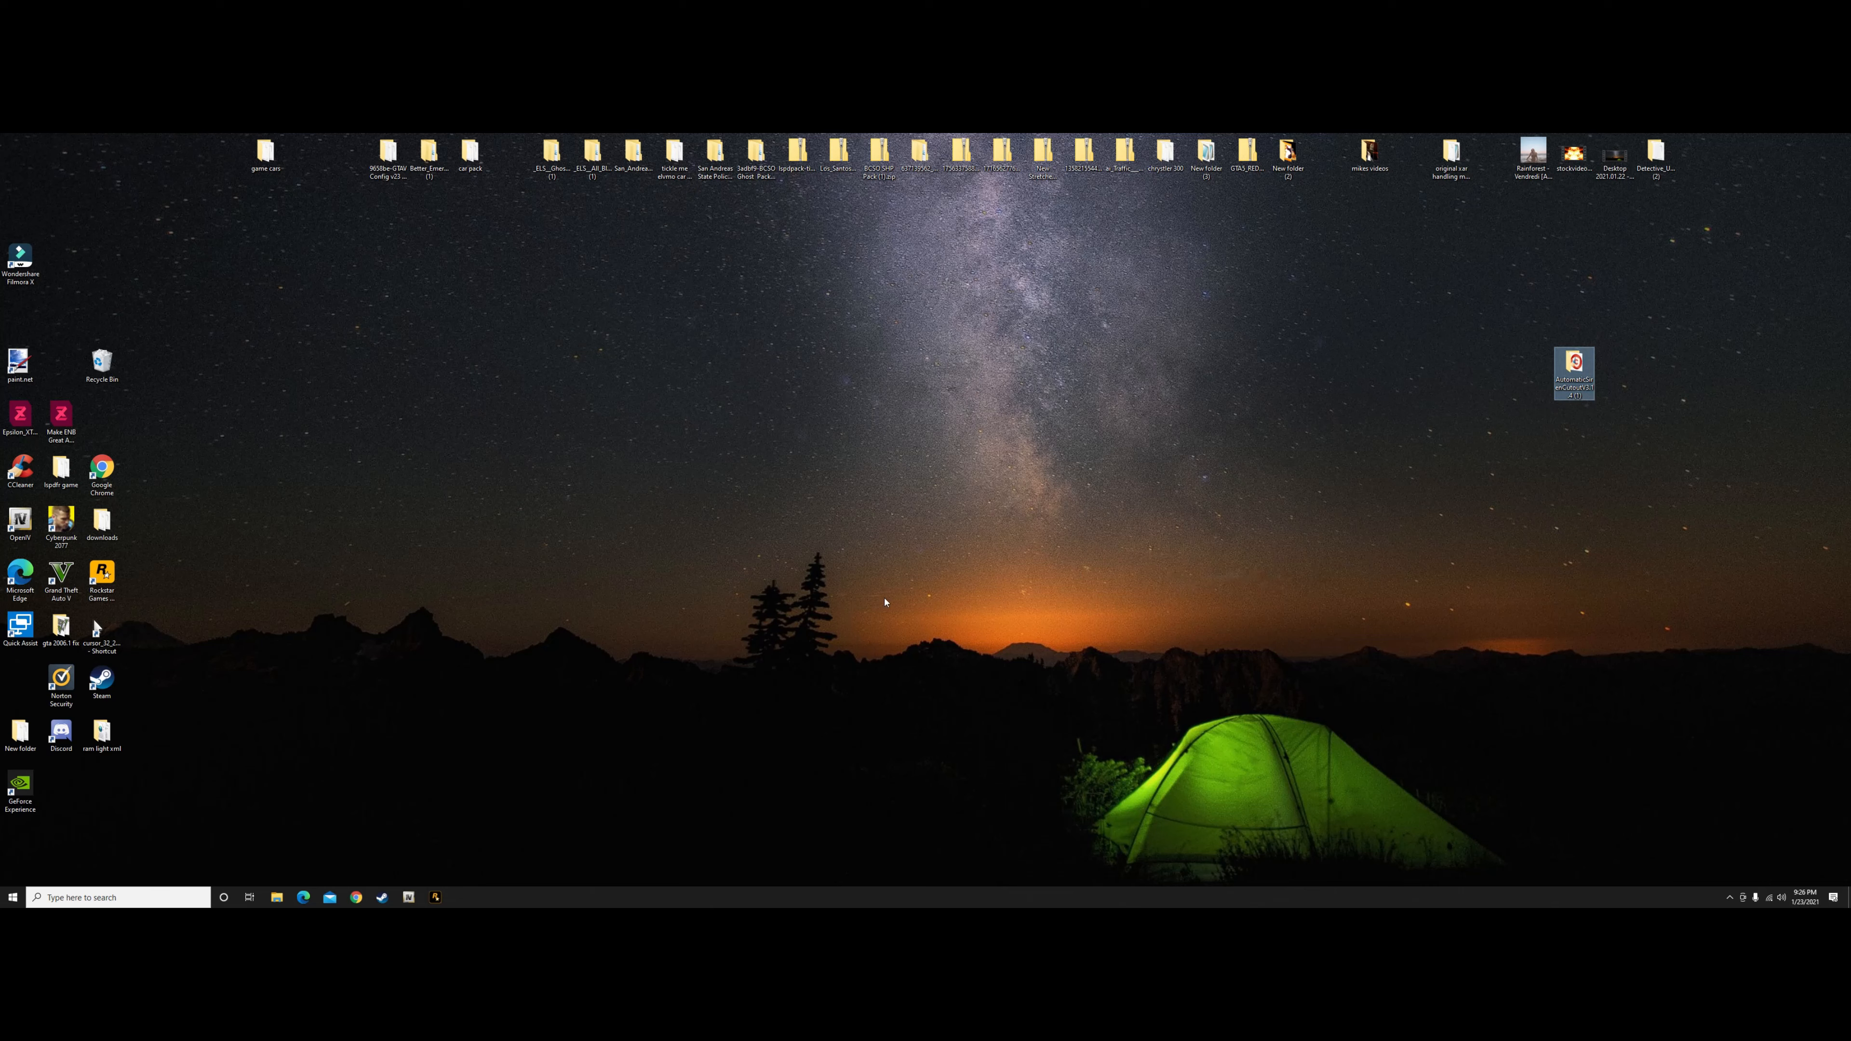
pyautogui.moveTo(278, 880)
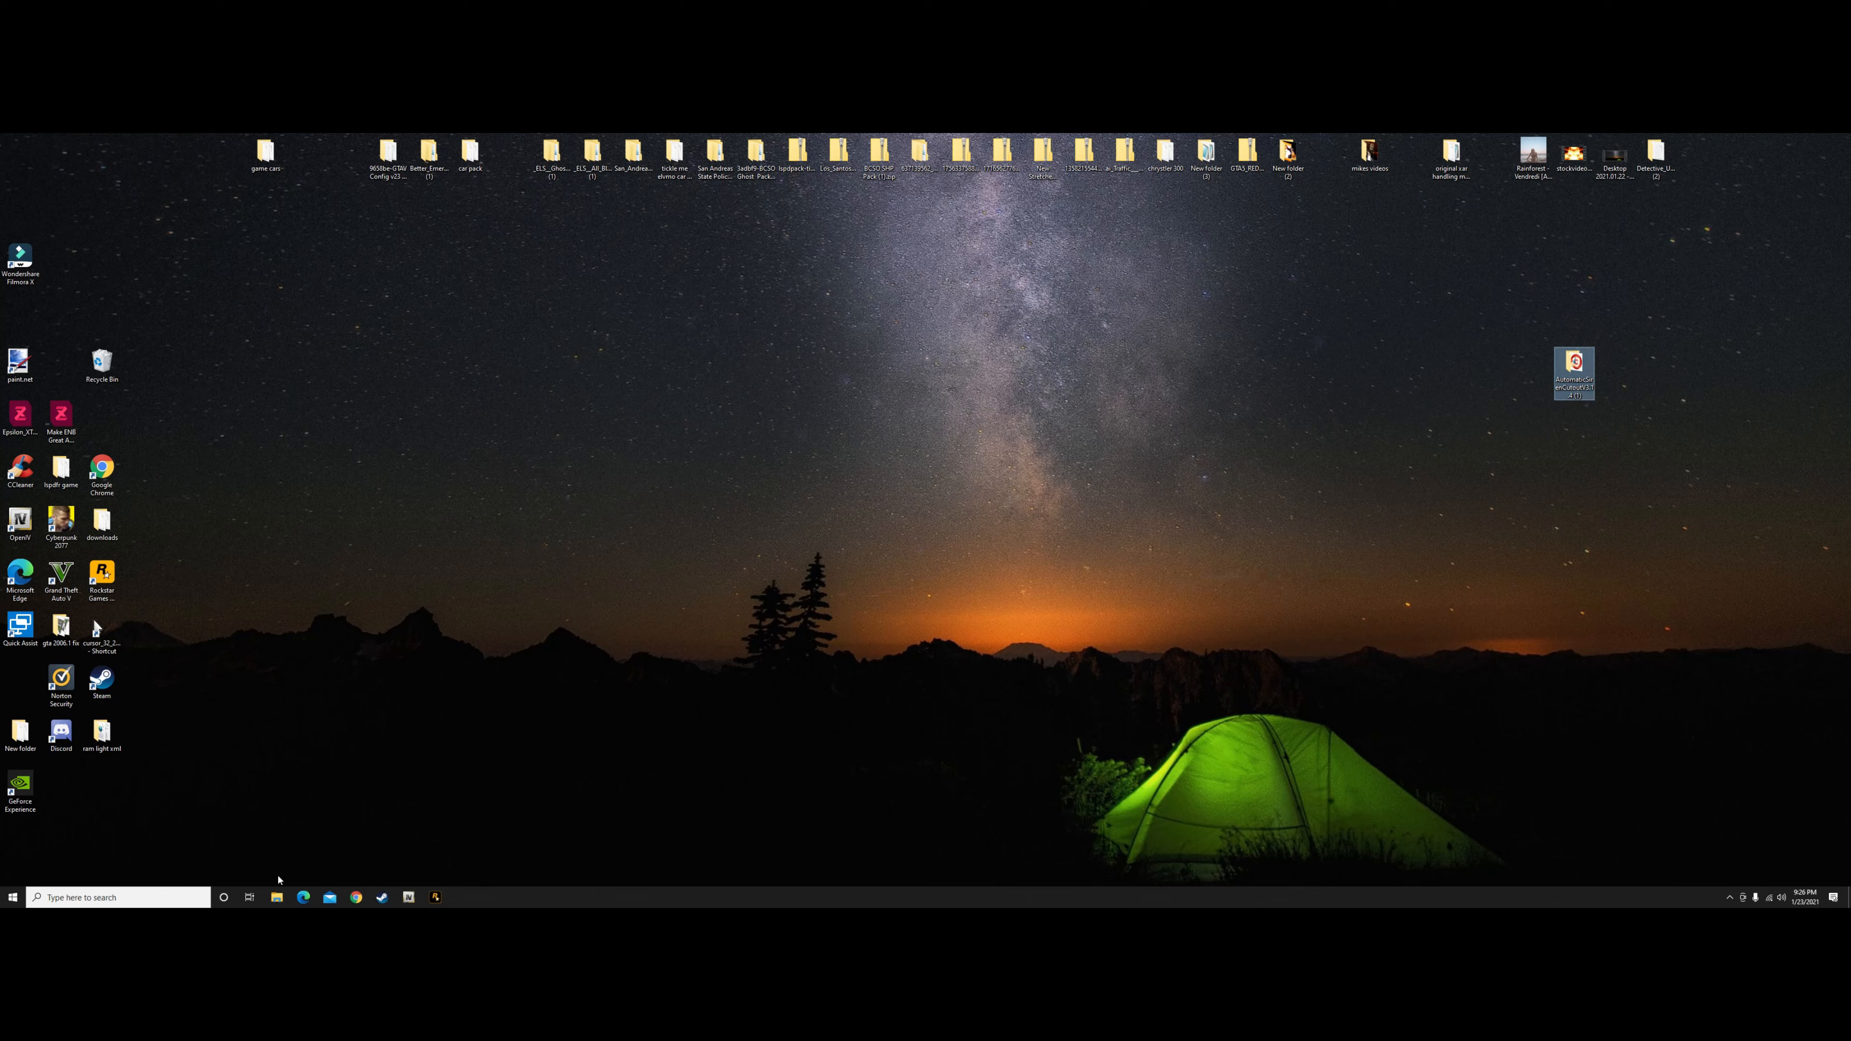
pyautogui.click(276, 898)
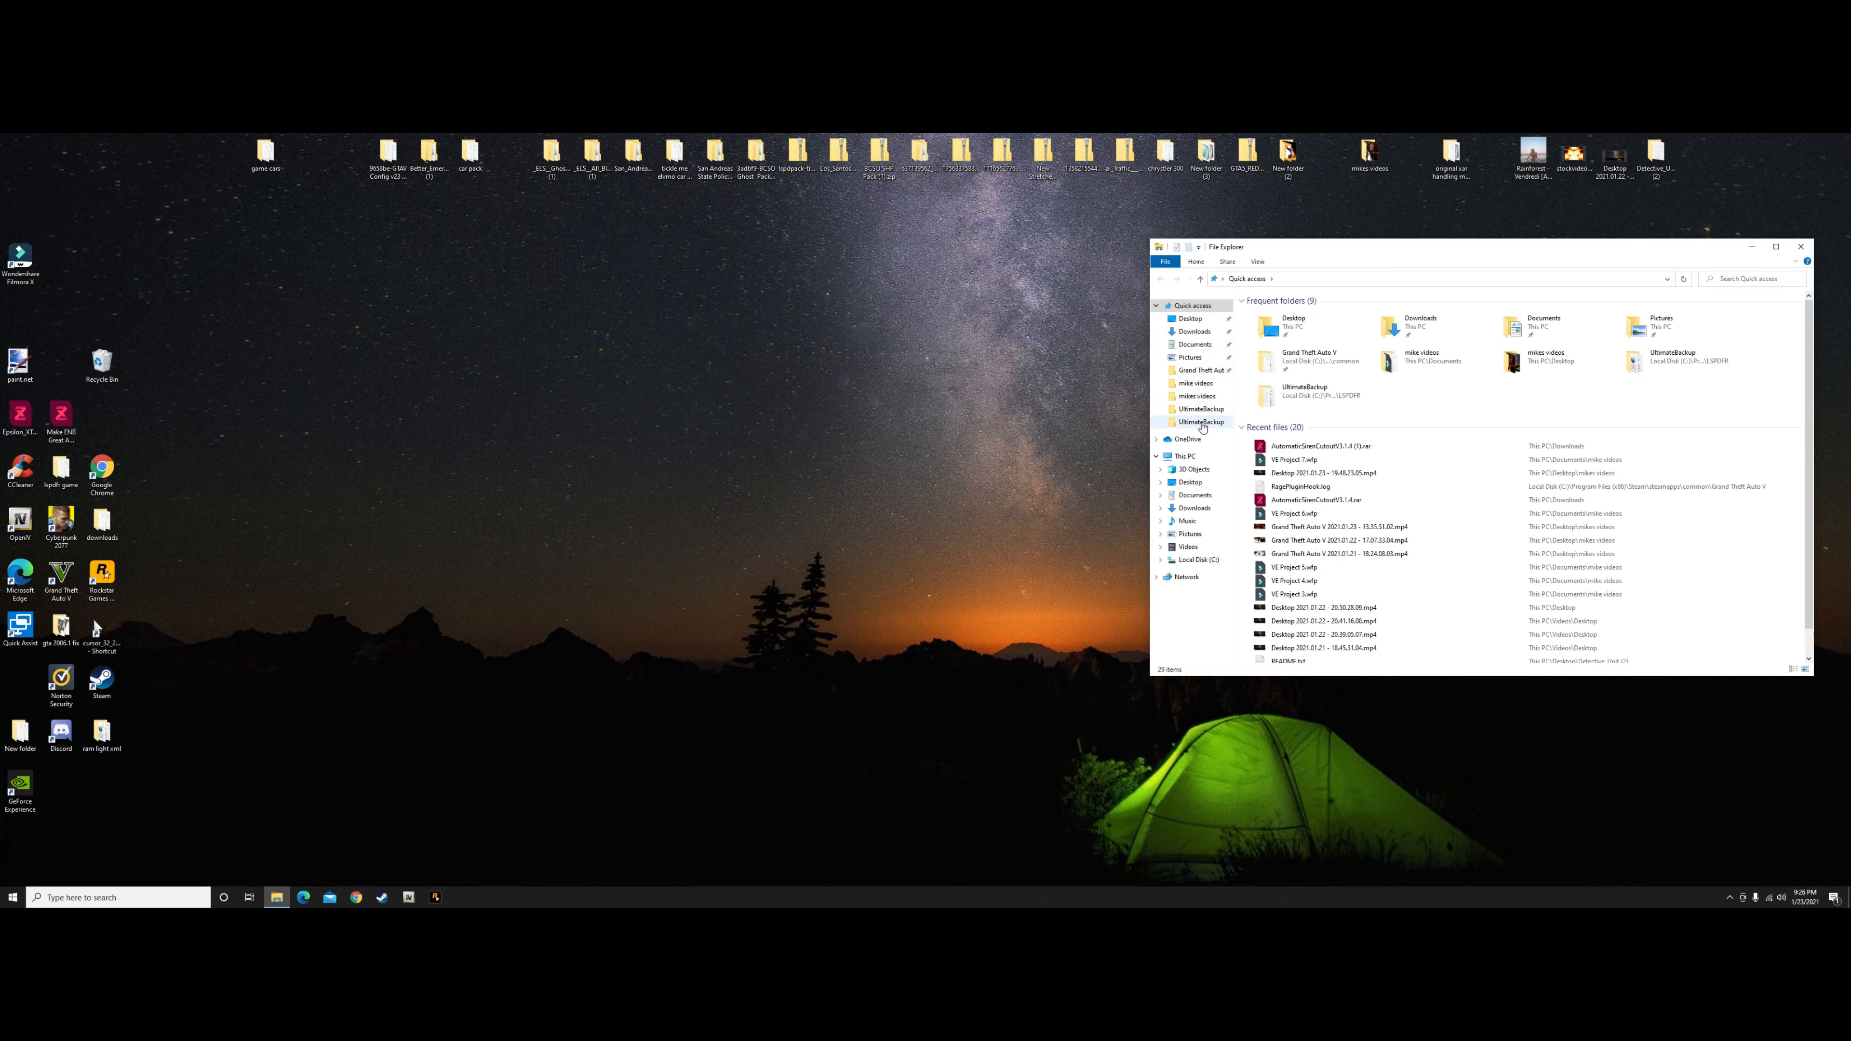
pyautogui.click(1185, 456)
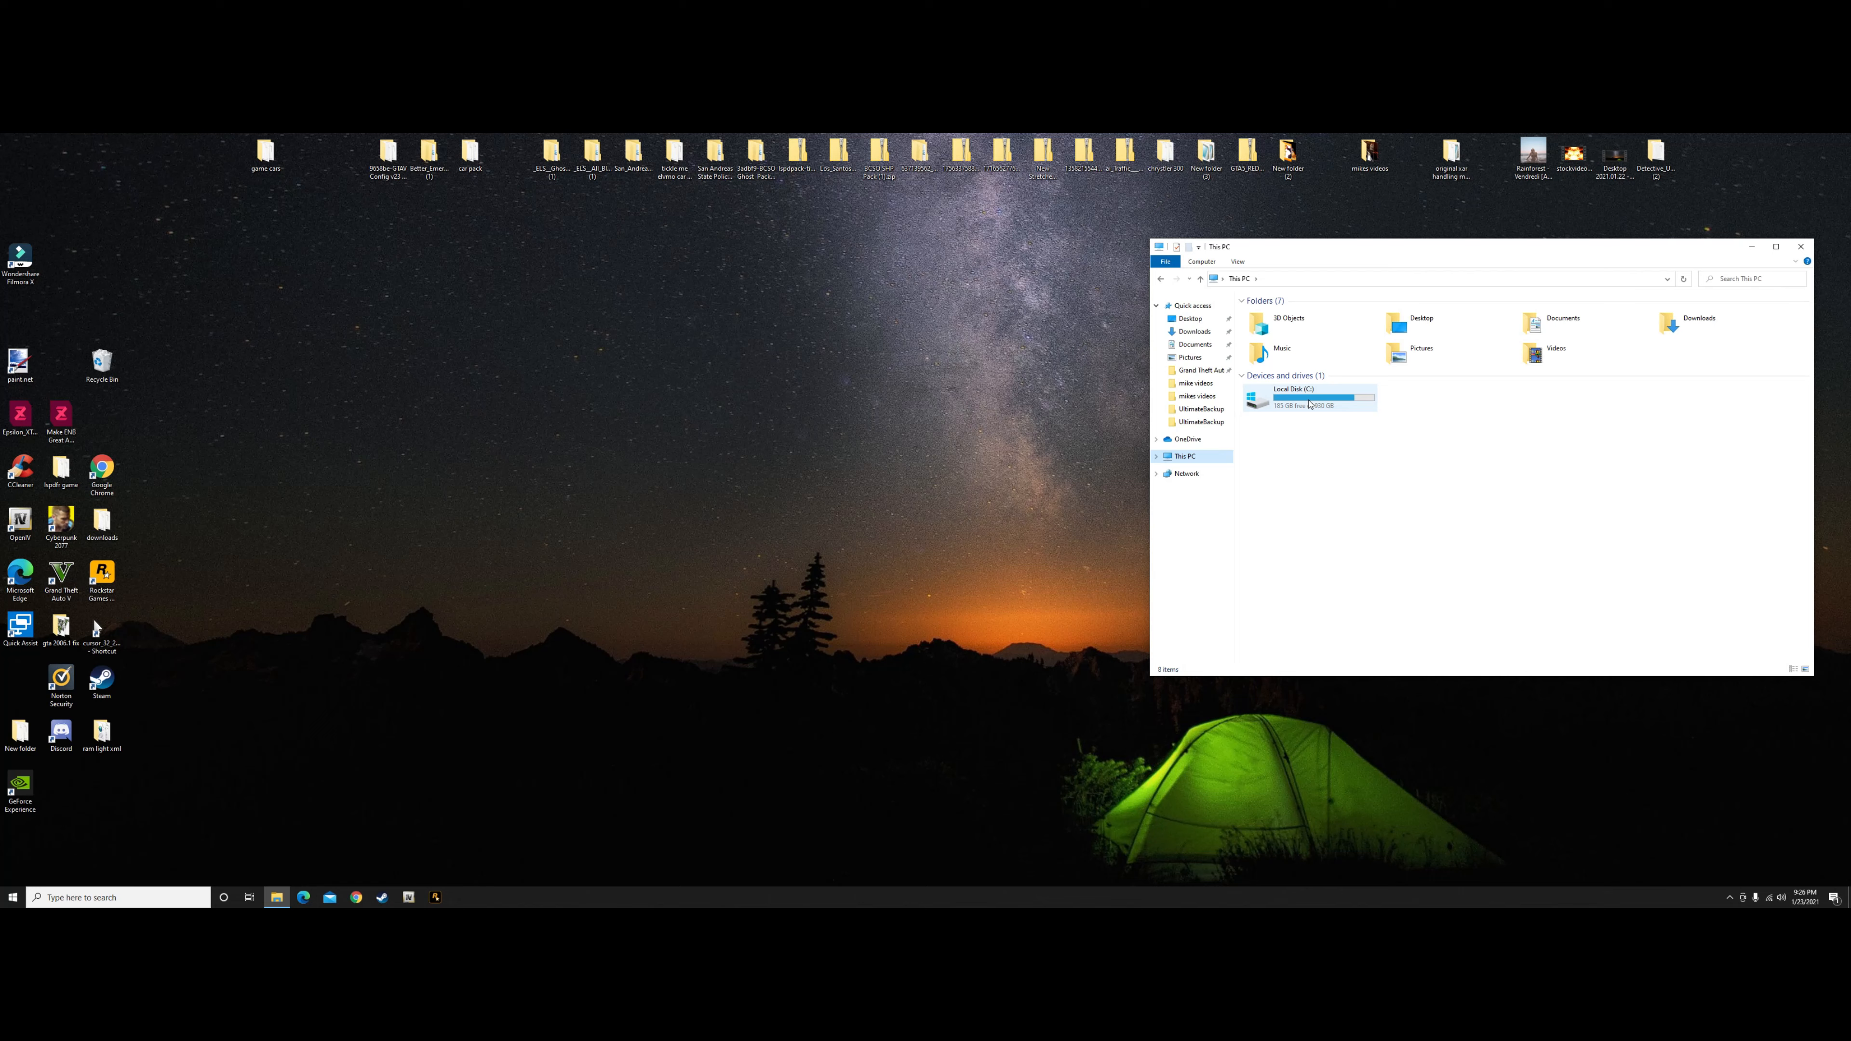
pyautogui.moveTo(1308, 404)
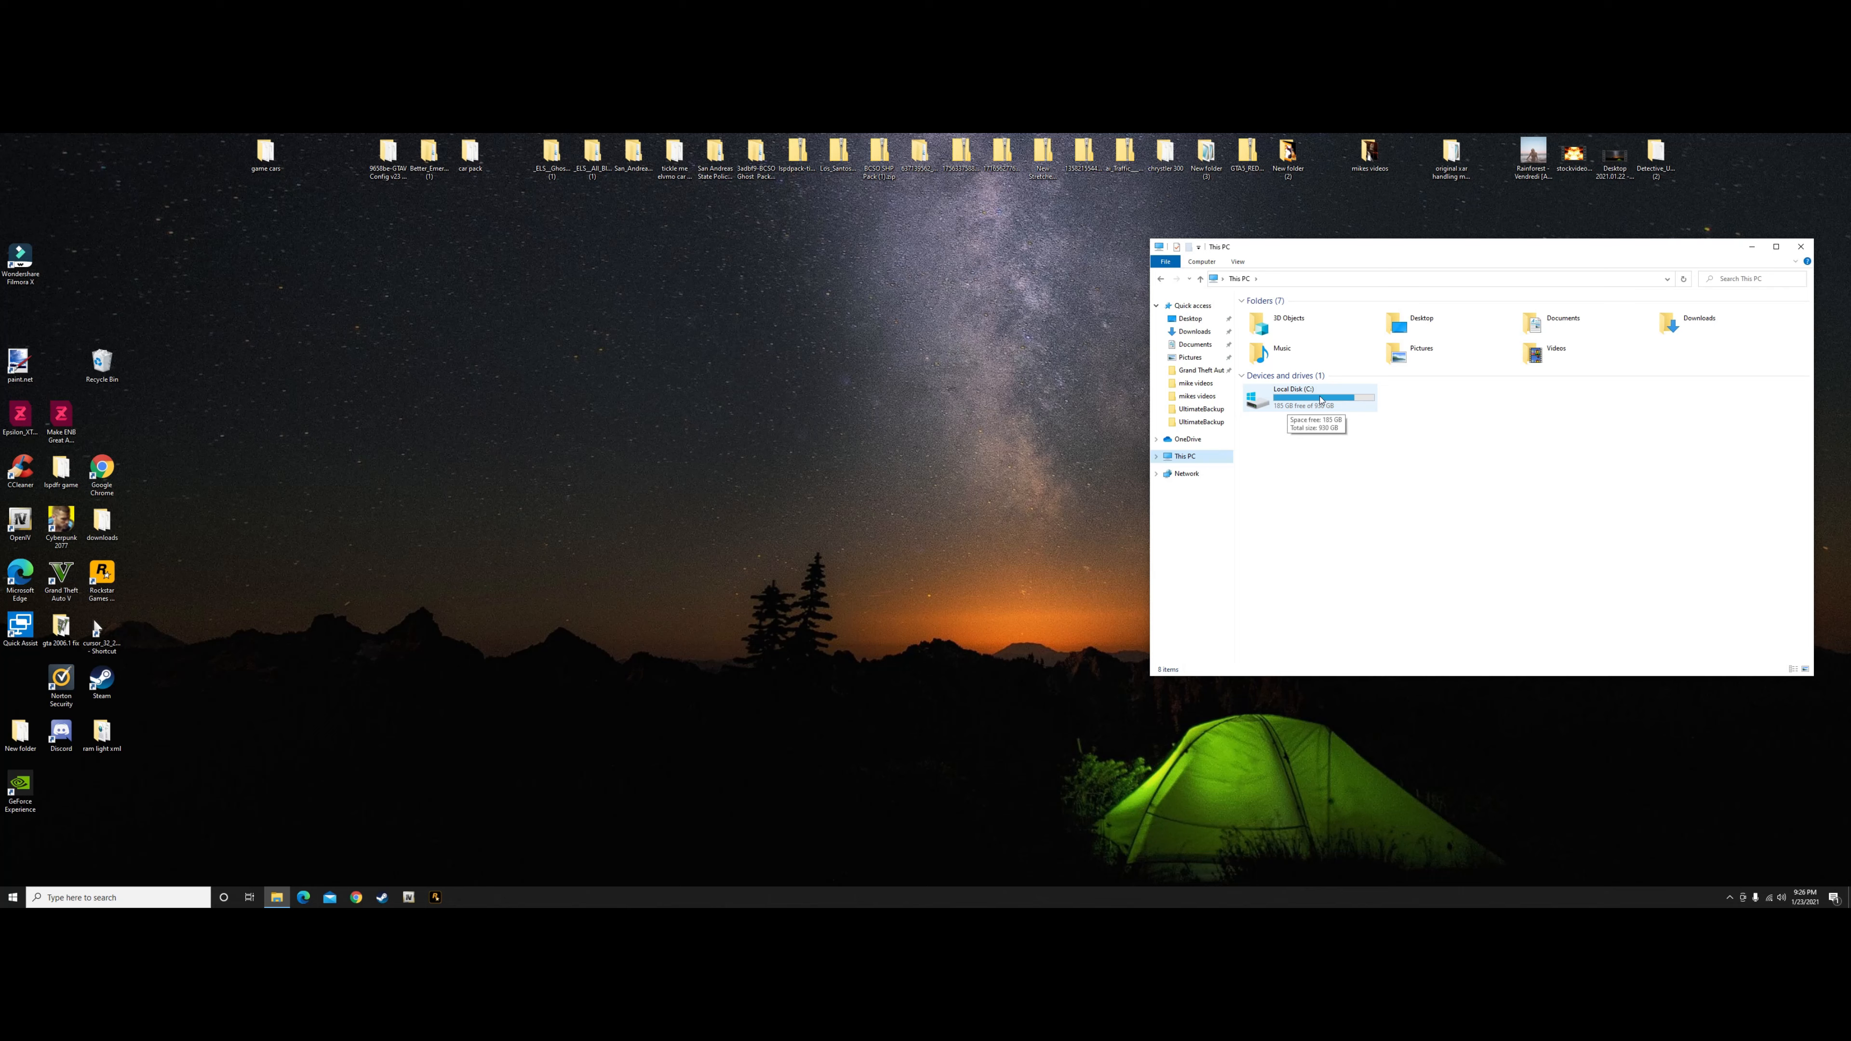
pyautogui.moveTo(1339, 404)
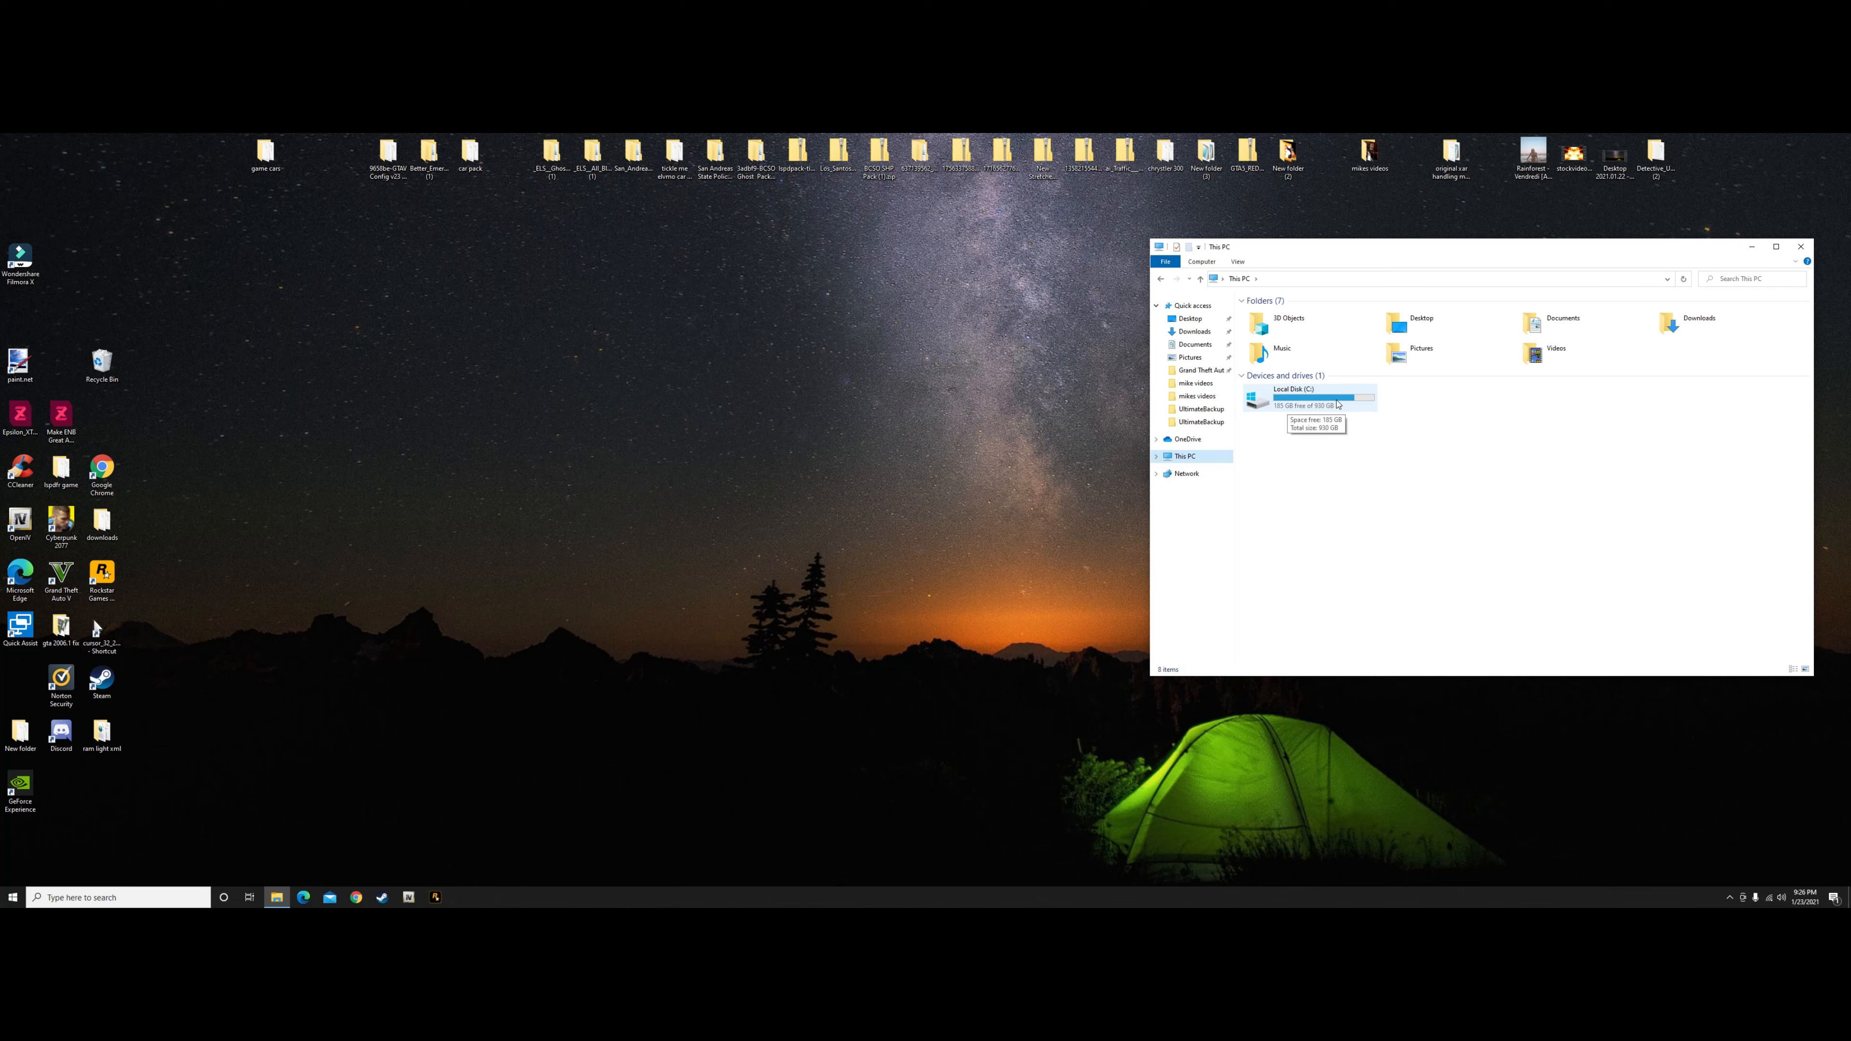
pyautogui.doubleClick(1315, 398)
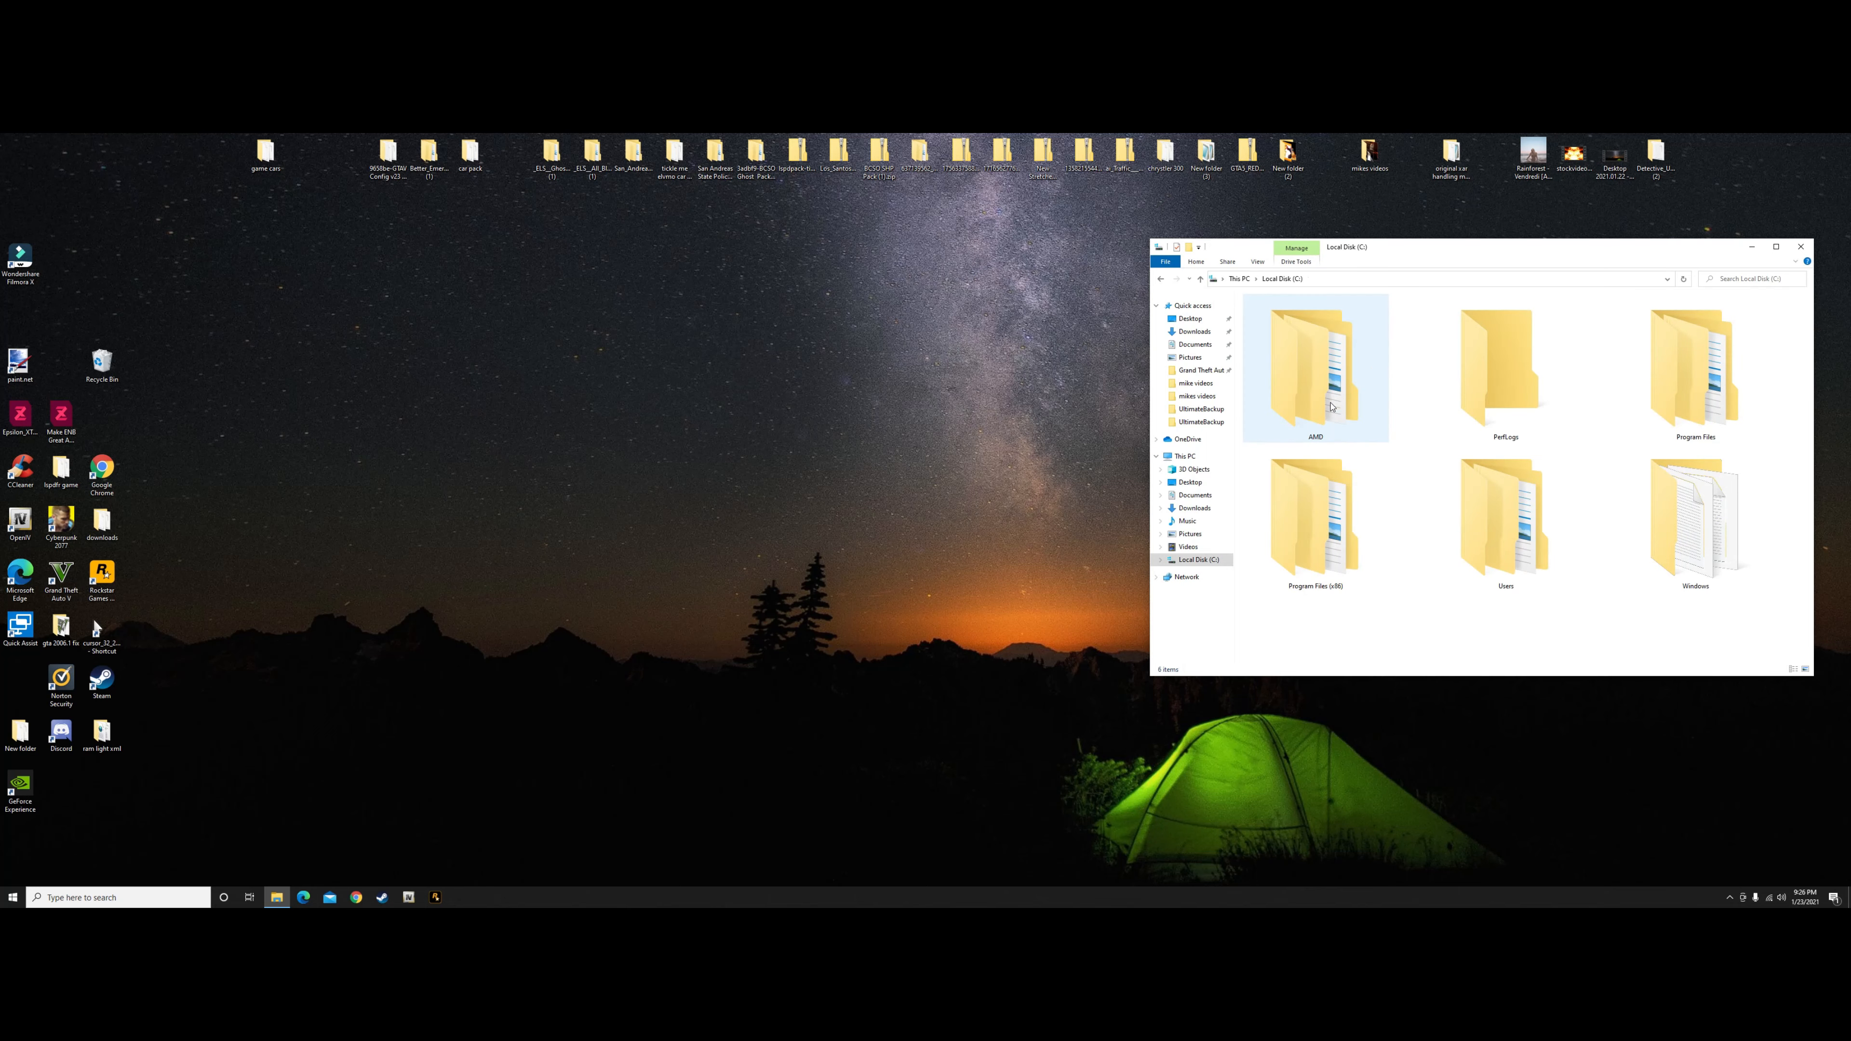
# Navigate through Program Files (x86)\Steam\steamapps\common into the Grand Theft Auto V folder.
pyautogui.doubleClick(1314, 516)
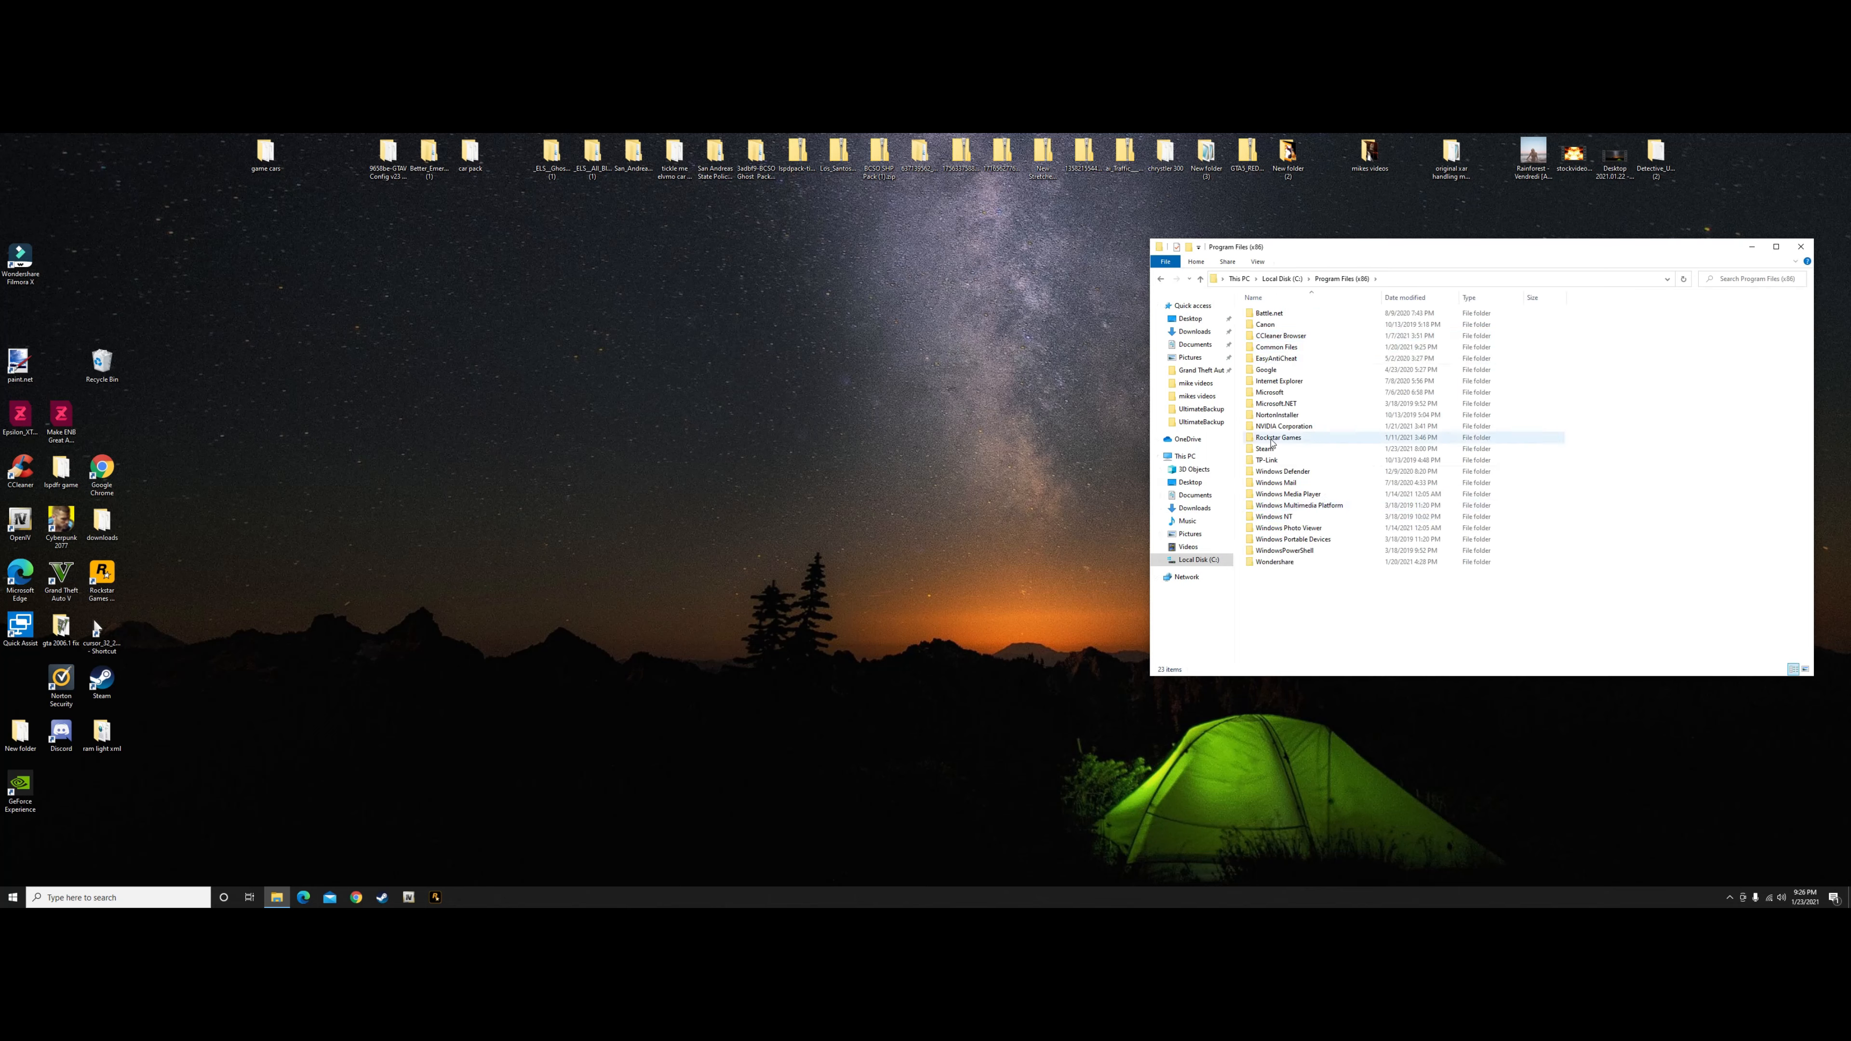
pyautogui.doubleClick(1266, 448)
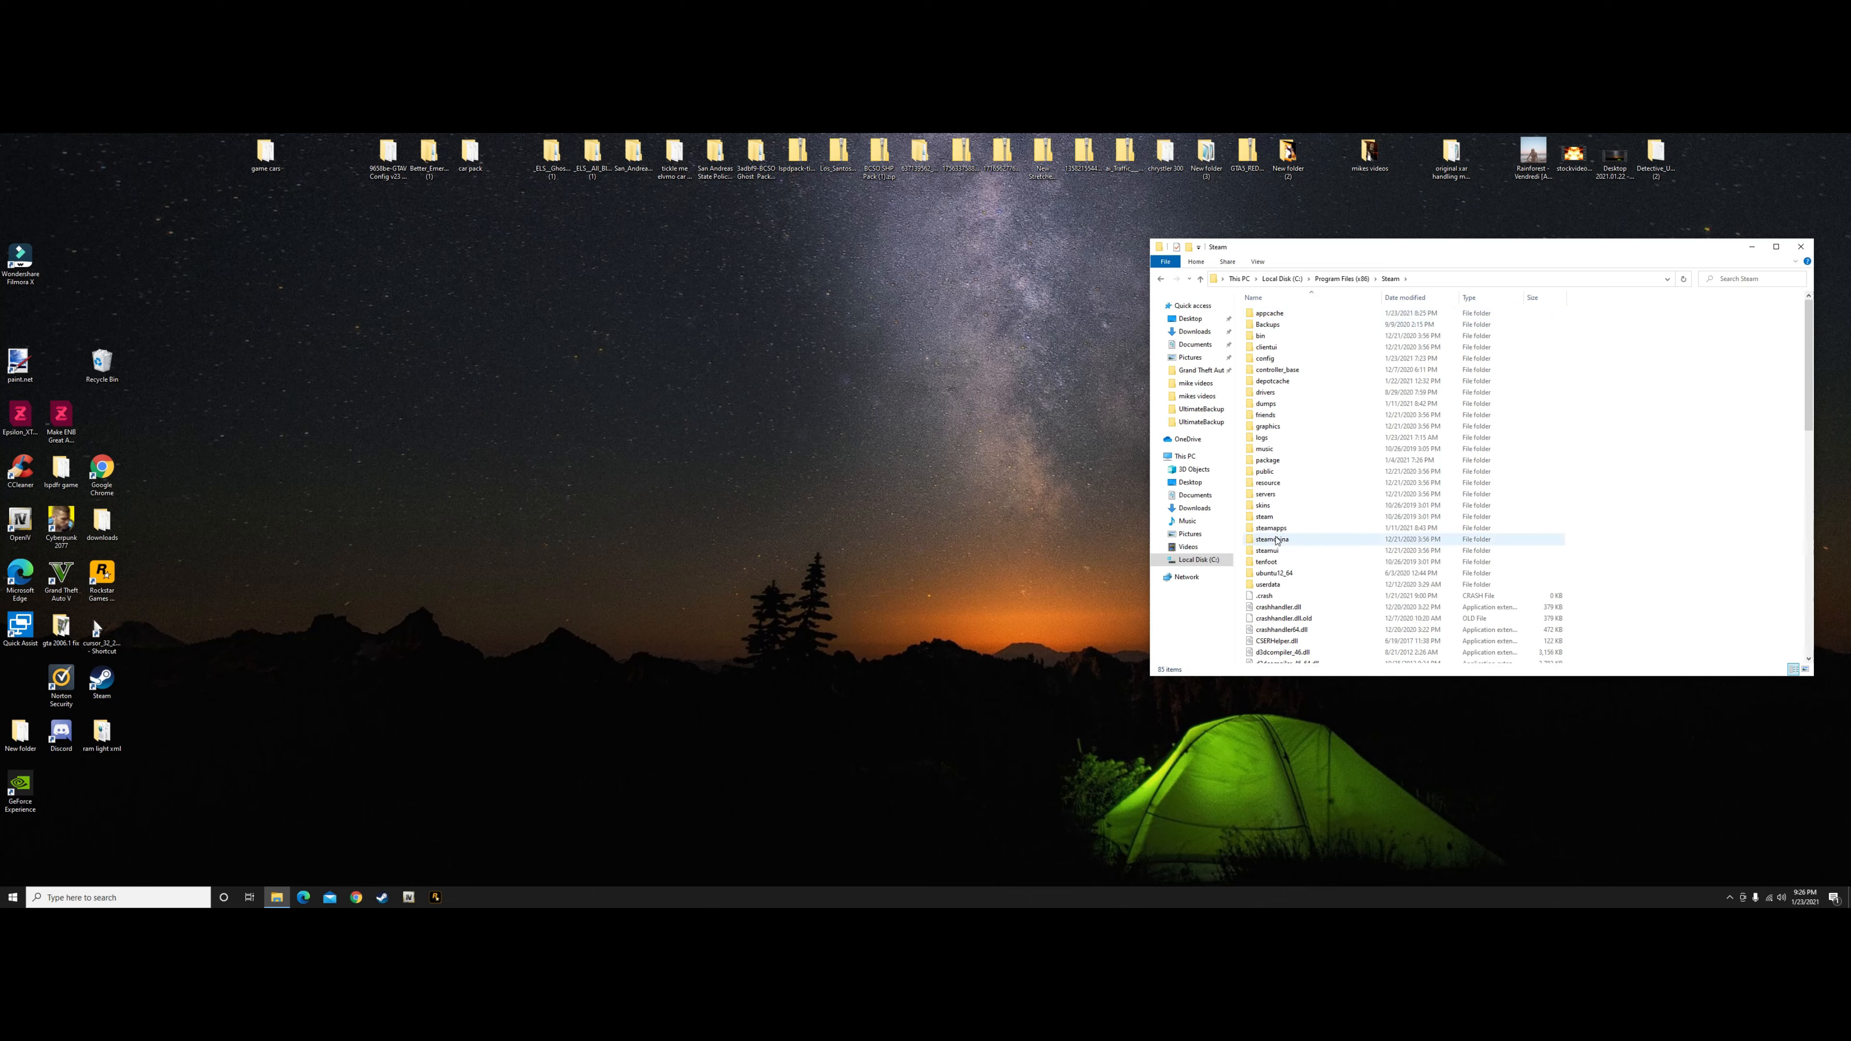
pyautogui.doubleClick(1271, 540)
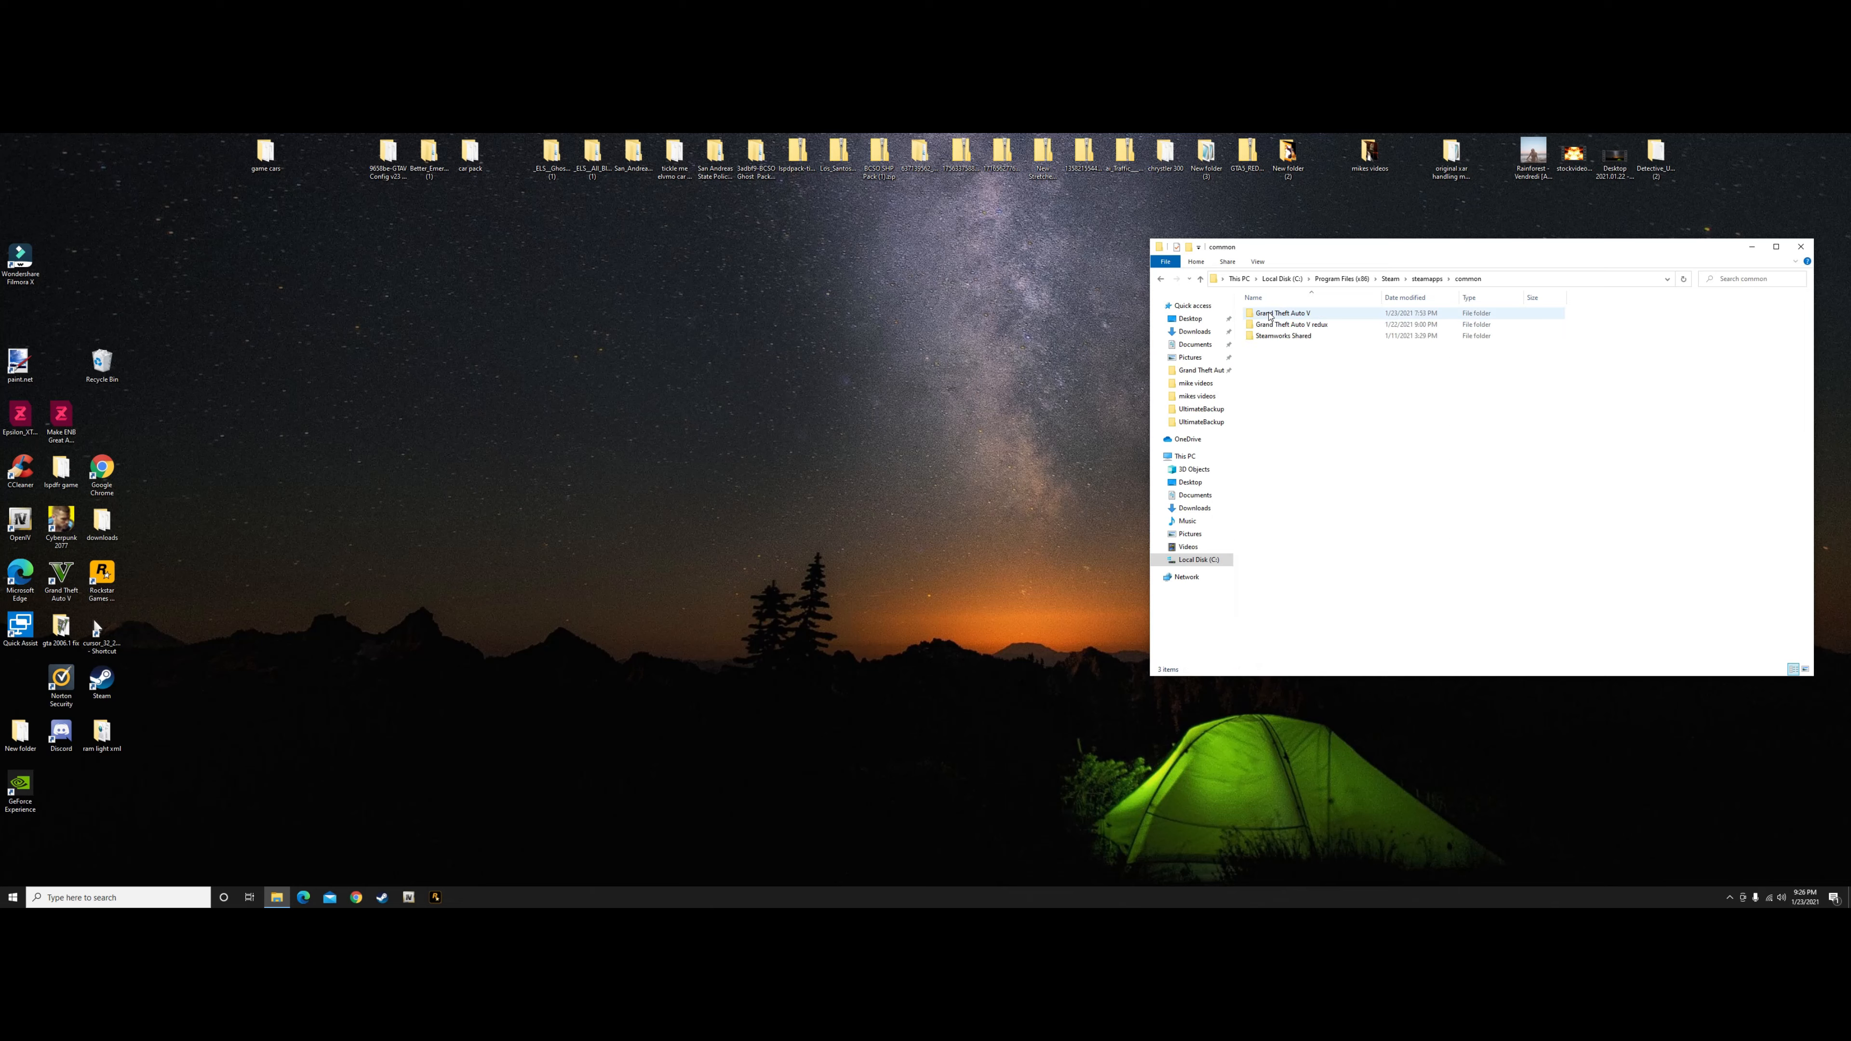
pyautogui.click(1284, 336)
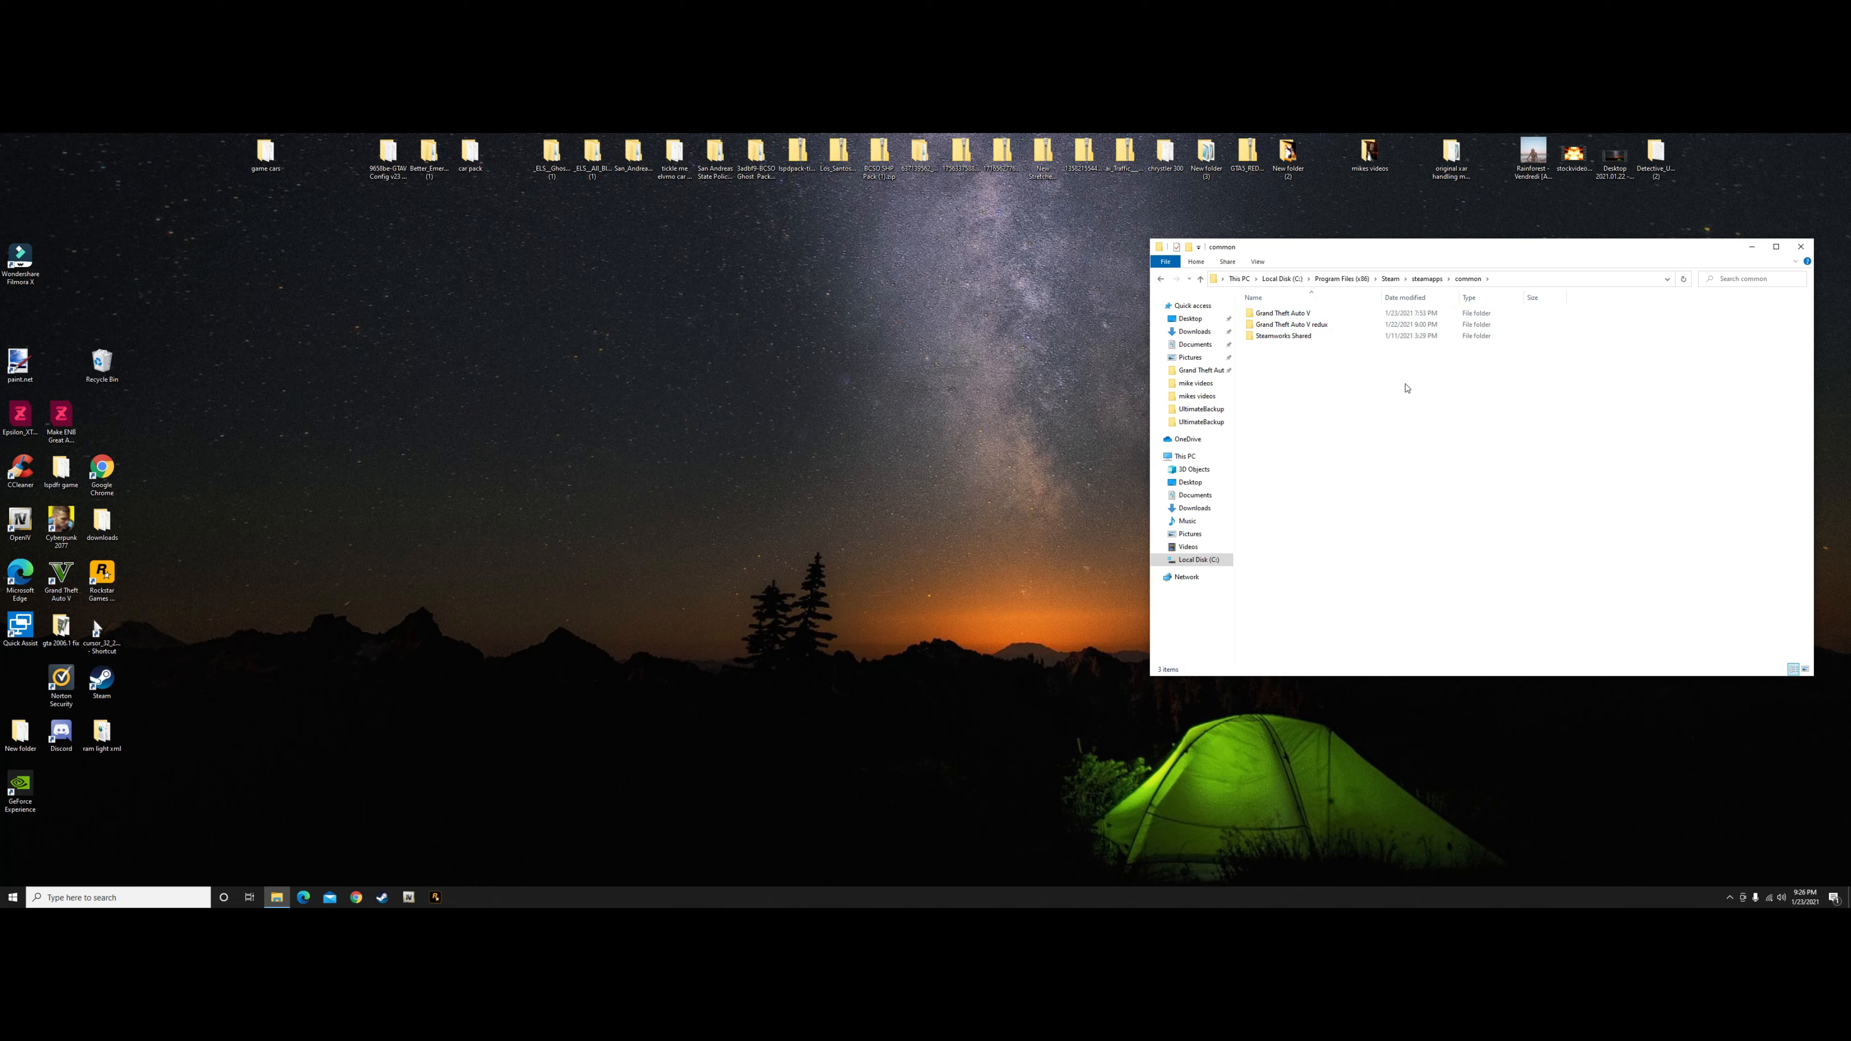
pyautogui.moveTo(1624, 401)
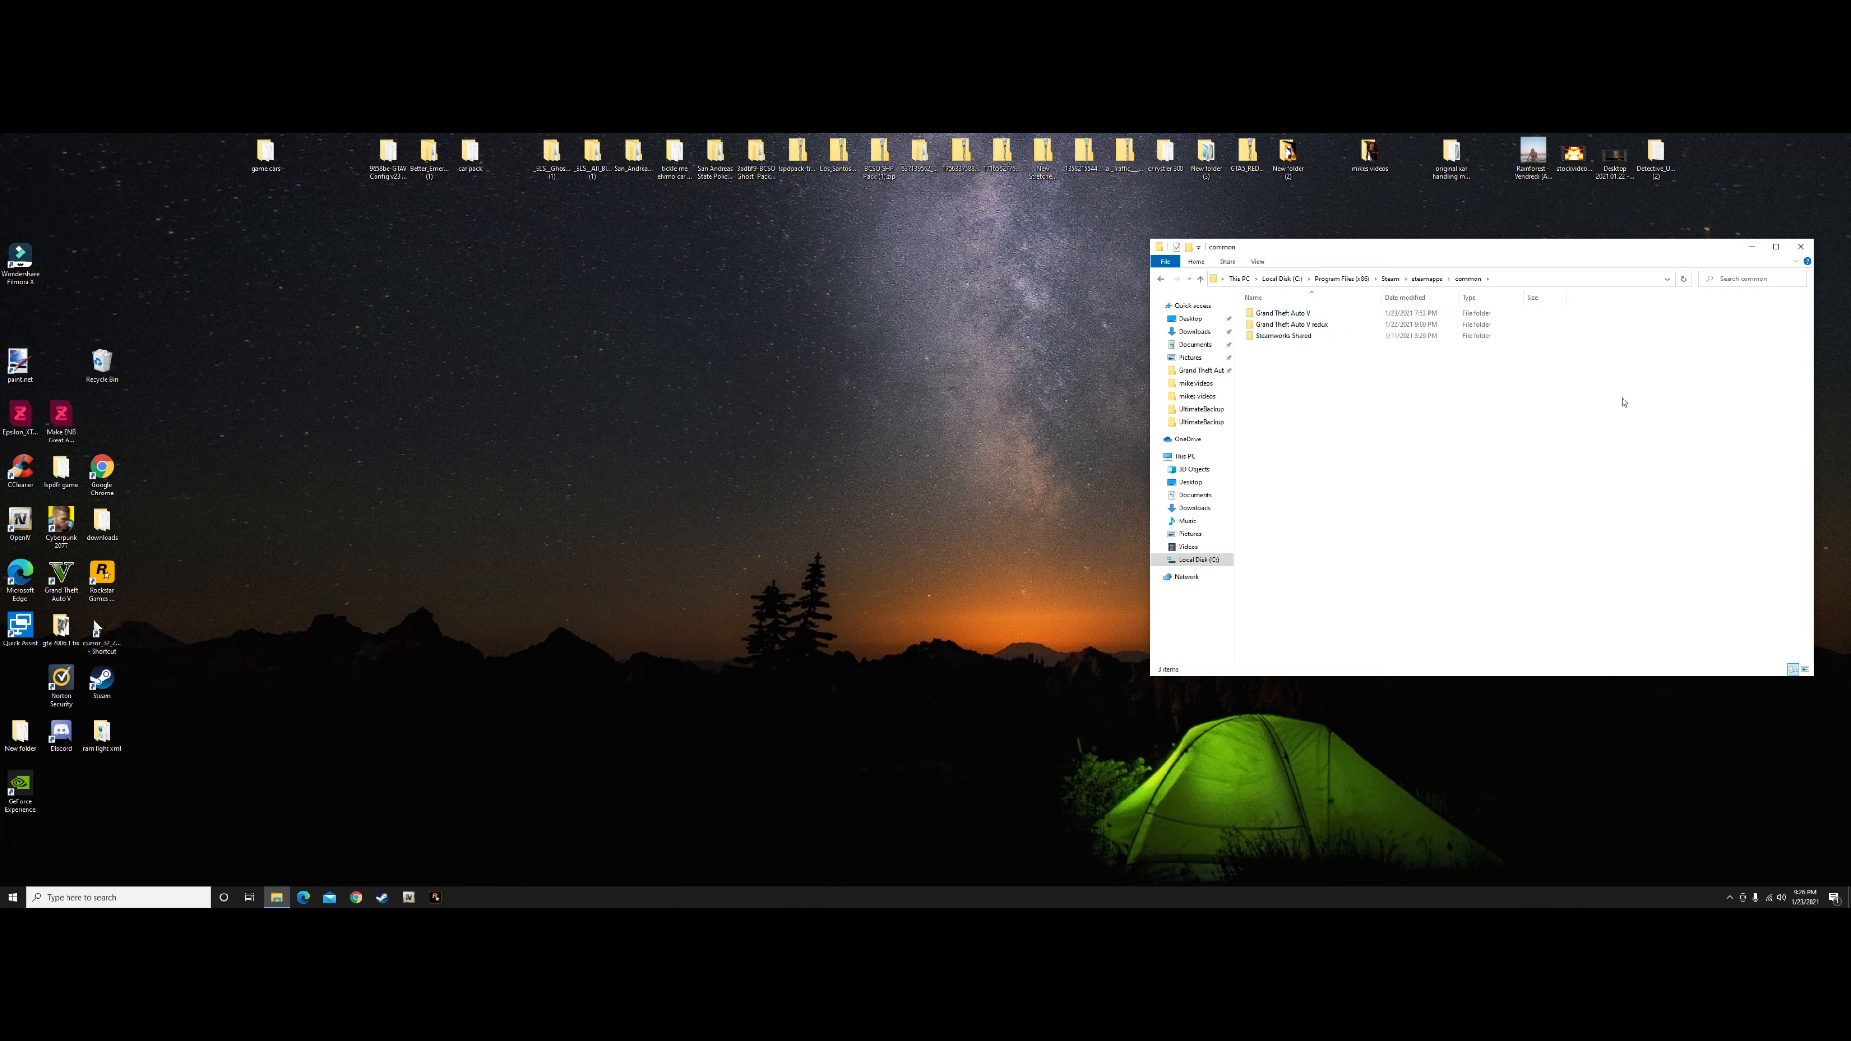
pyautogui.moveTo(1466, 393)
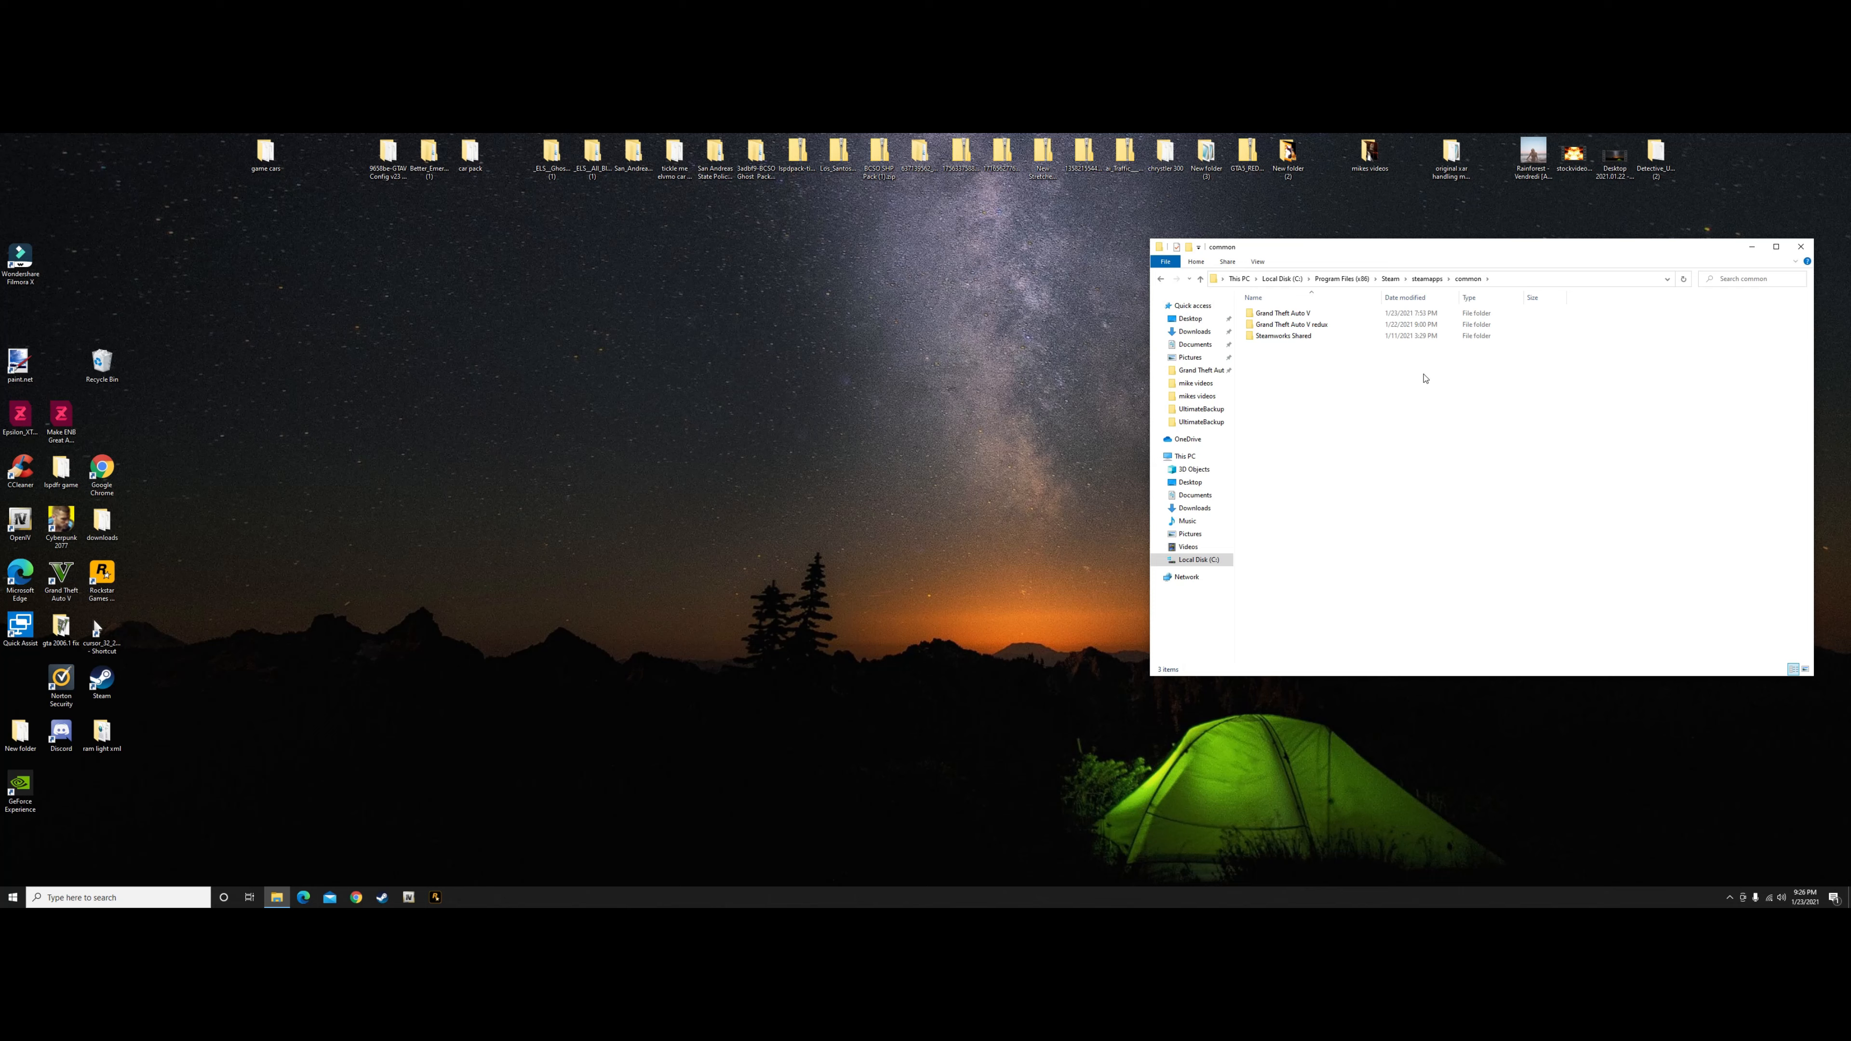
pyautogui.click(1291, 325)
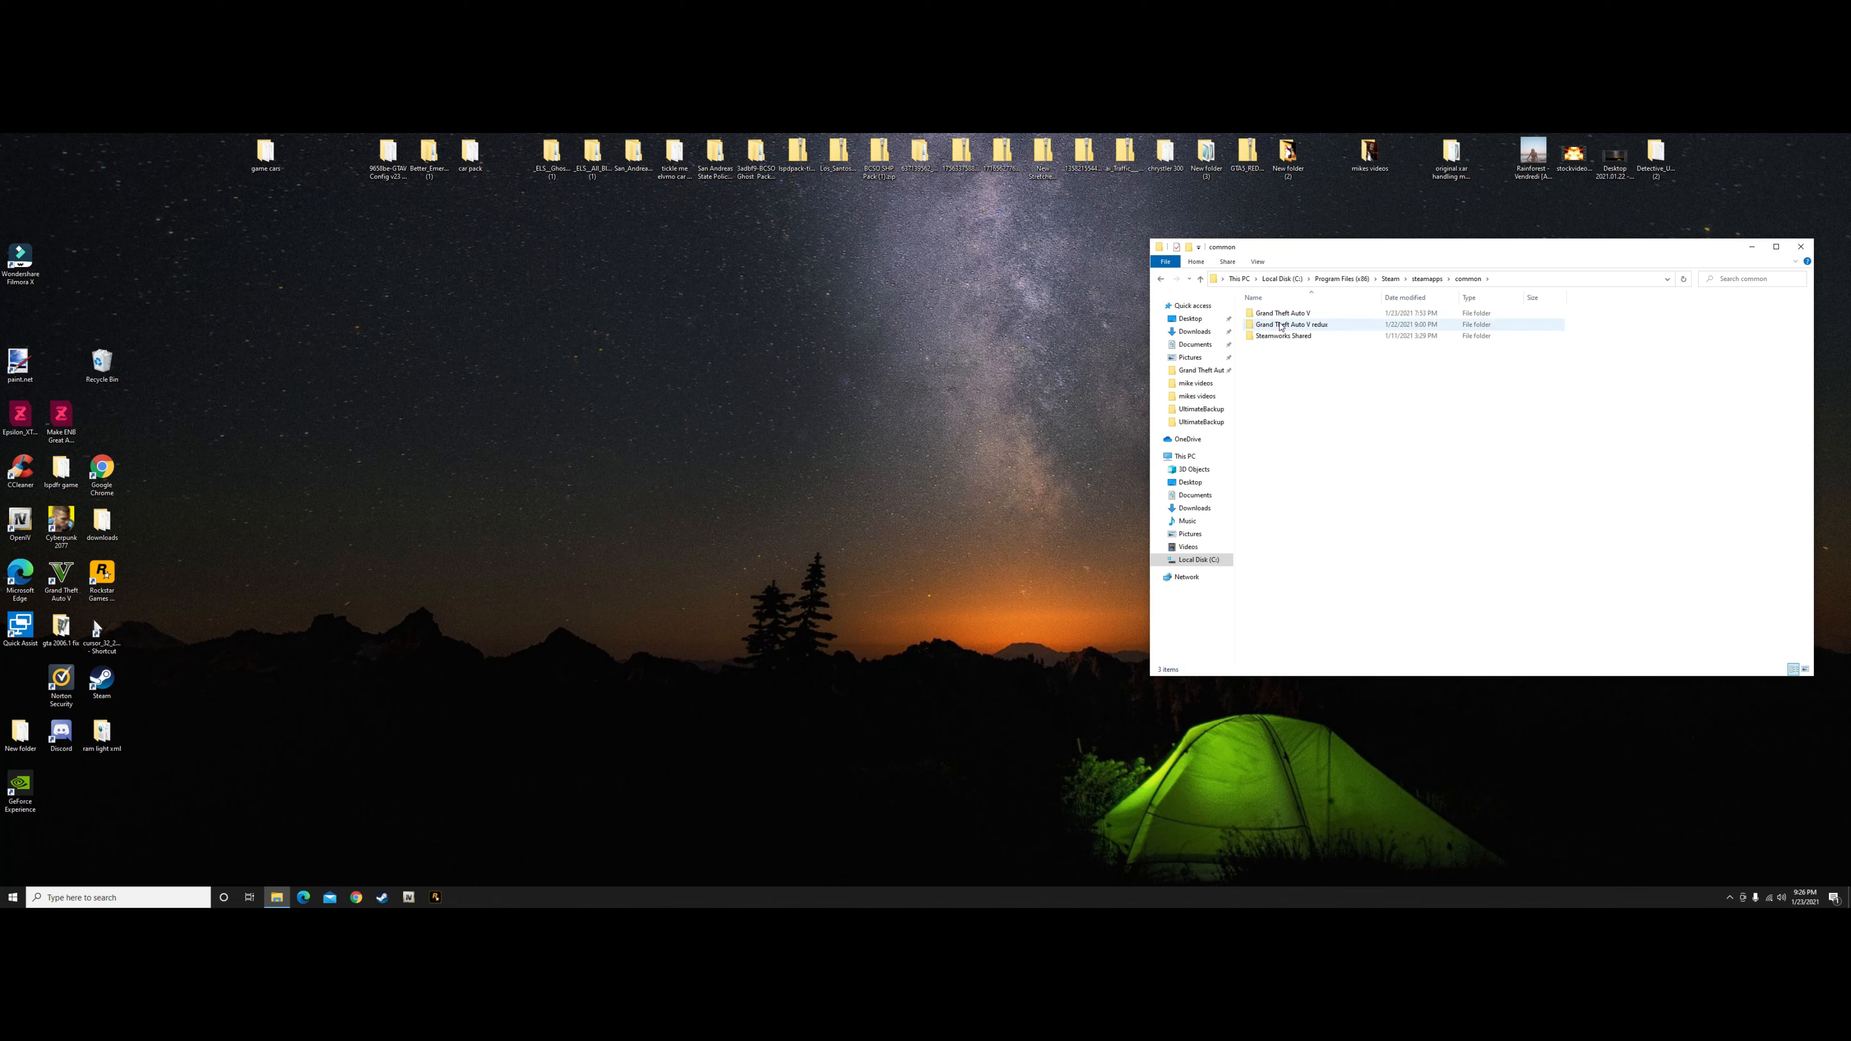
pyautogui.click(1254, 296)
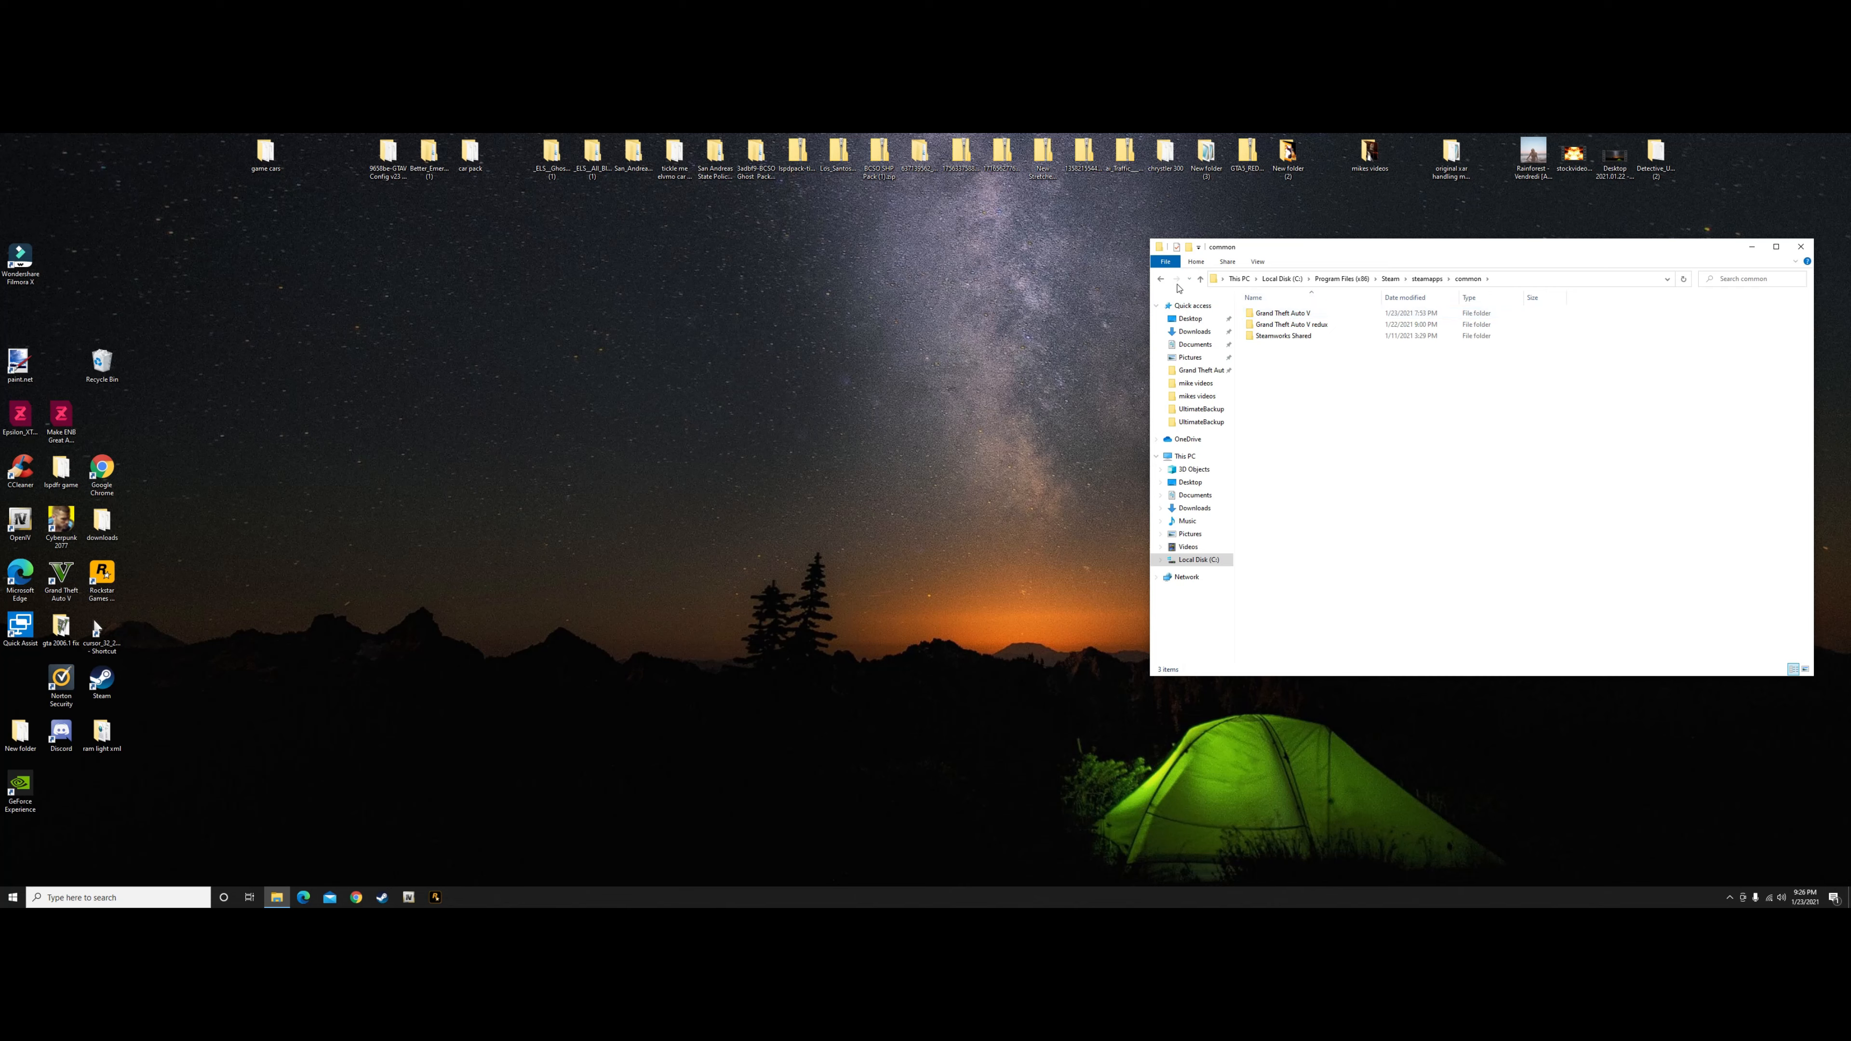
pyautogui.doubleClick(1282, 312)
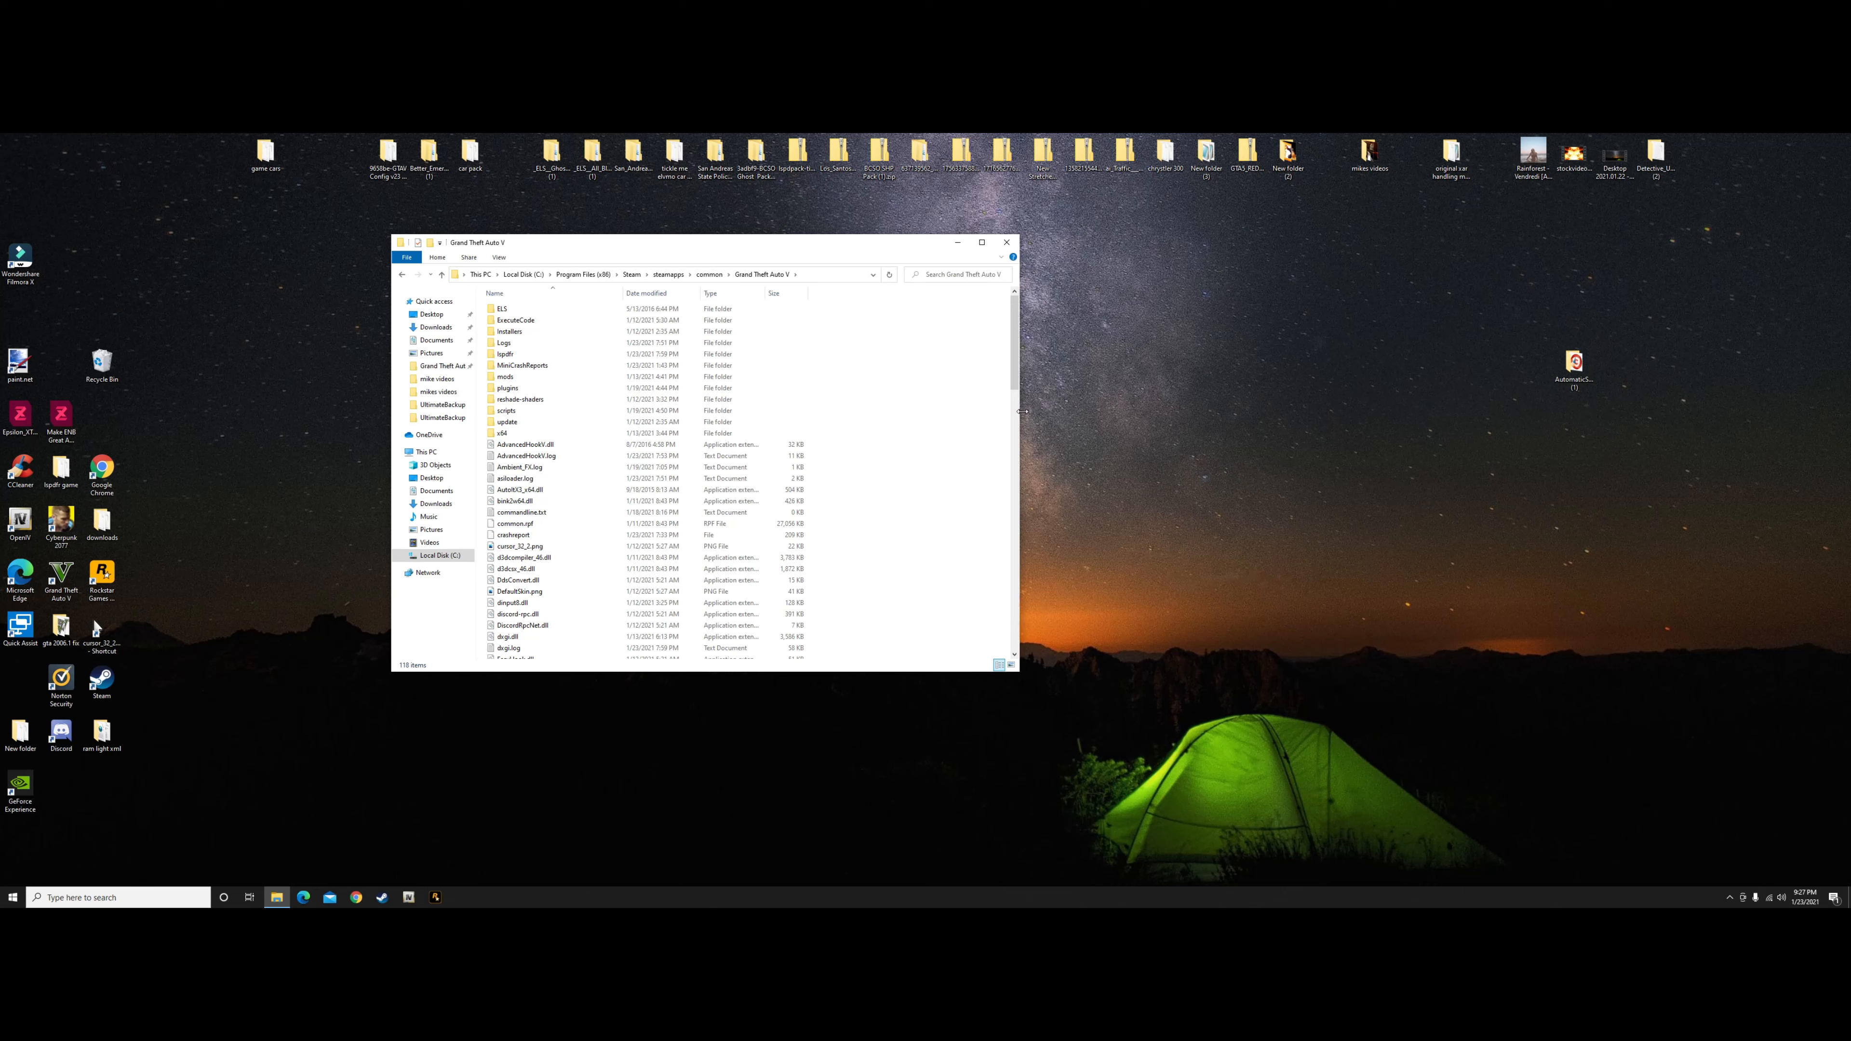
# Show the extracted plugin folder beside the game folder and view its README (2) installation instructions.
pyautogui.click(519, 365)
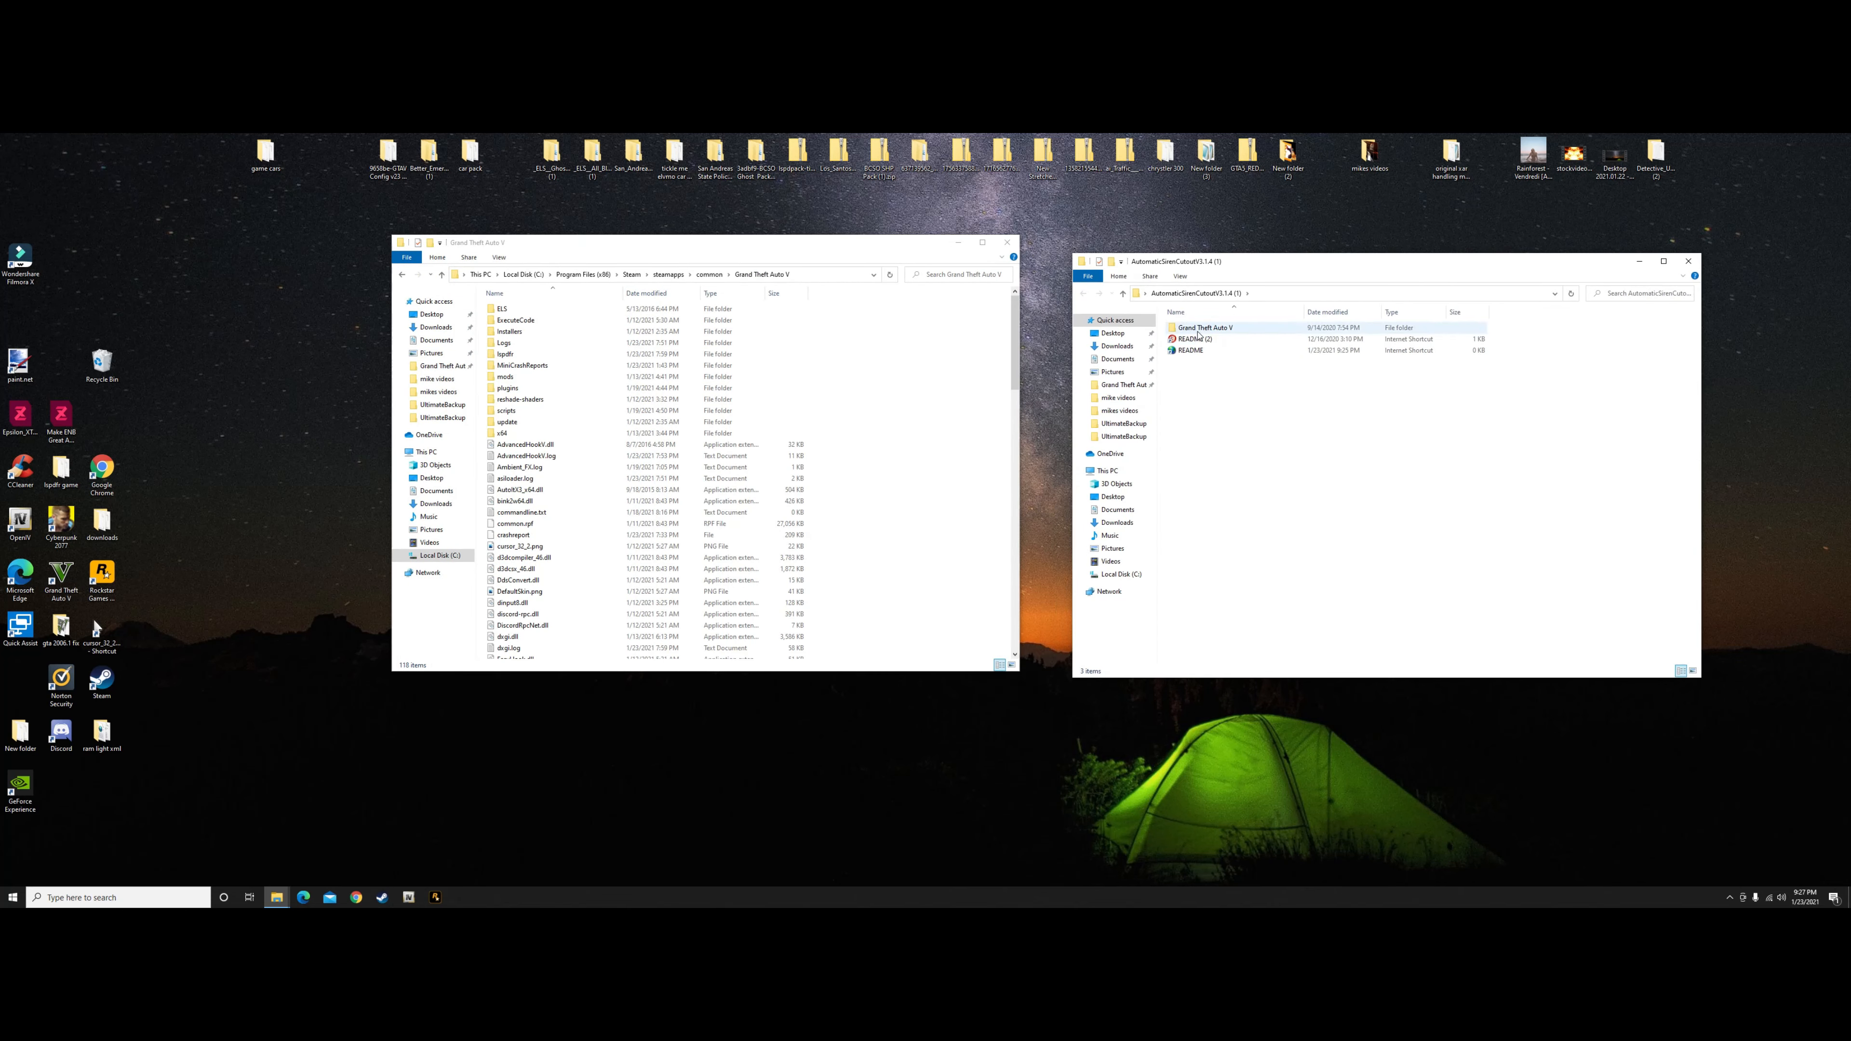
pyautogui.doubleClick(1193, 339)
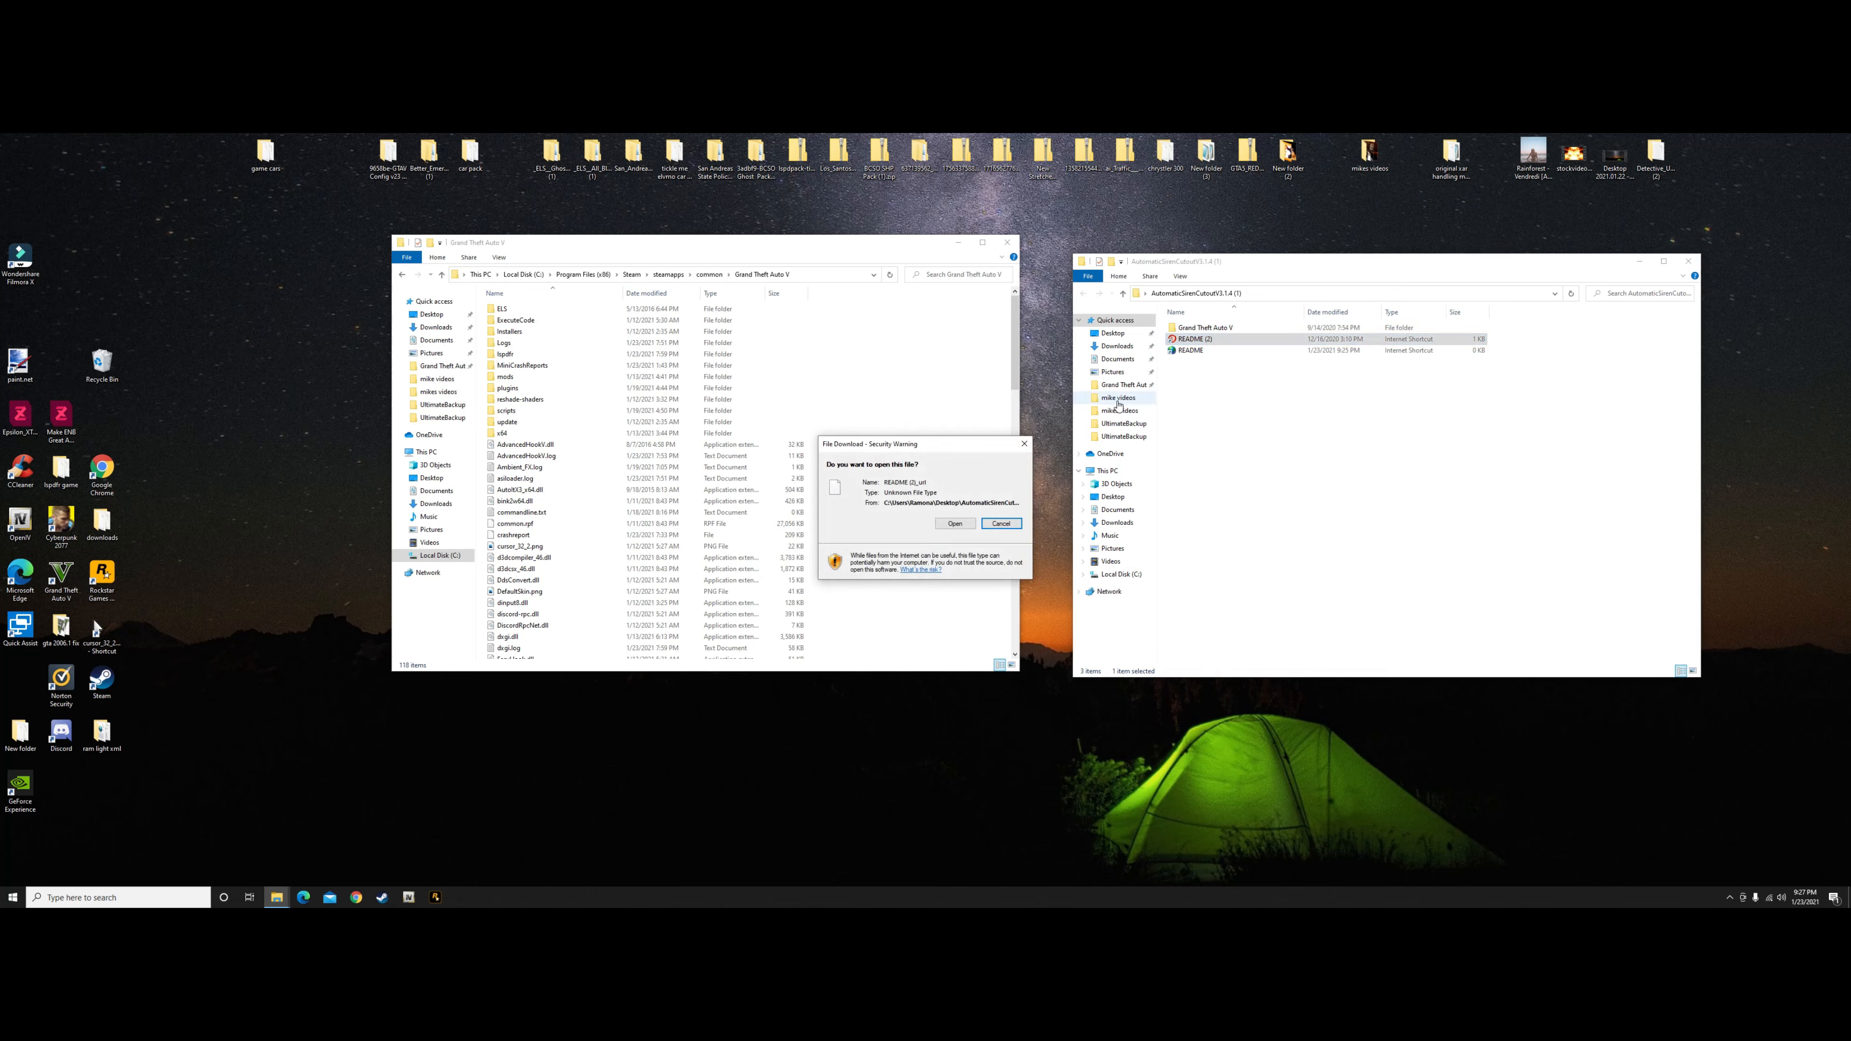
pyautogui.click(953, 523)
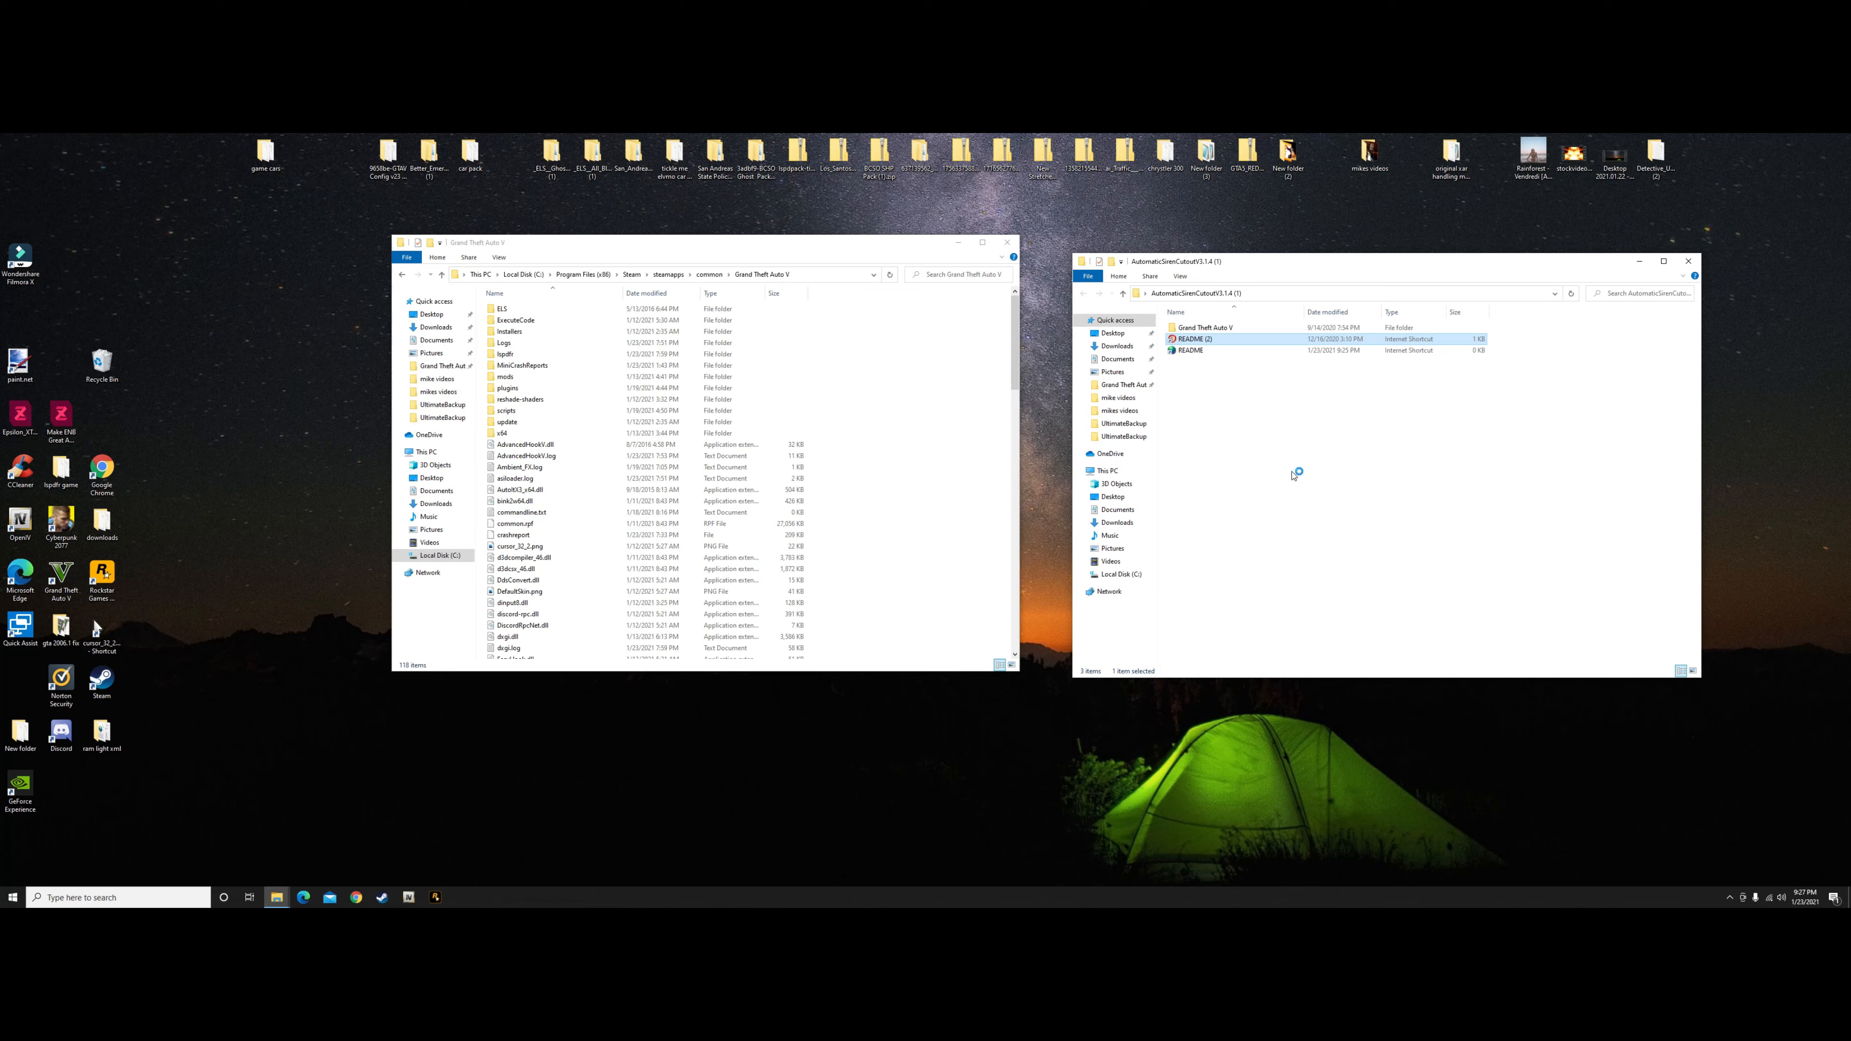
pyautogui.doubleClick(1196, 339)
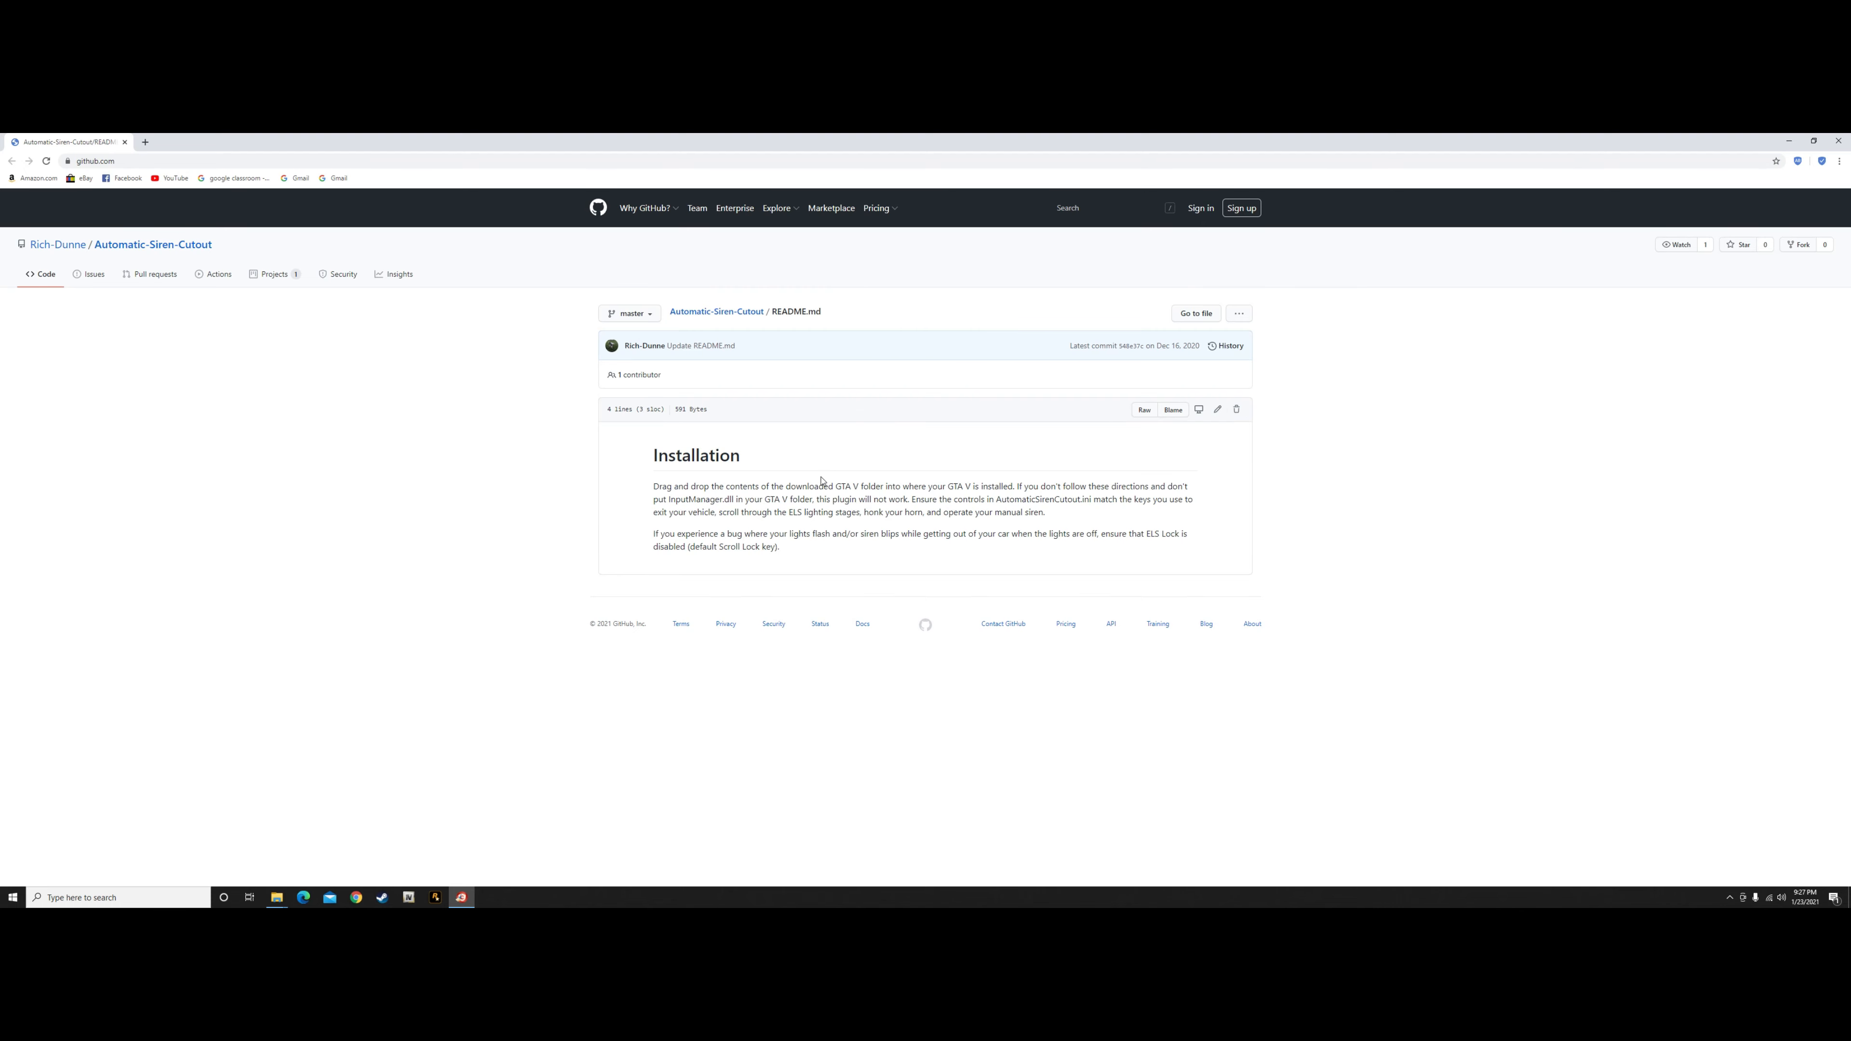
pyautogui.moveTo(972, 497)
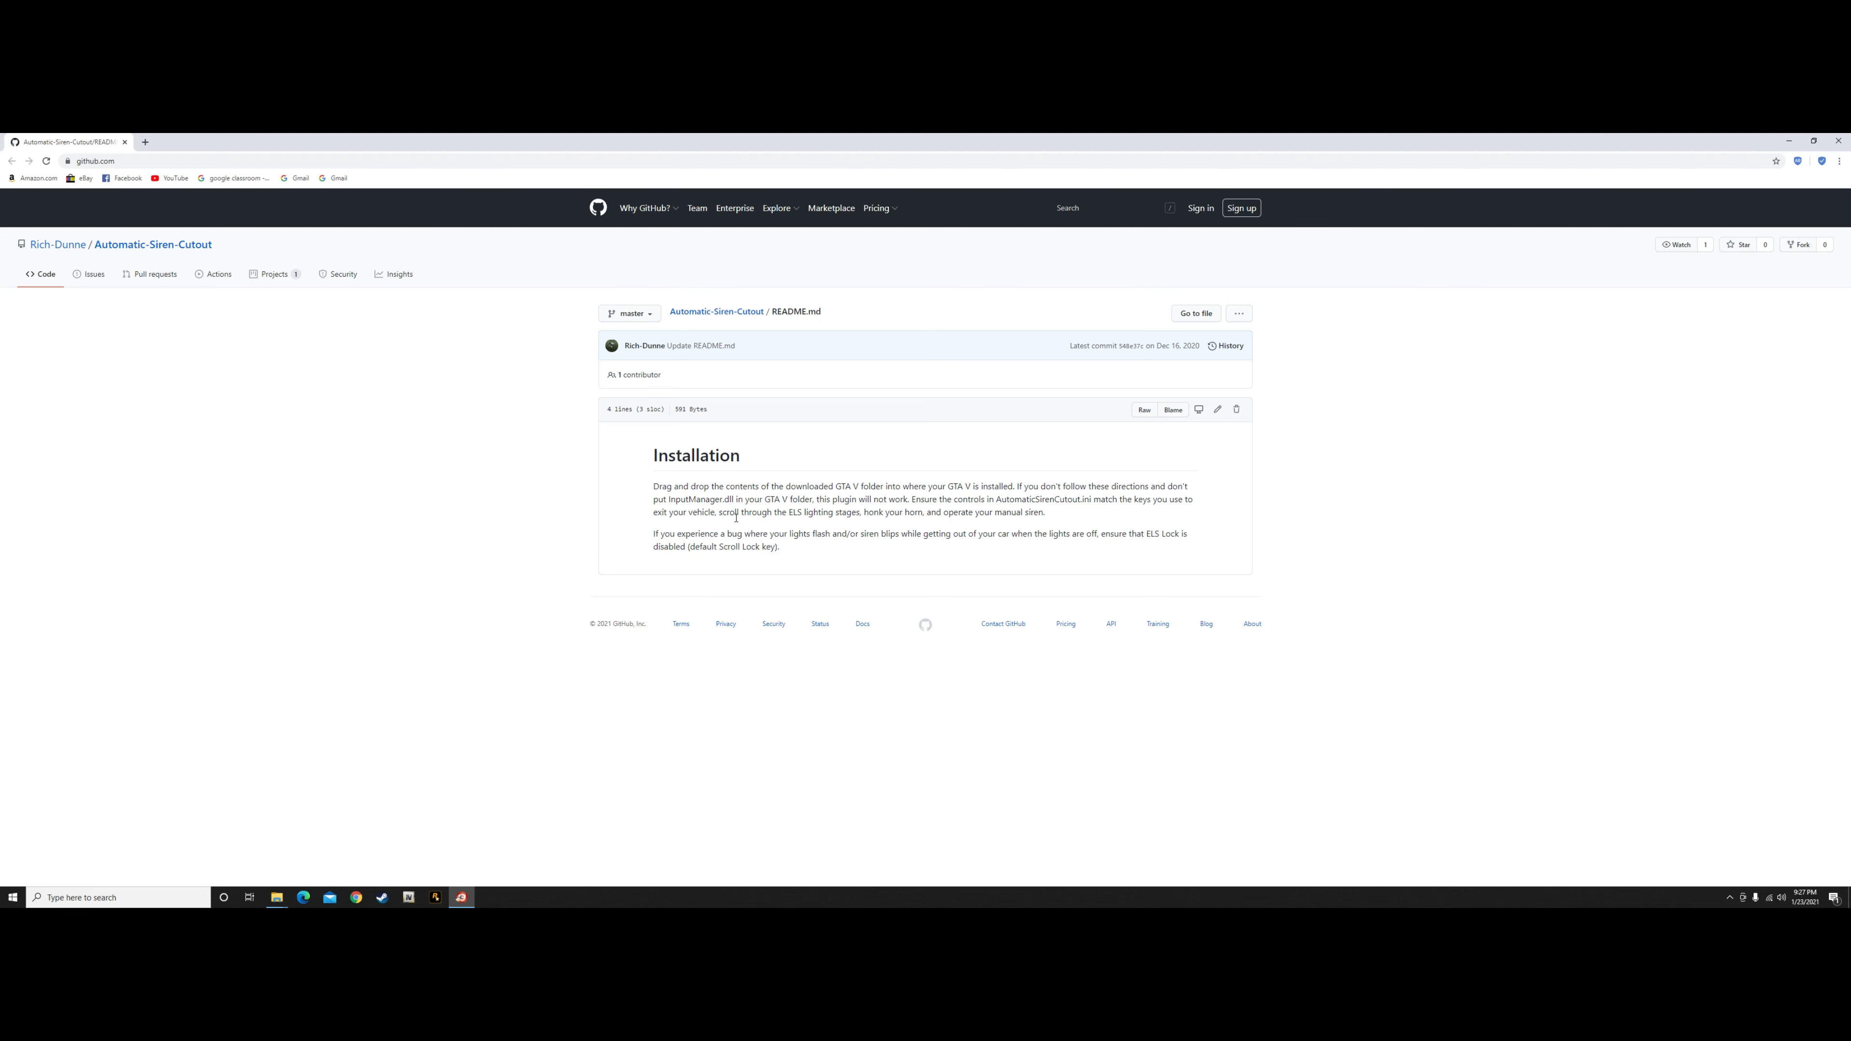
pyautogui.moveTo(916, 515)
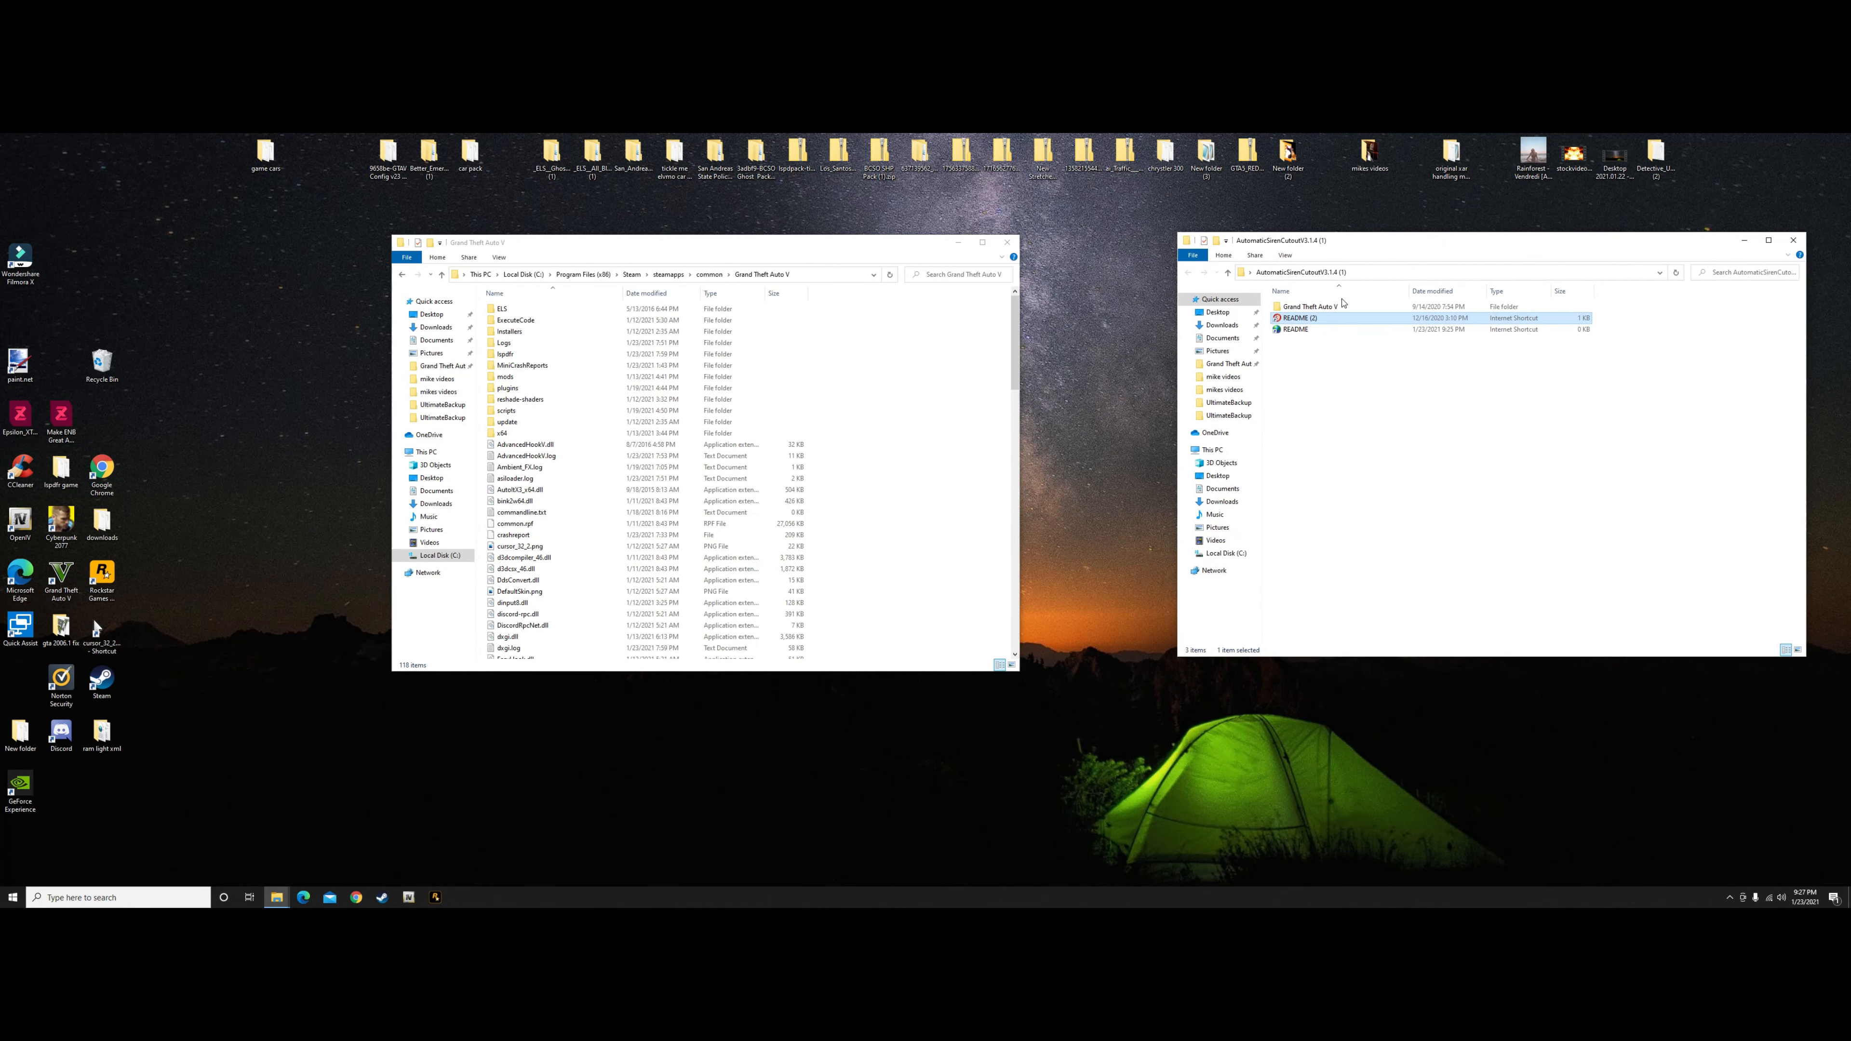
# Move the plugin's plugins folder and InputManager.dll into the Grand Theft Auto V folder, replacing existing files.
pyautogui.doubleClick(1304, 305)
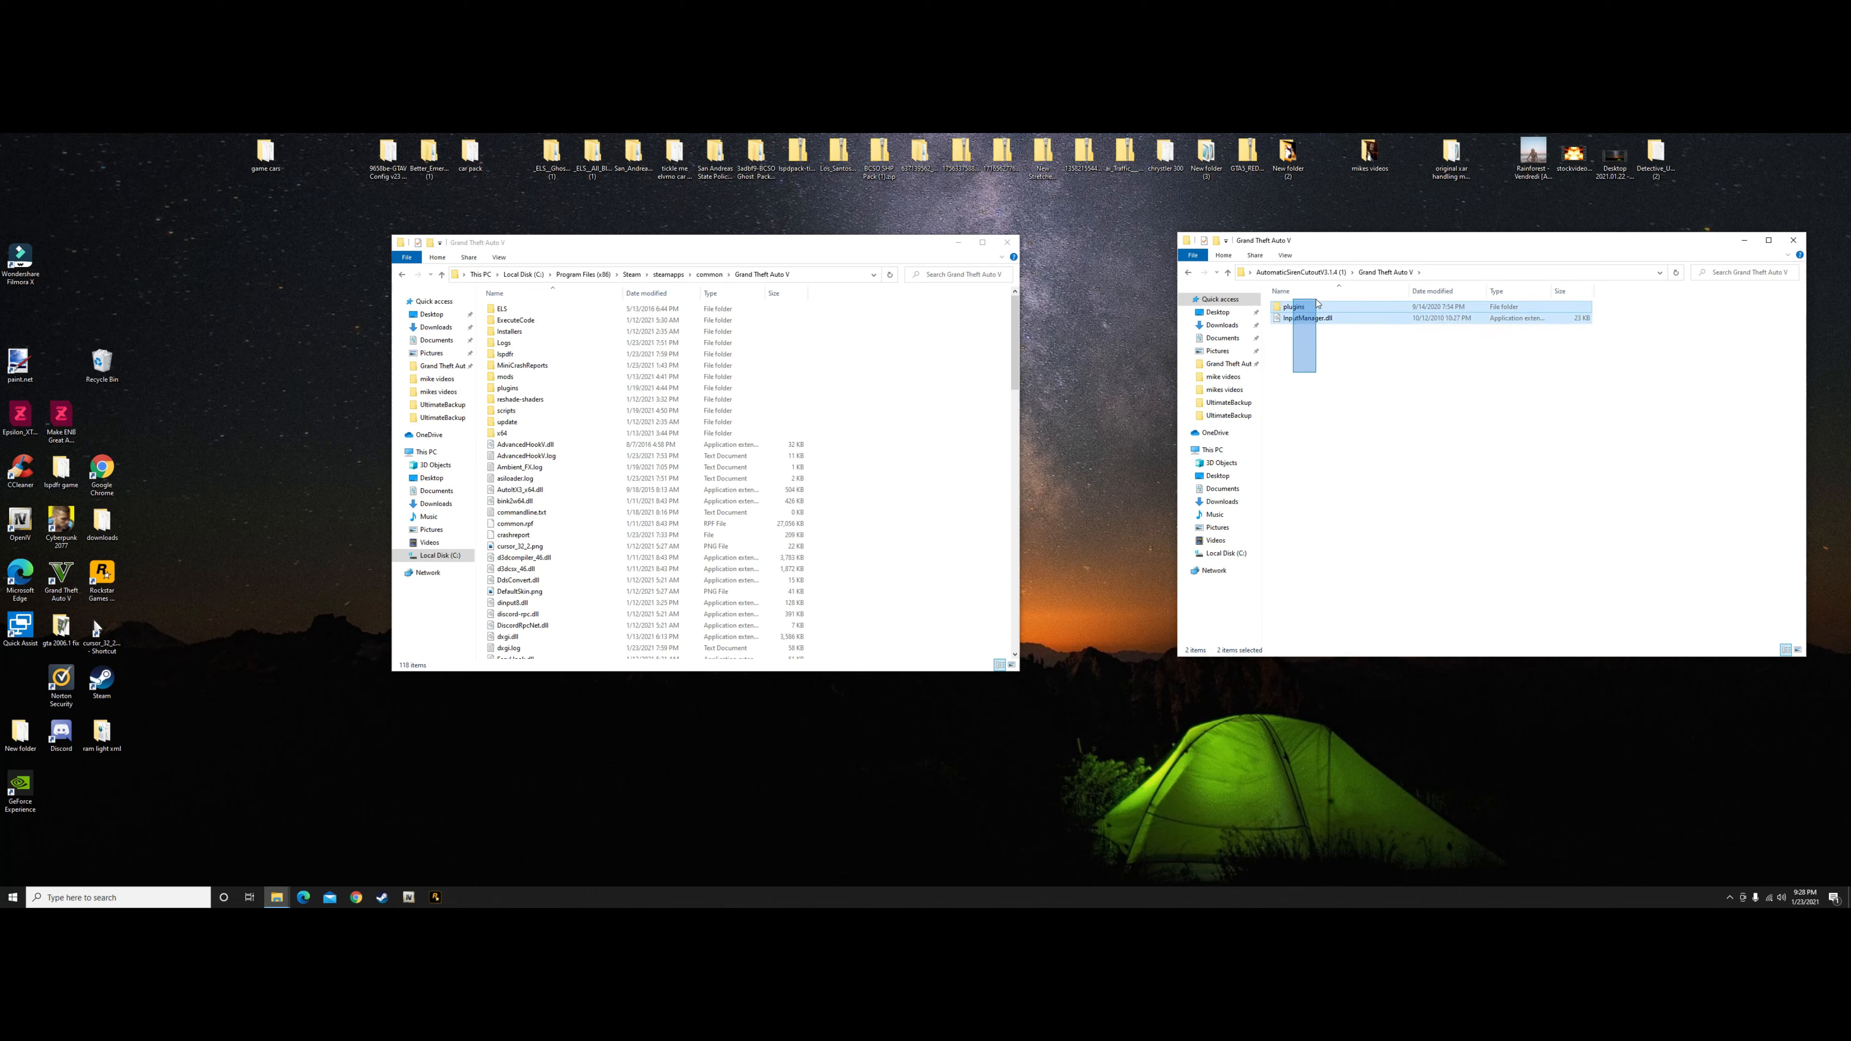
pyautogui.moveTo(1299, 310); pyautogui.dragTo(957, 437)
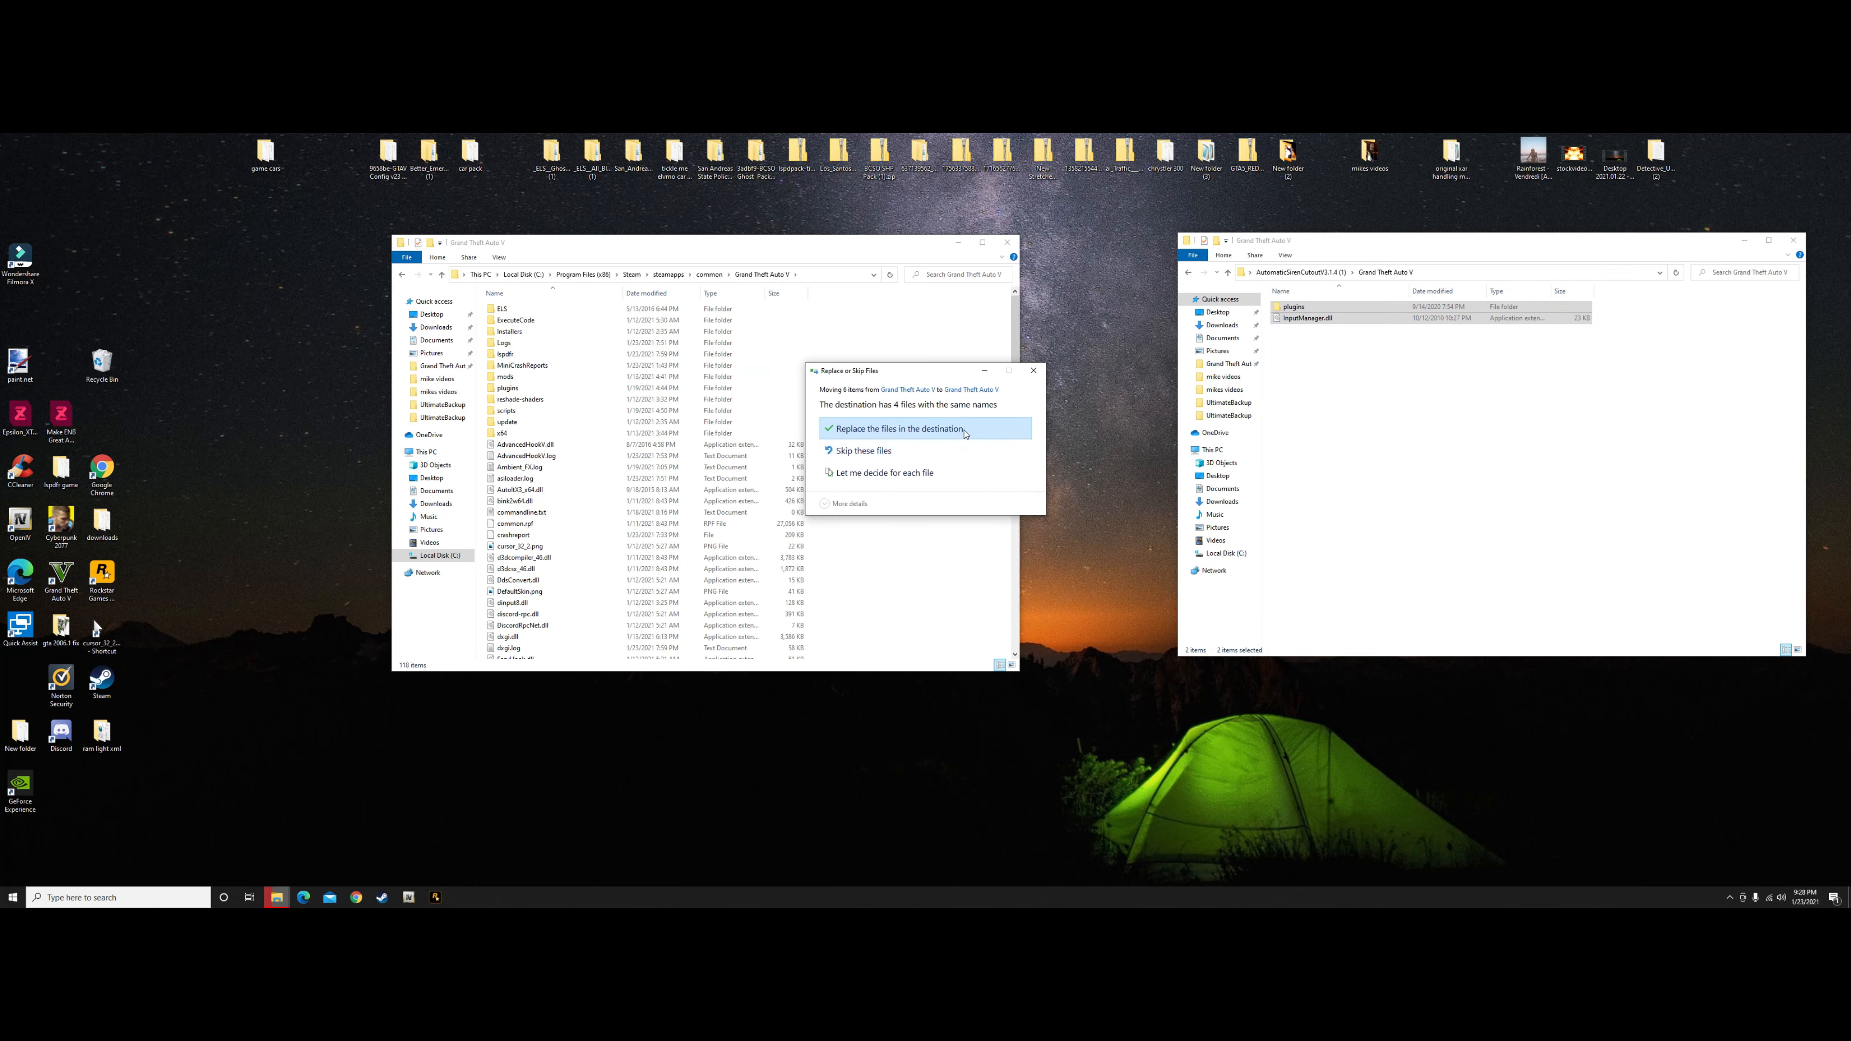
pyautogui.click(900, 428)
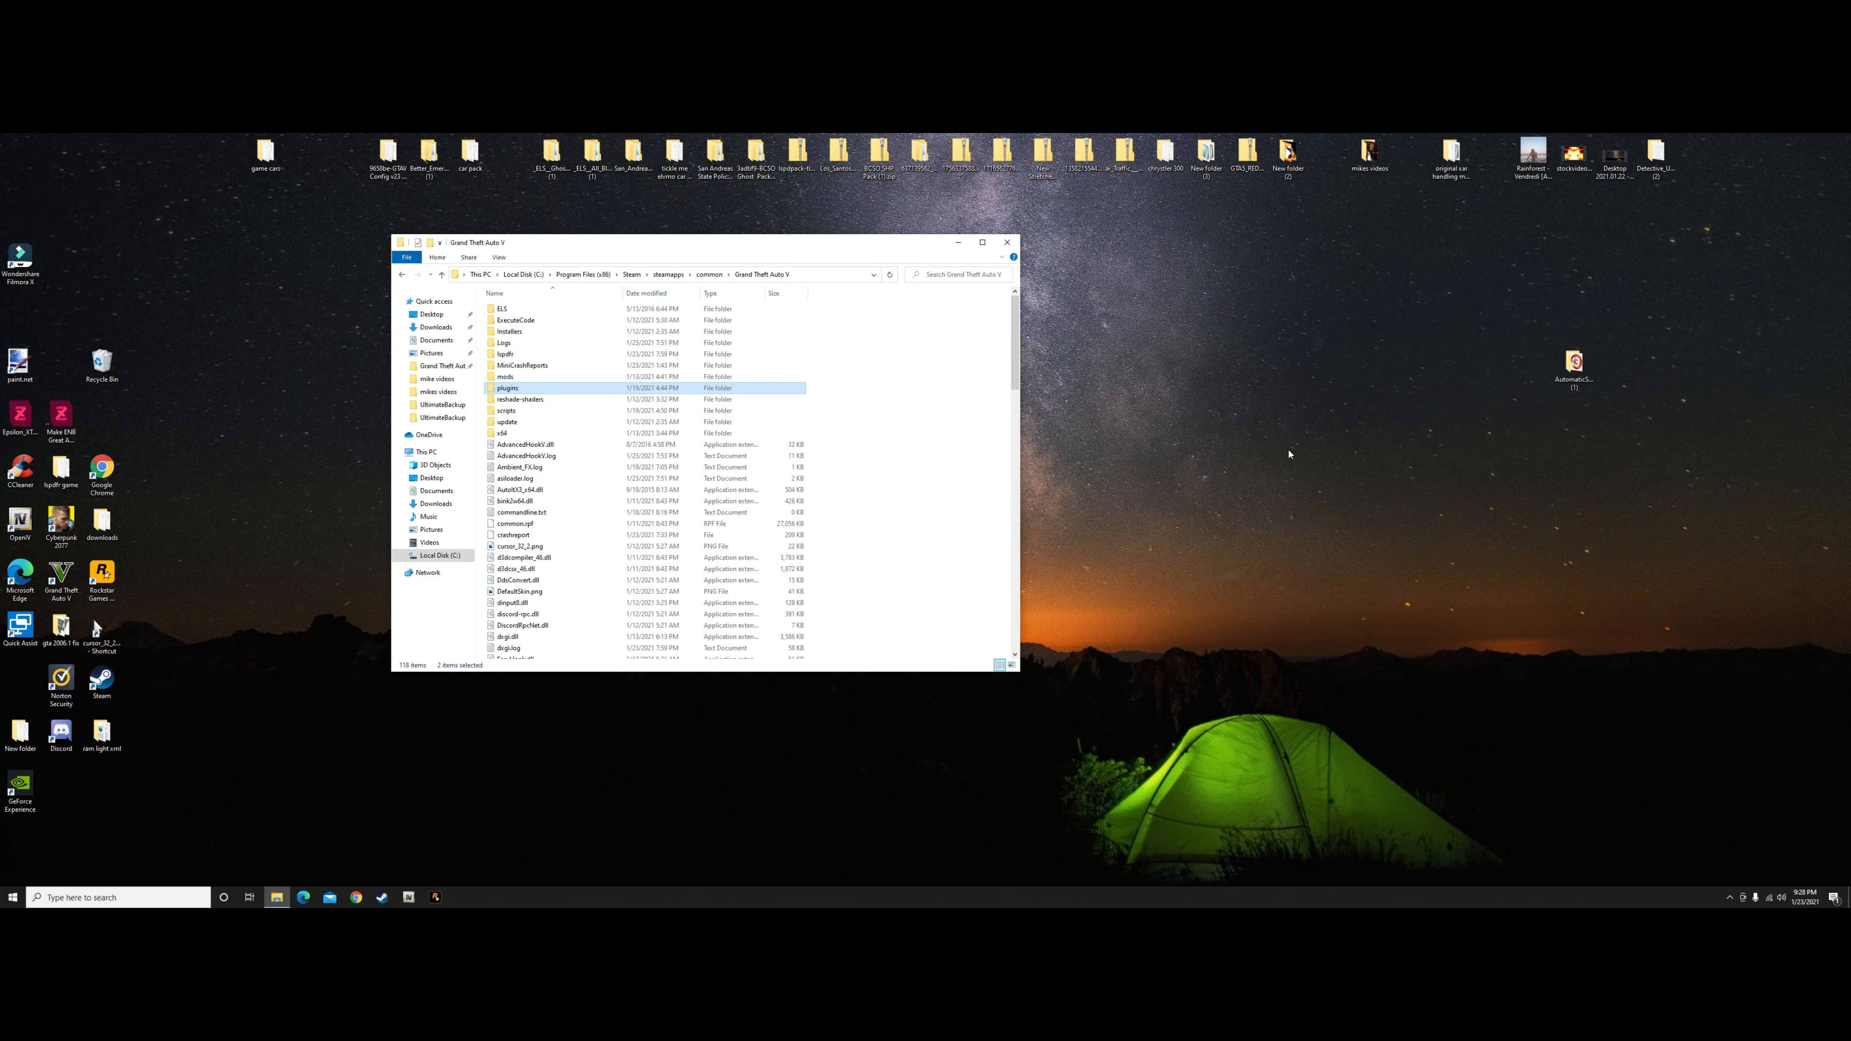
pyautogui.moveTo(1350, 507)
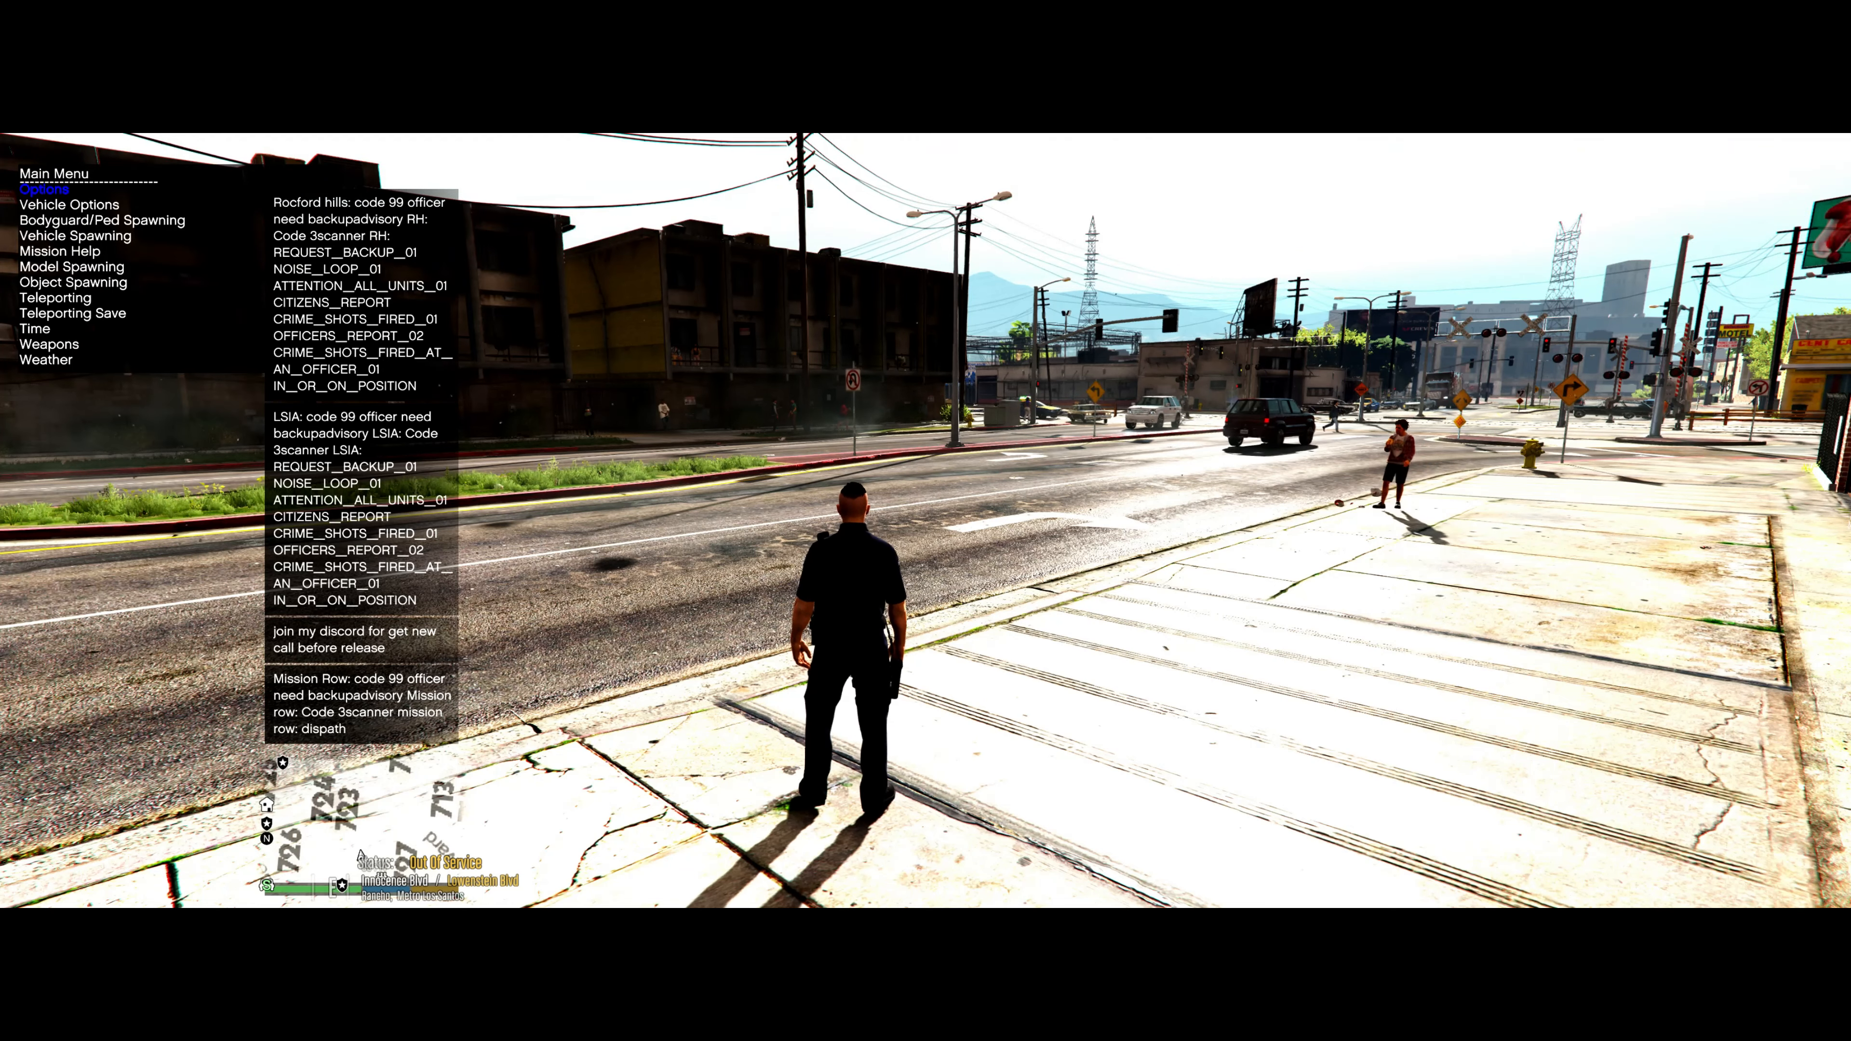
# Spawn a Sheriff Cruiser from the trainer's Vehicle Spawning > Emergency list beside the officer.
pyautogui.click(75, 235)
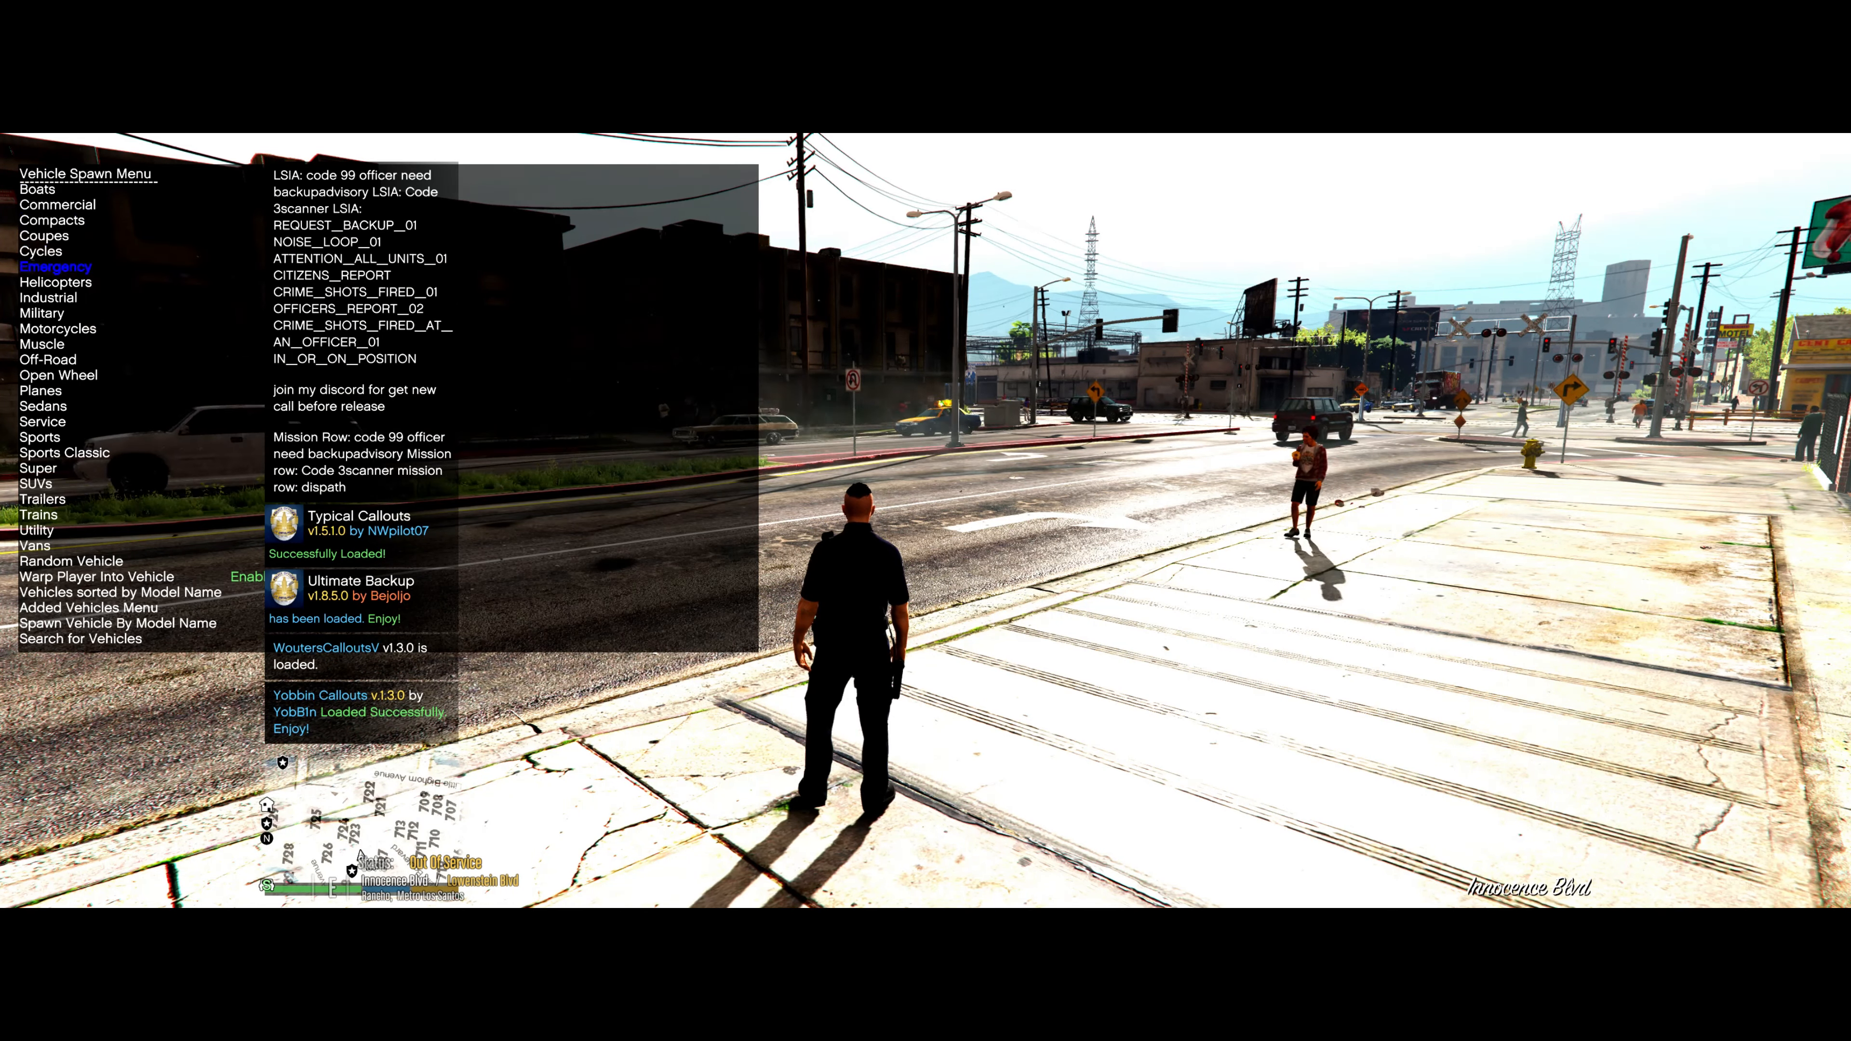
pyautogui.click(56, 266)
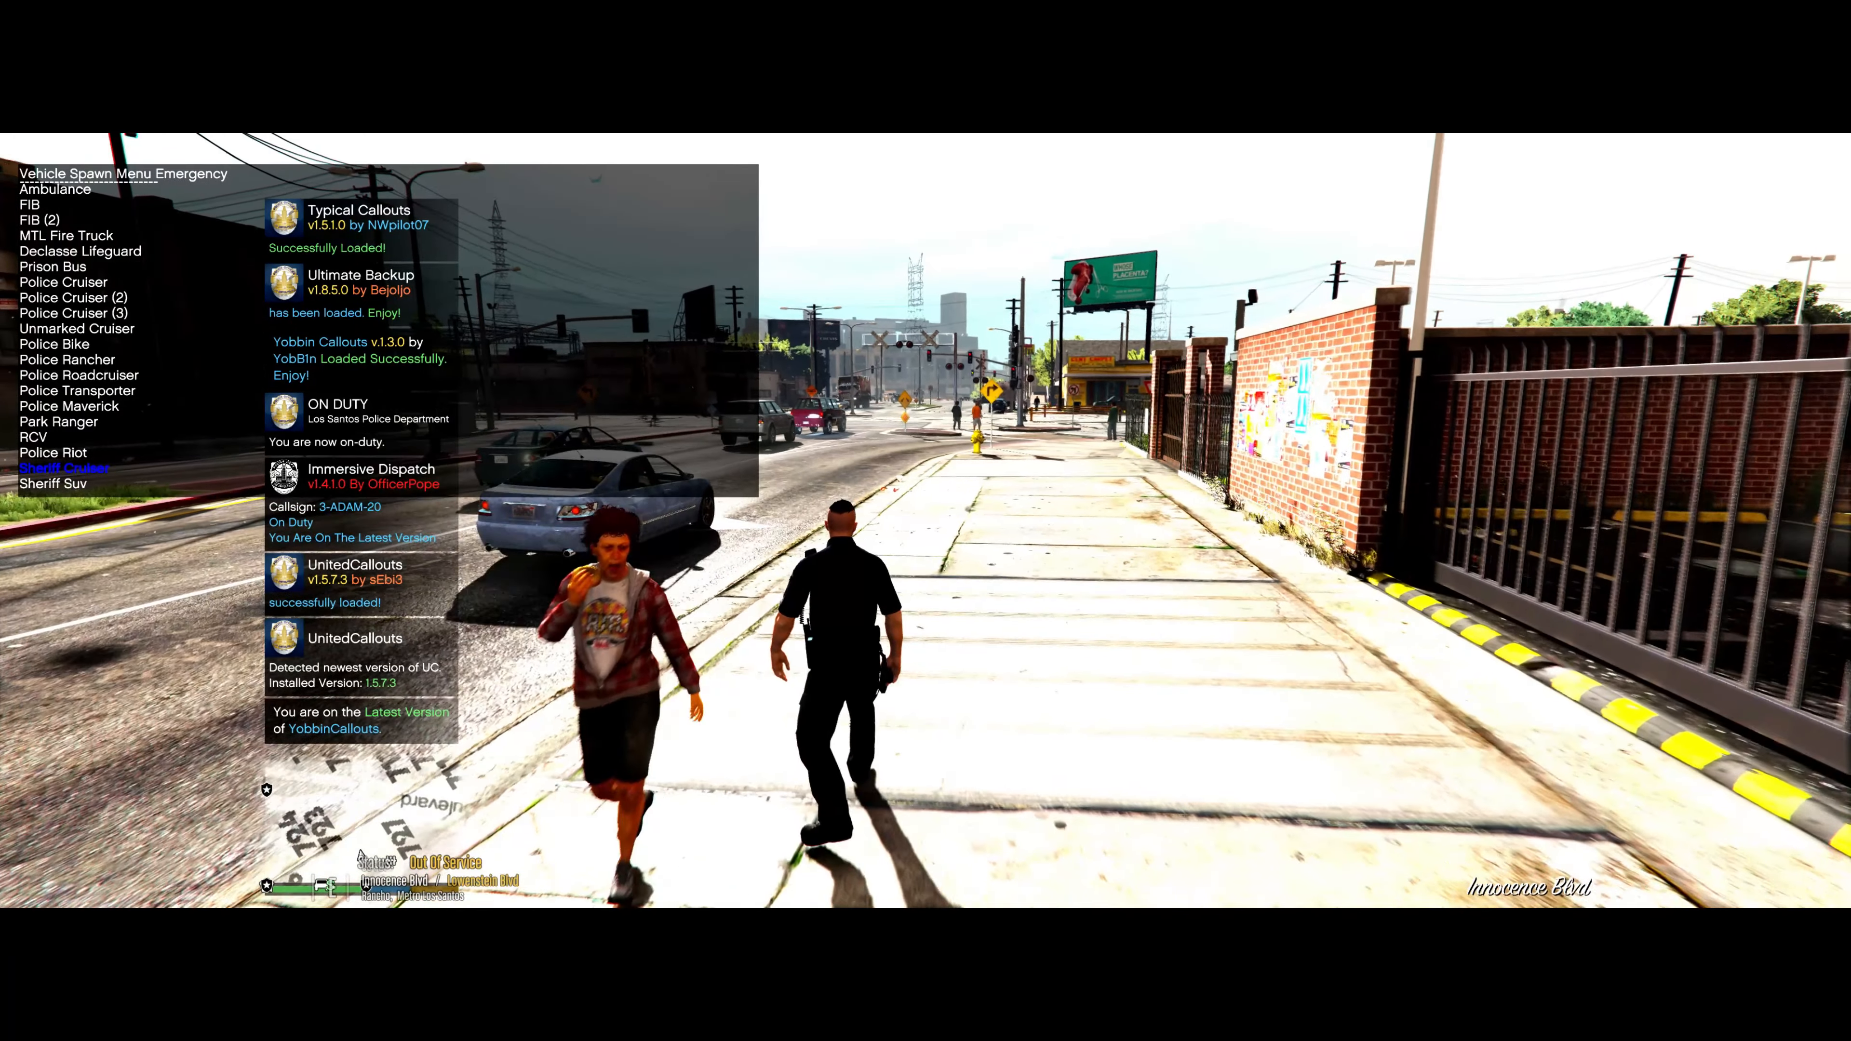
pyautogui.click(64, 467)
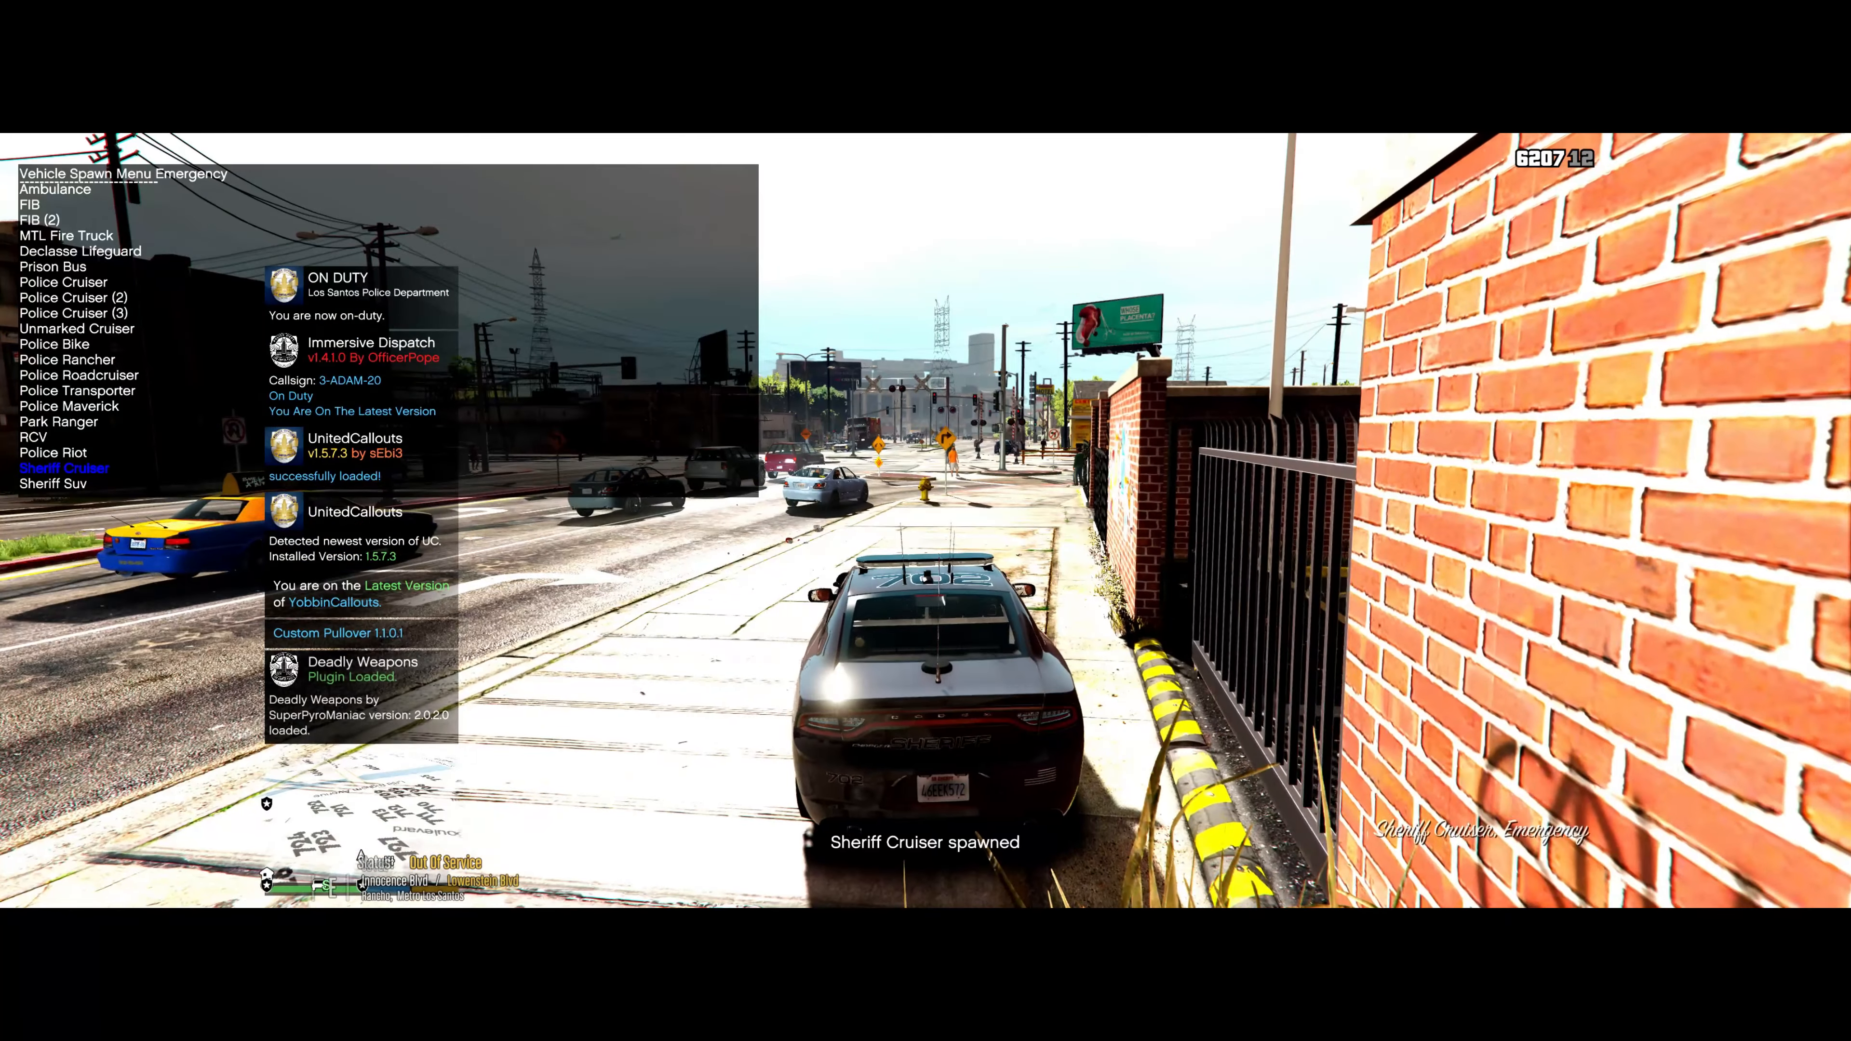